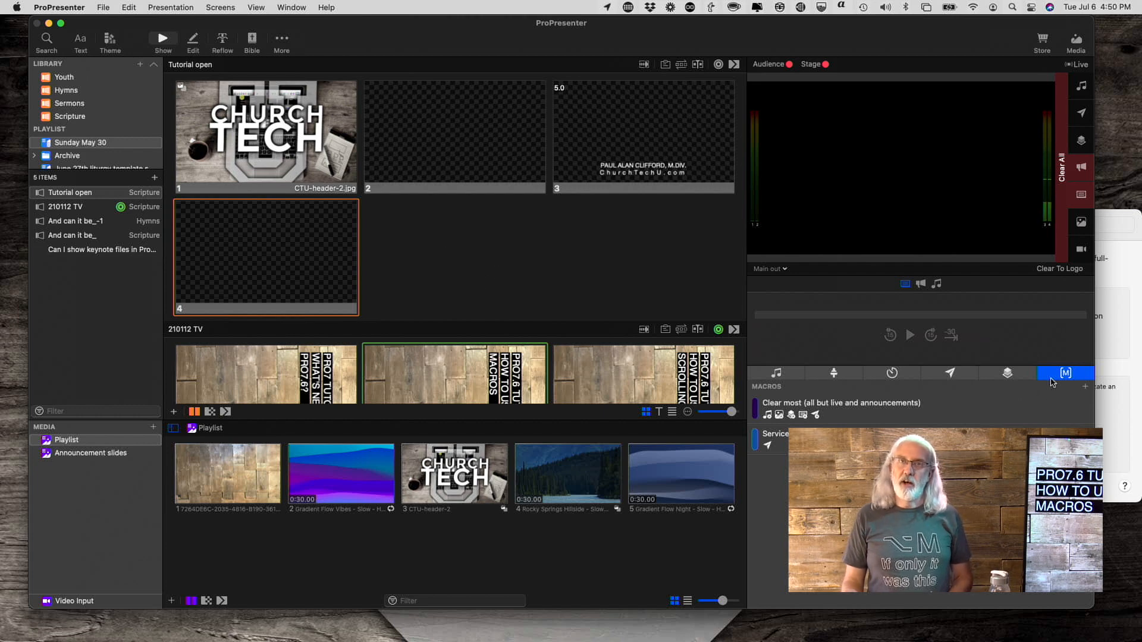
mouse_move(1063, 372)
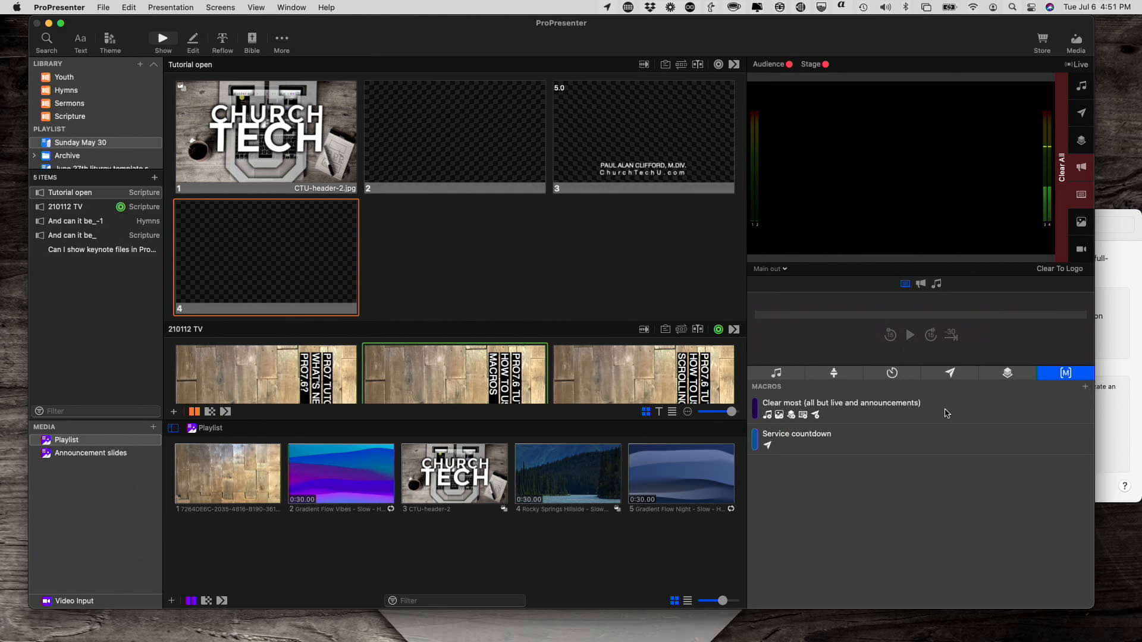
mouse_move(915, 452)
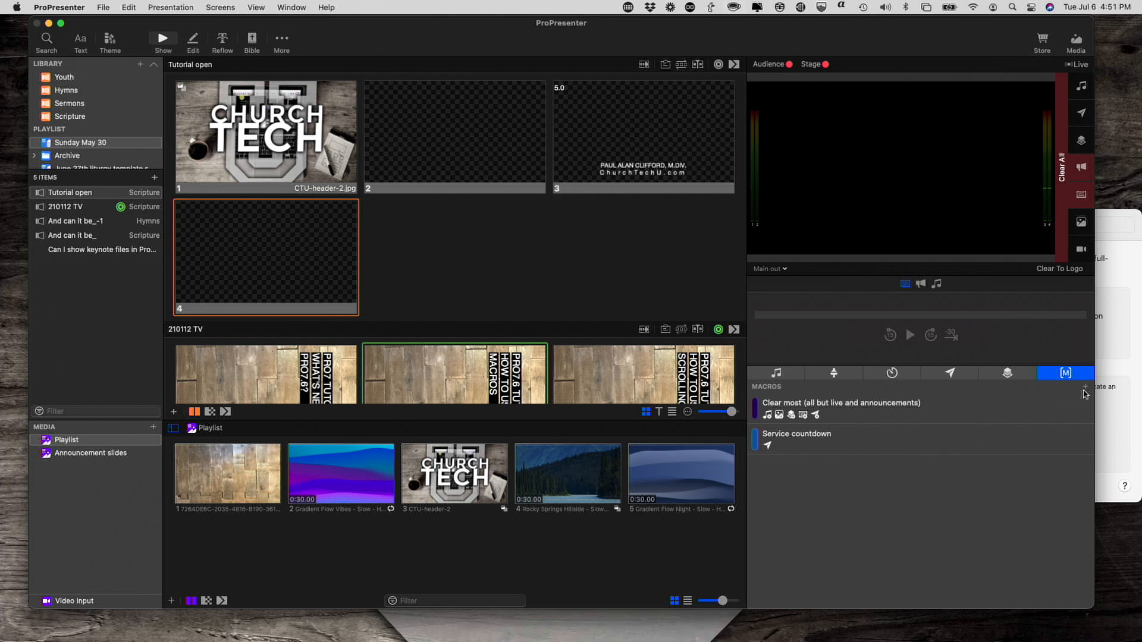
mouse_move(1085, 388)
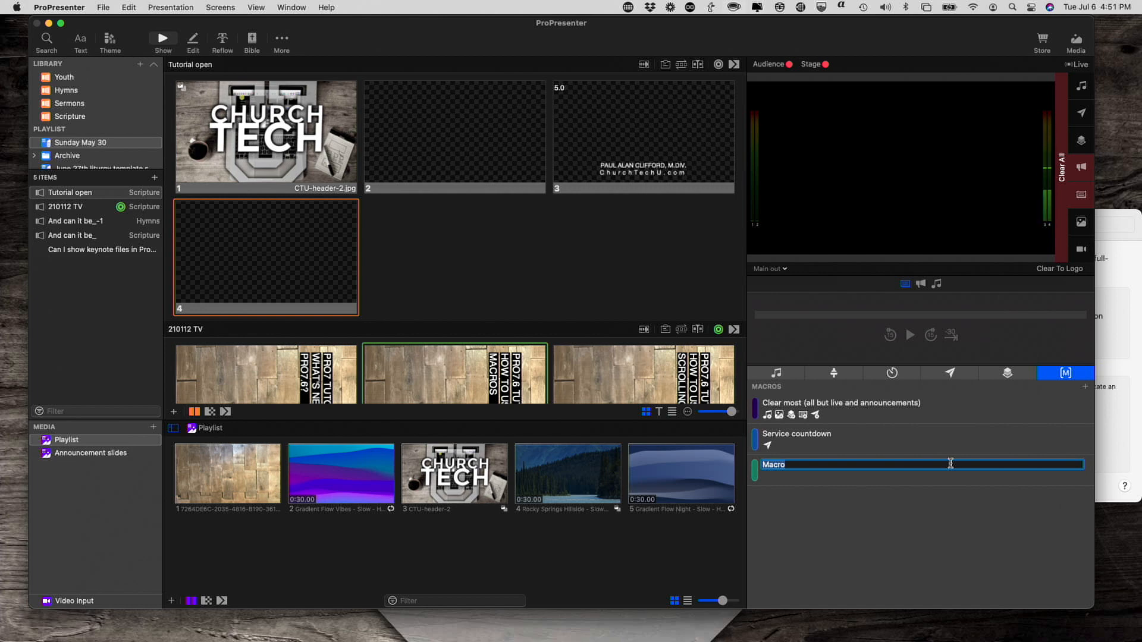
Name the newly created macro starting with 'Service', becoming 'Service reset'.
type("Service reset")
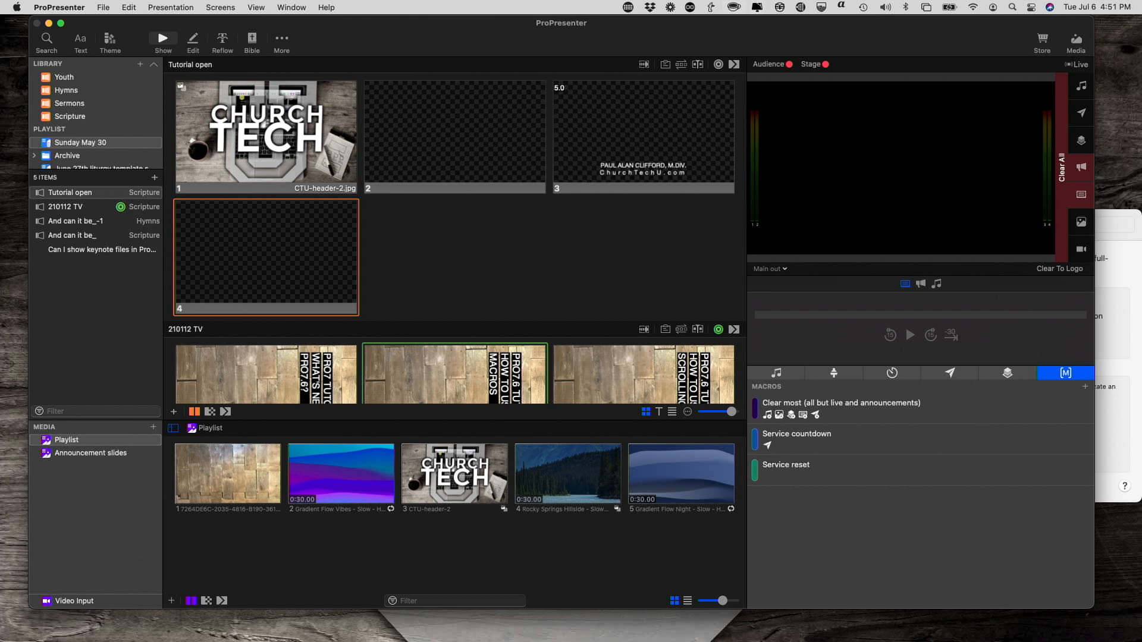
mouse_move(894, 475)
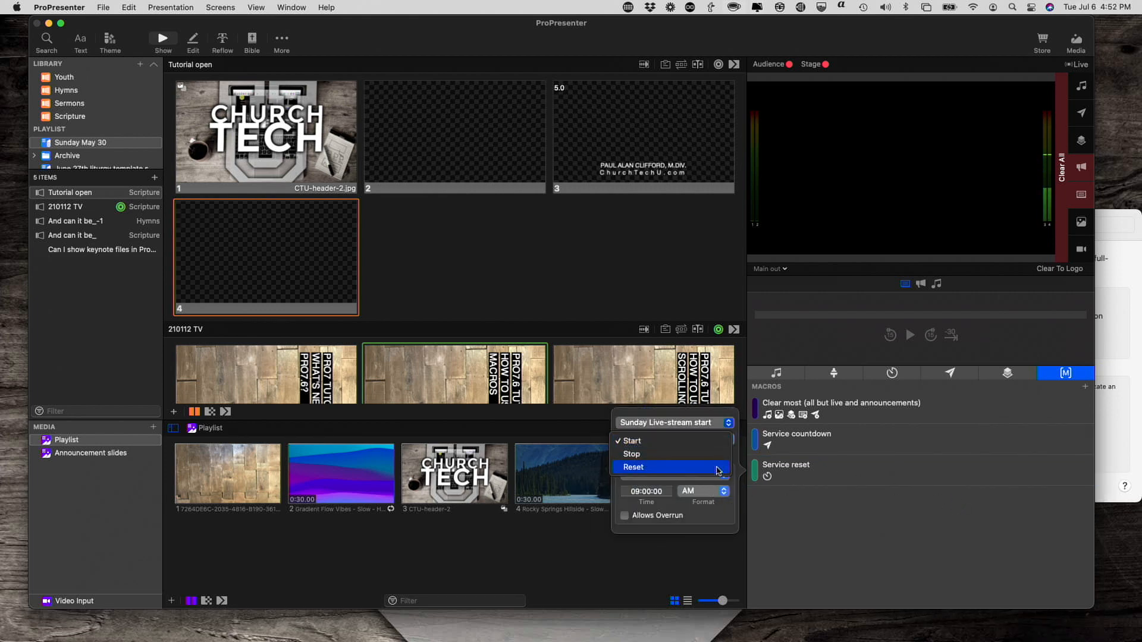
Set the Sunday Live-stream start timer action to Reset and add a Stage layout action.
left_click(633, 466)
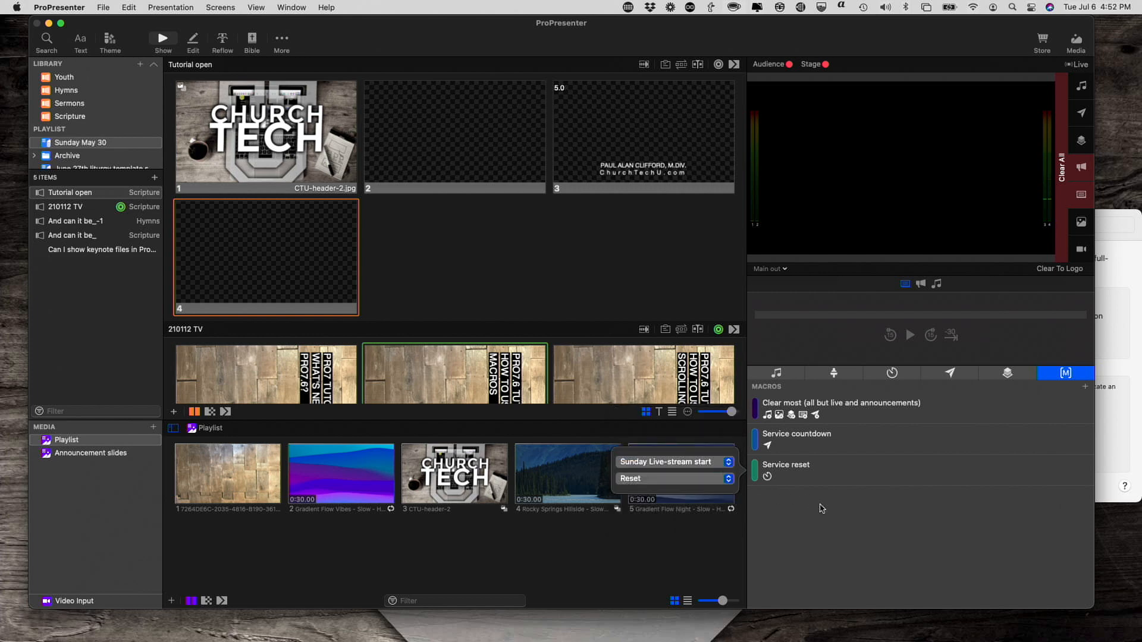
right_click(786, 466)
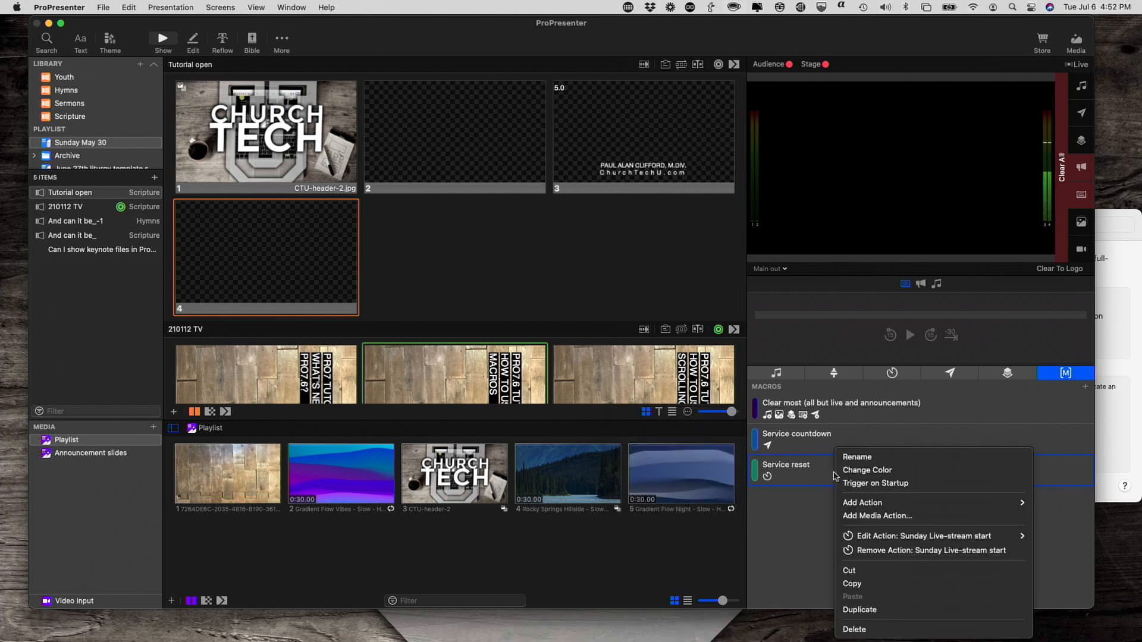
left_click(863, 502)
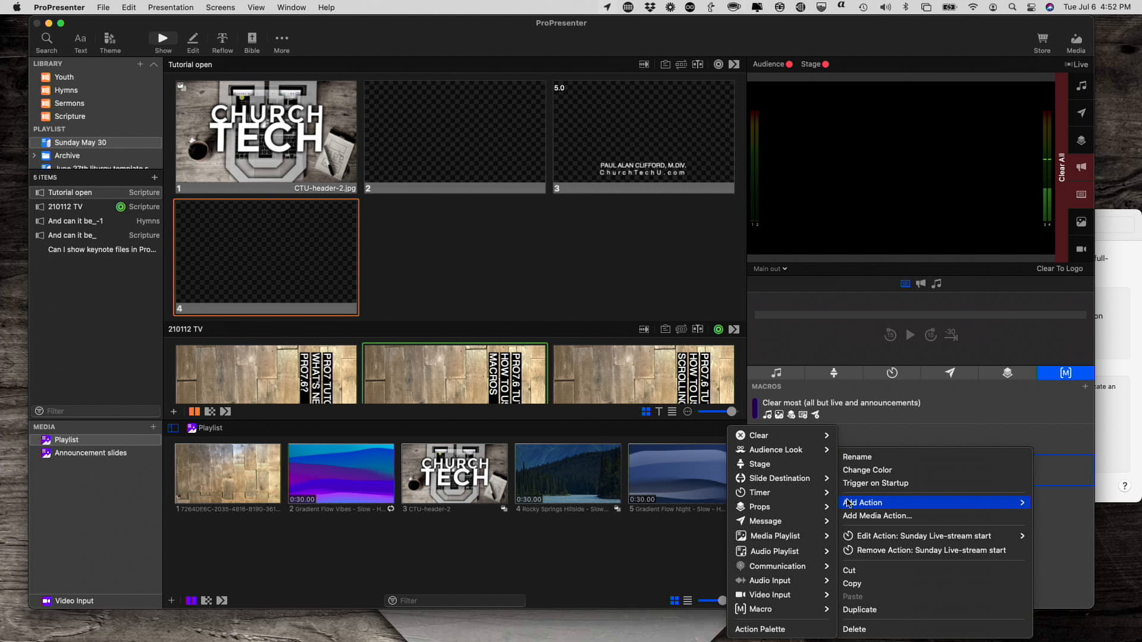
mouse_move(759, 493)
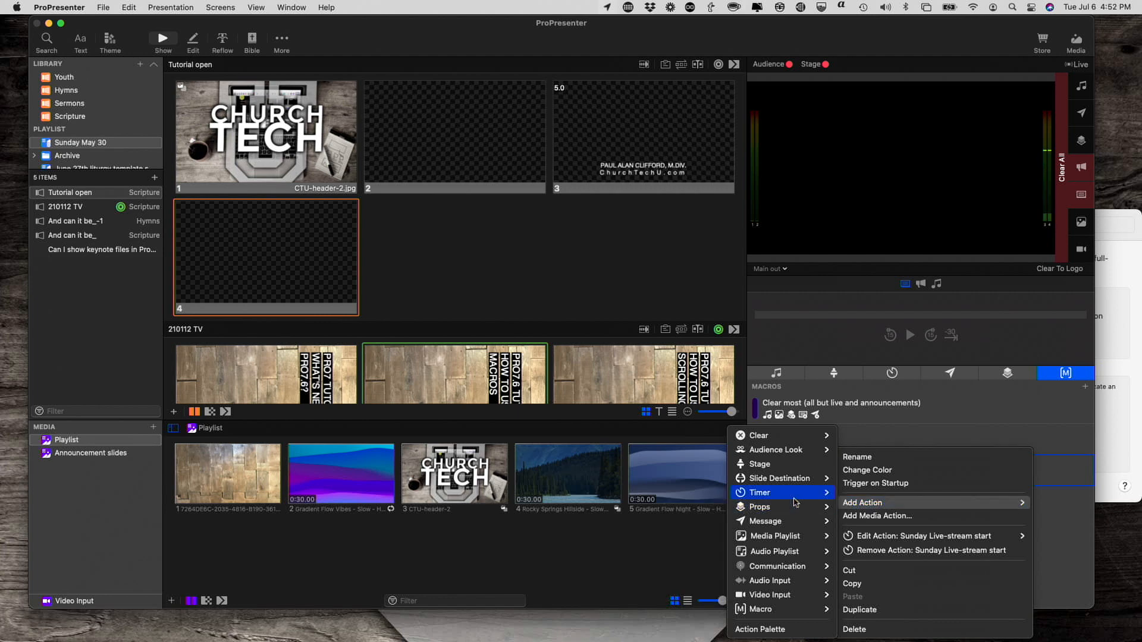
mouse_move(782, 464)
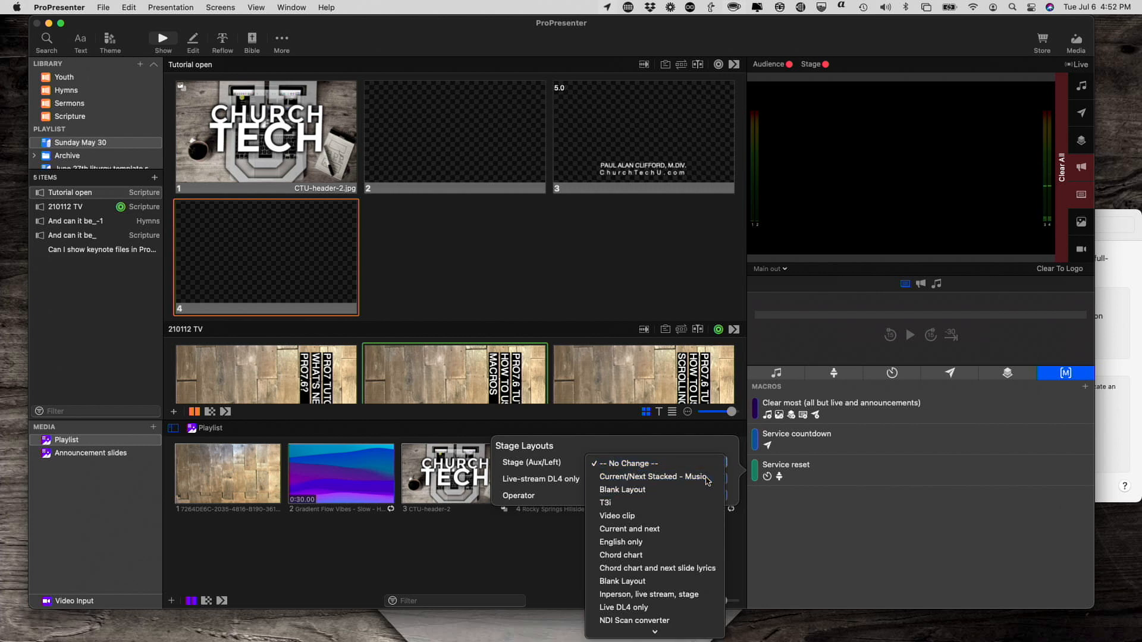
left_click(653, 476)
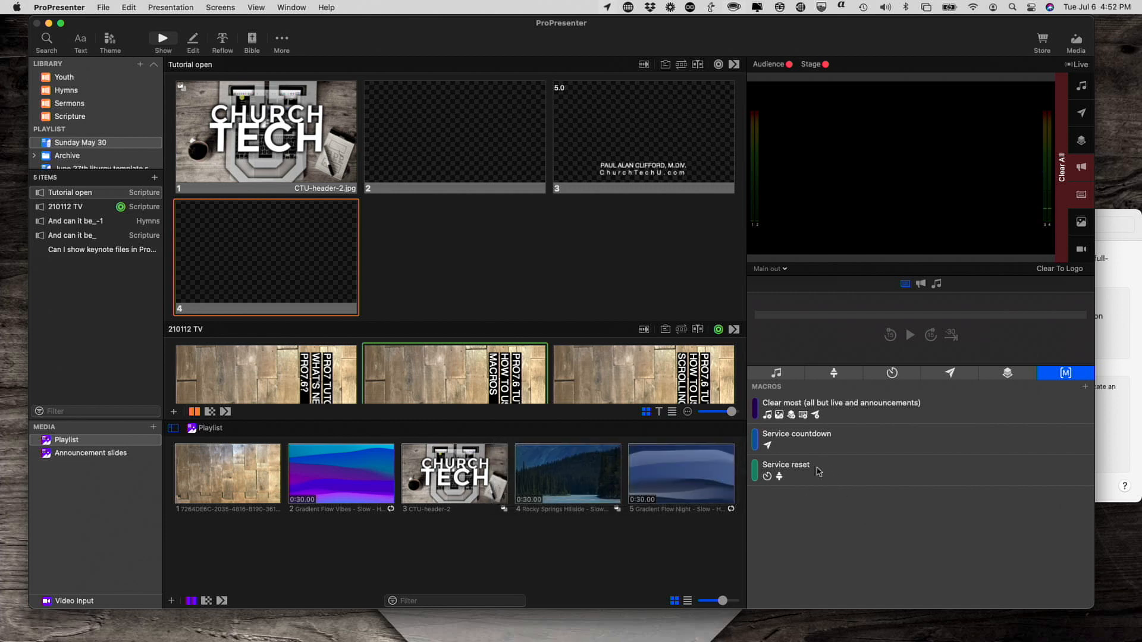
mouse_move(823, 477)
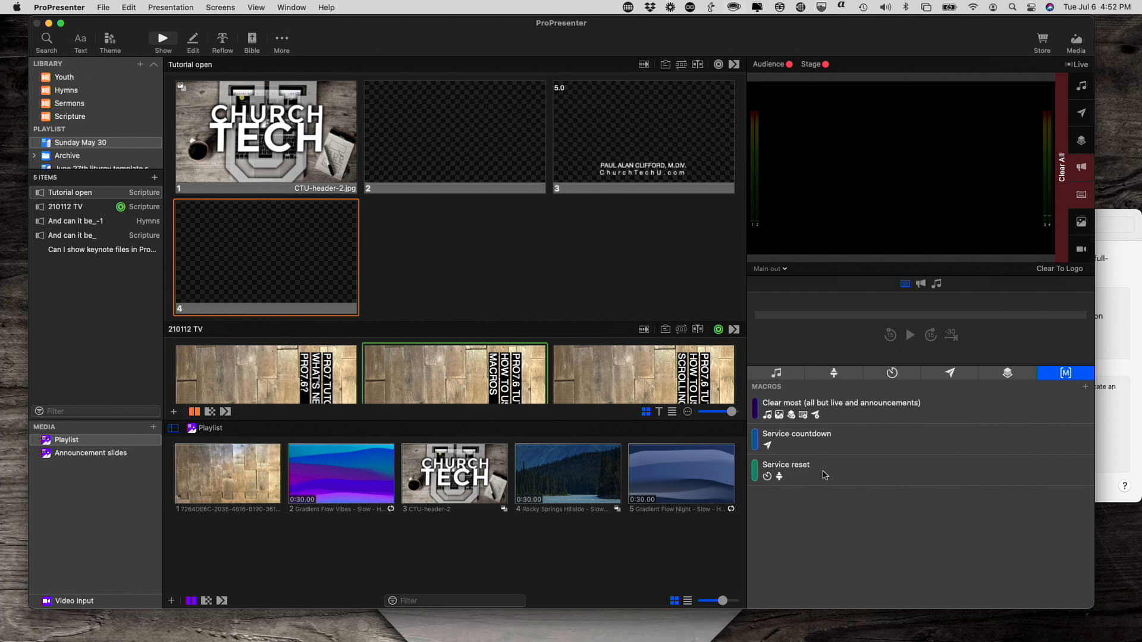
mouse_move(492, 278)
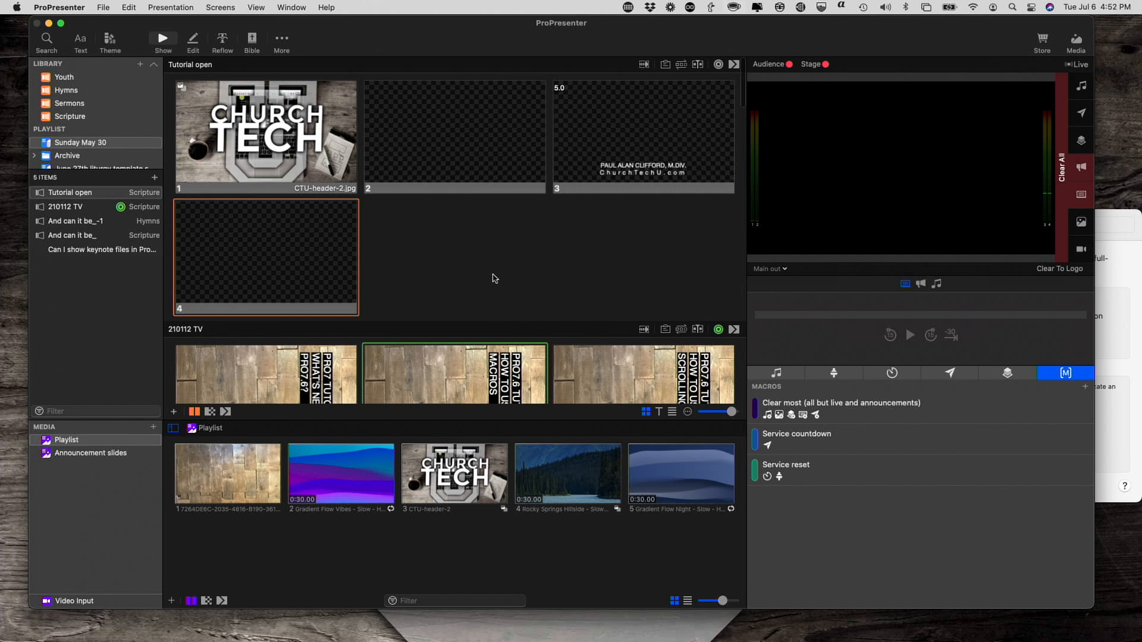
Browse to the 'And can it be_-1' presentation and return to Tutorial open.
left_click(74, 221)
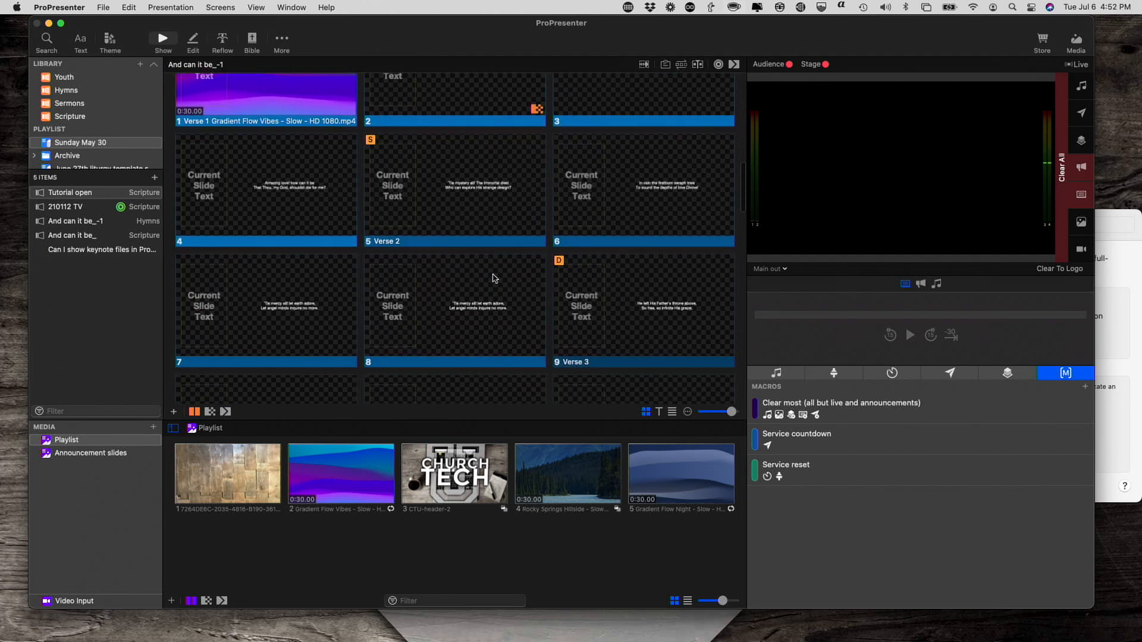
left_click(69, 192)
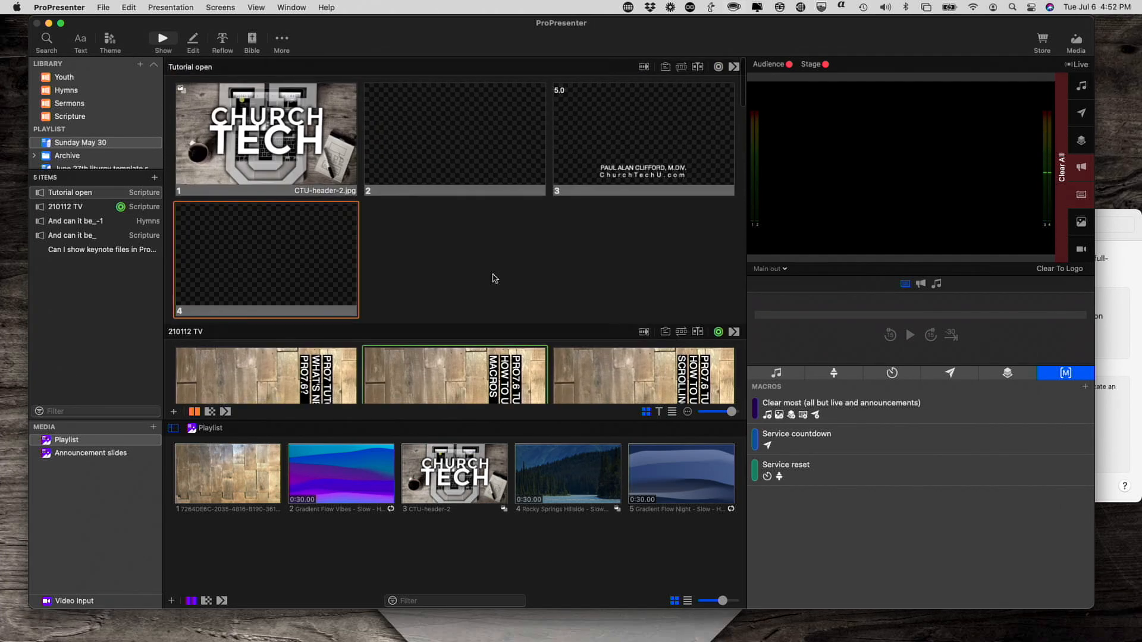
mouse_move(393, 264)
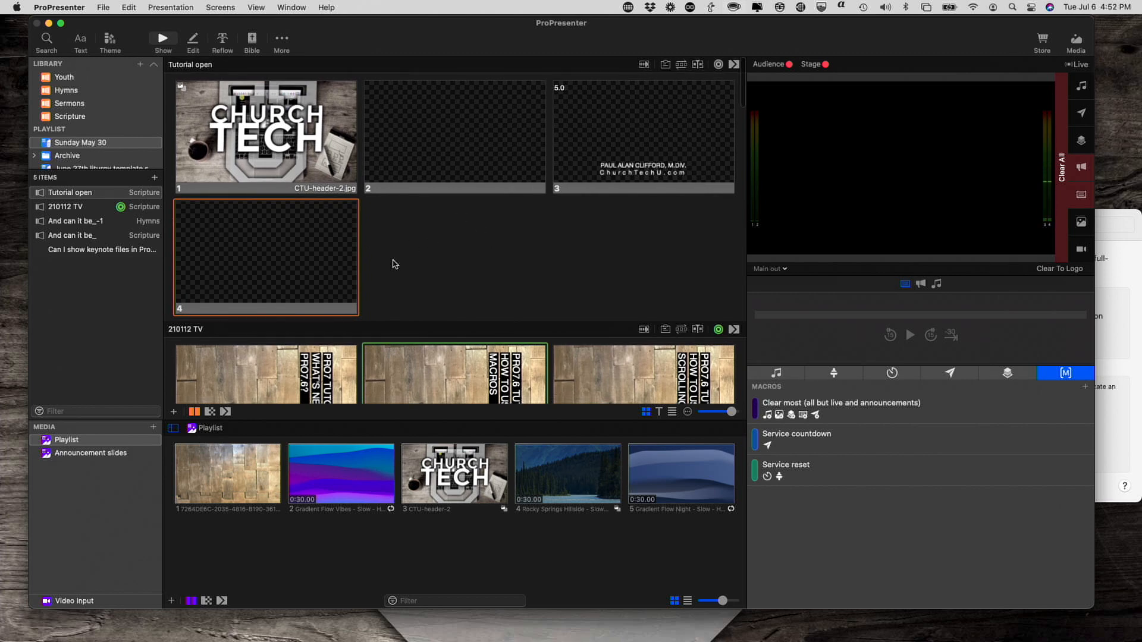
mouse_move(871, 433)
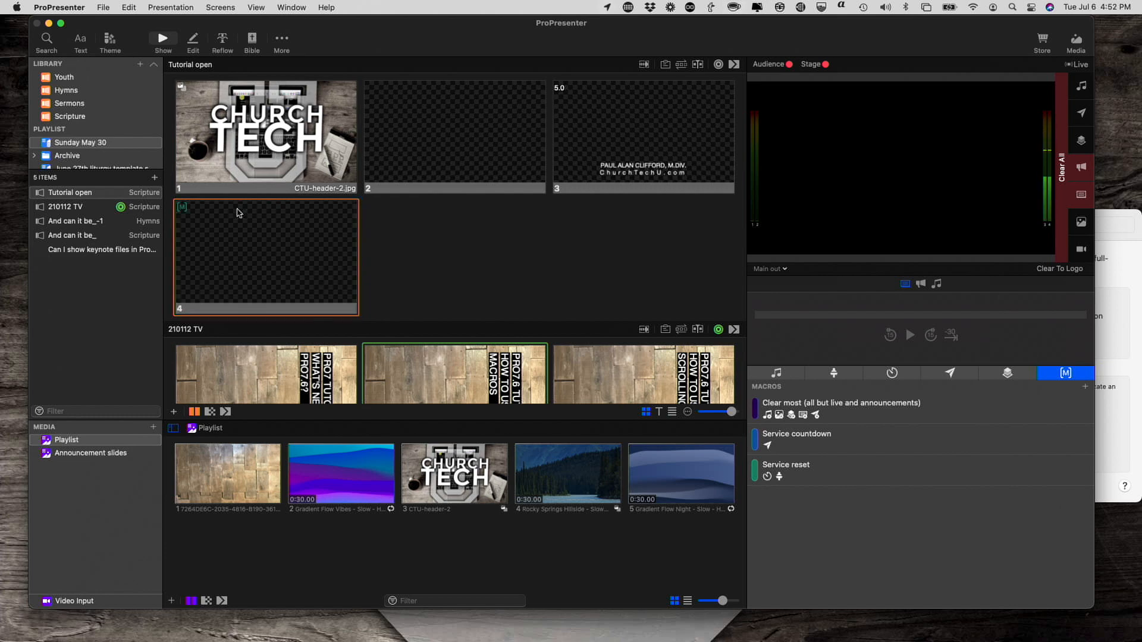
mouse_move(186, 212)
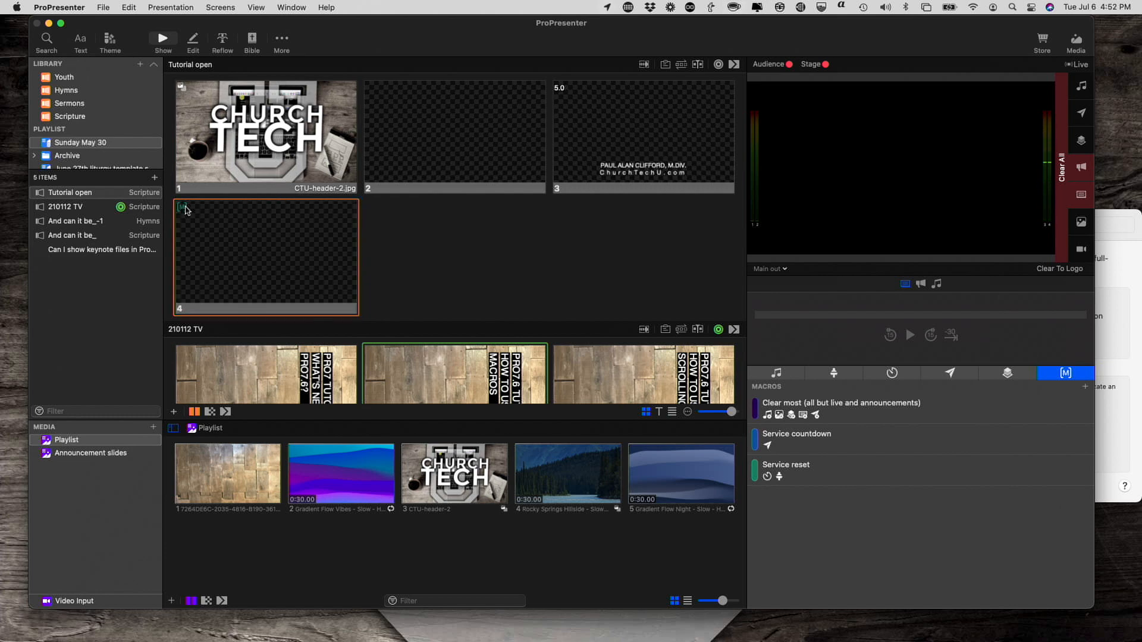
mouse_move(704, 464)
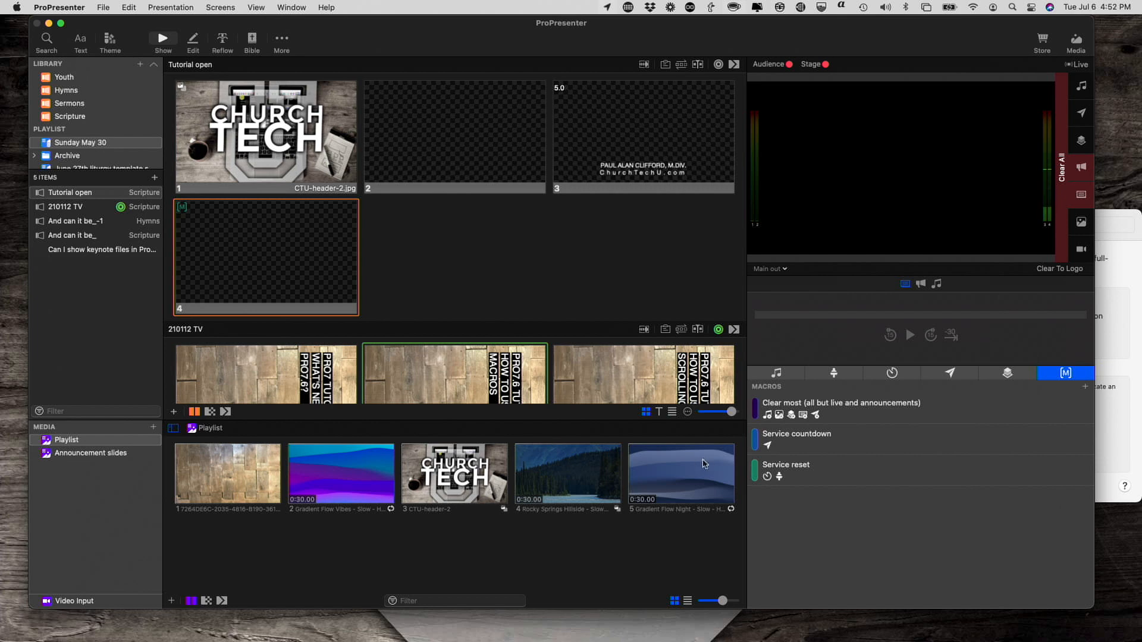
right_click(785, 465)
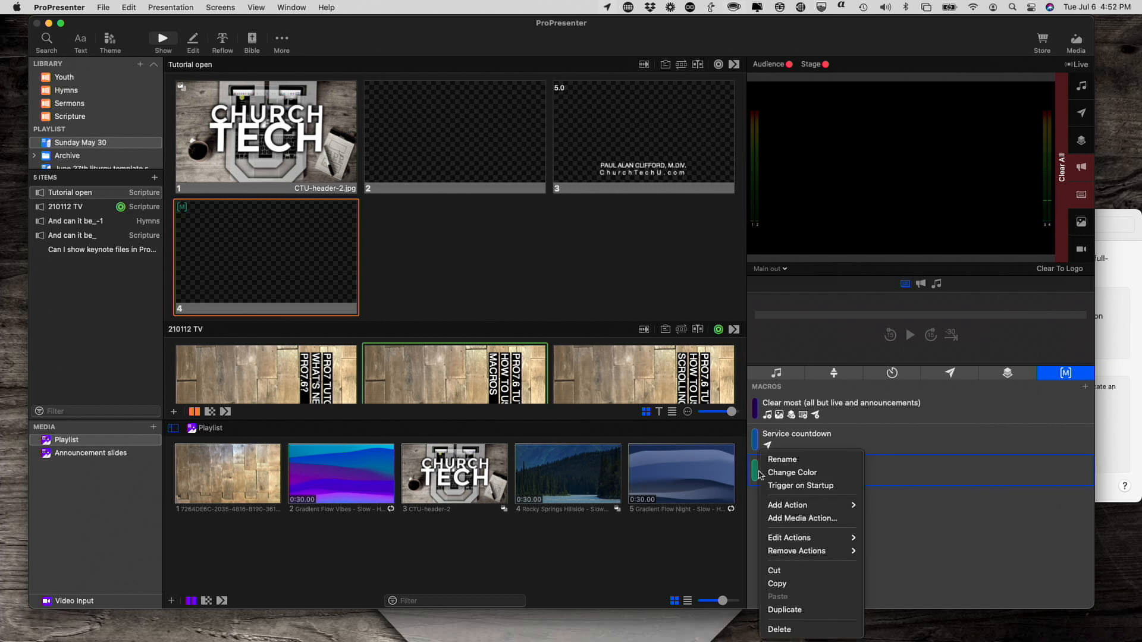
mouse_move(792, 472)
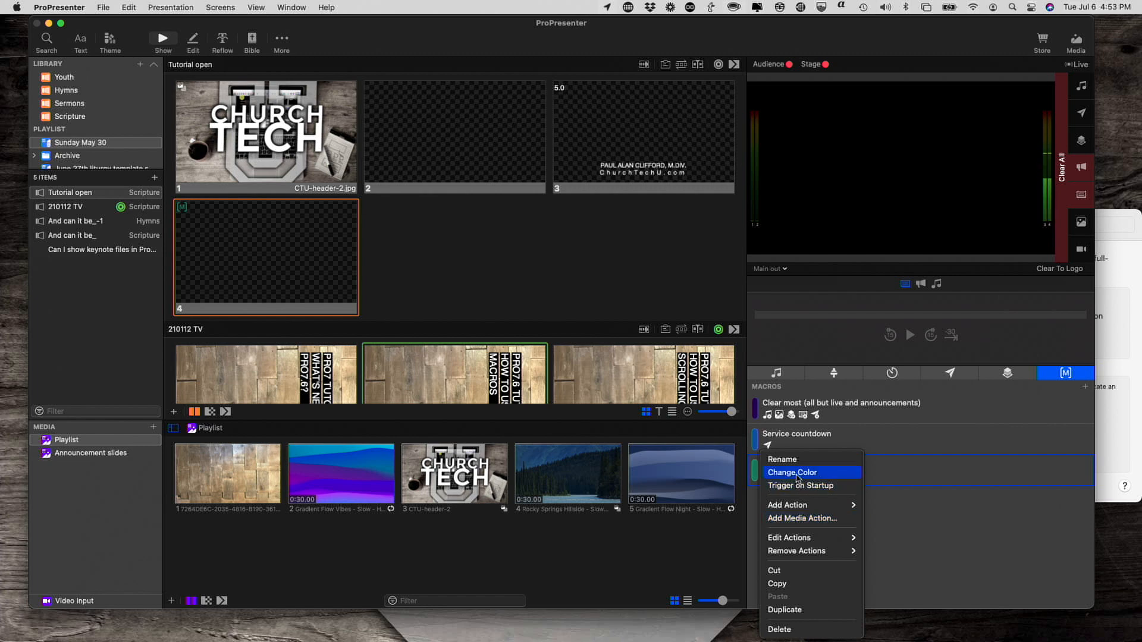
left_click(792, 472)
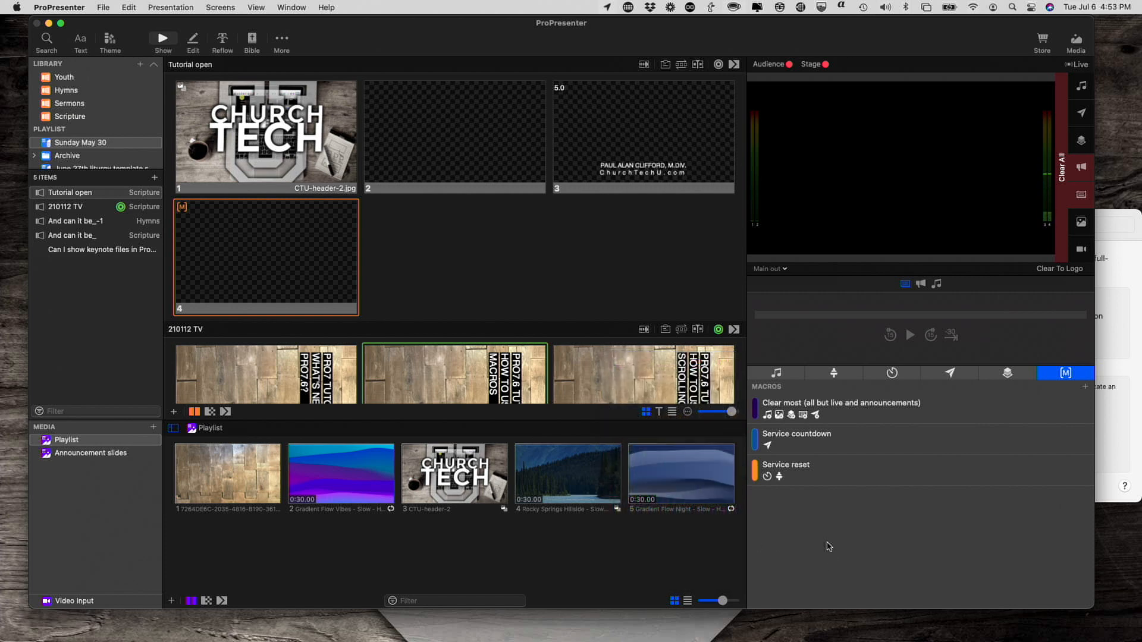
mouse_move(189, 216)
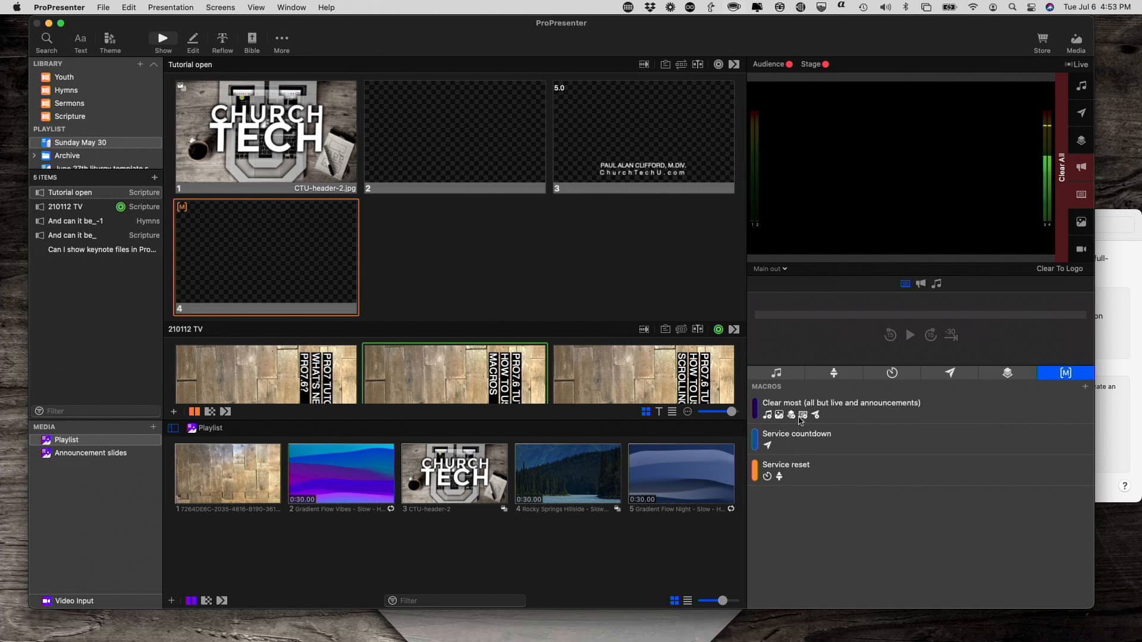
mouse_move(799, 479)
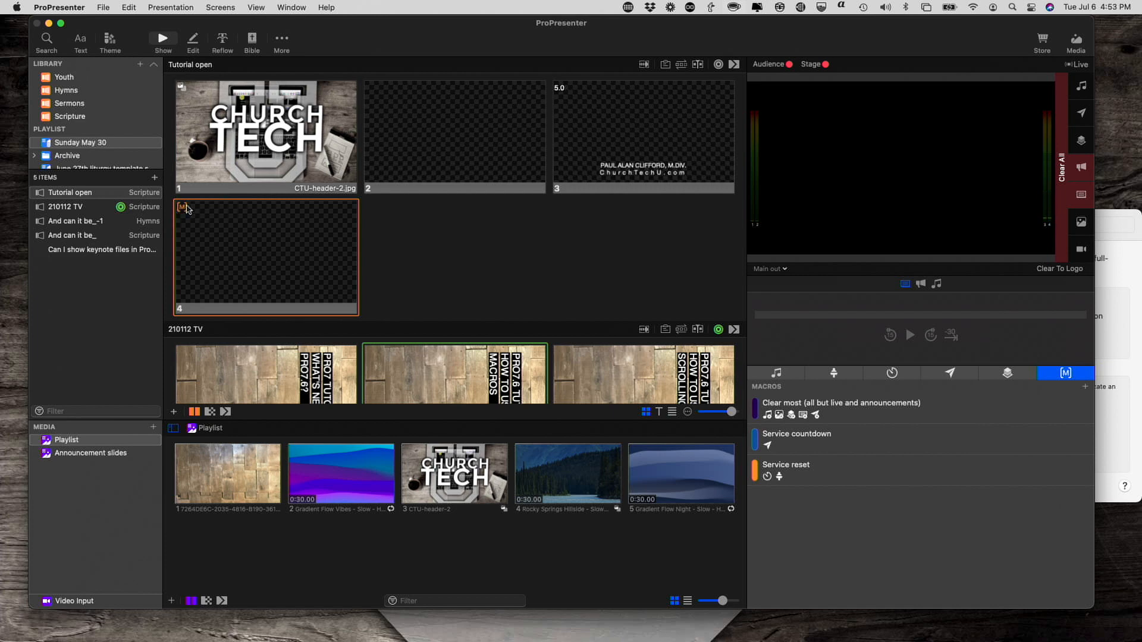
mouse_move(283, 237)
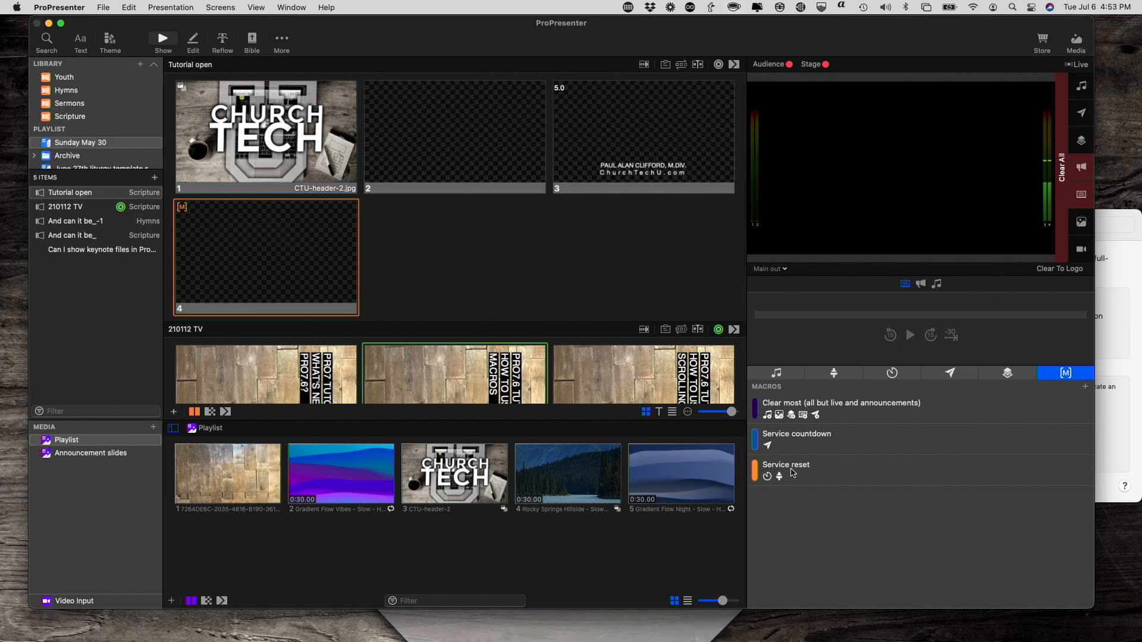
mouse_move(734, 453)
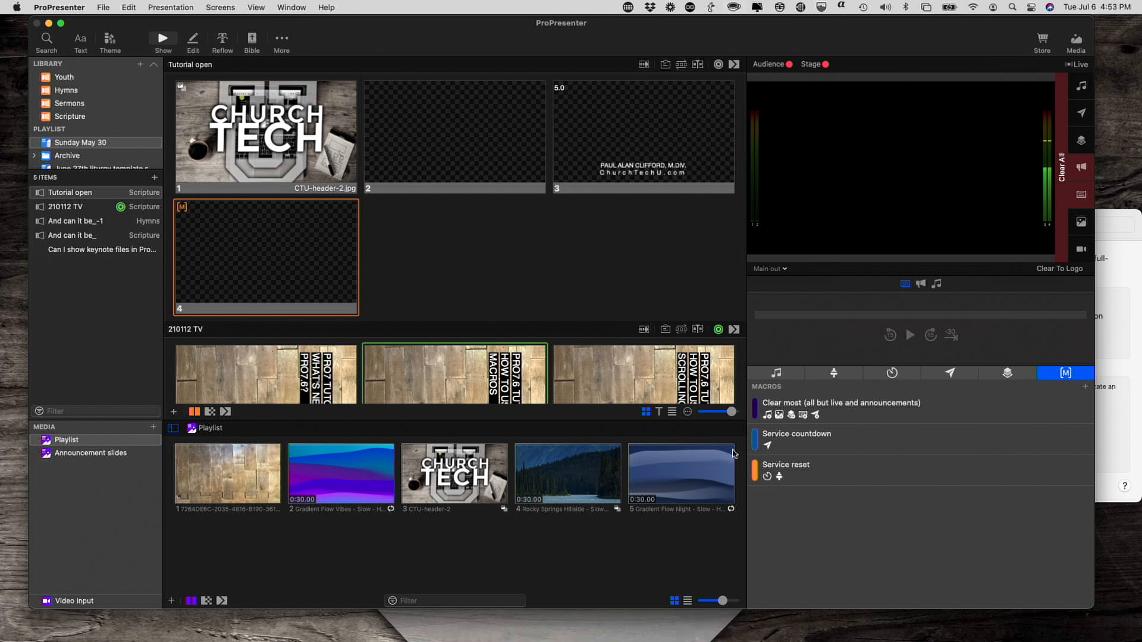
mouse_move(803, 468)
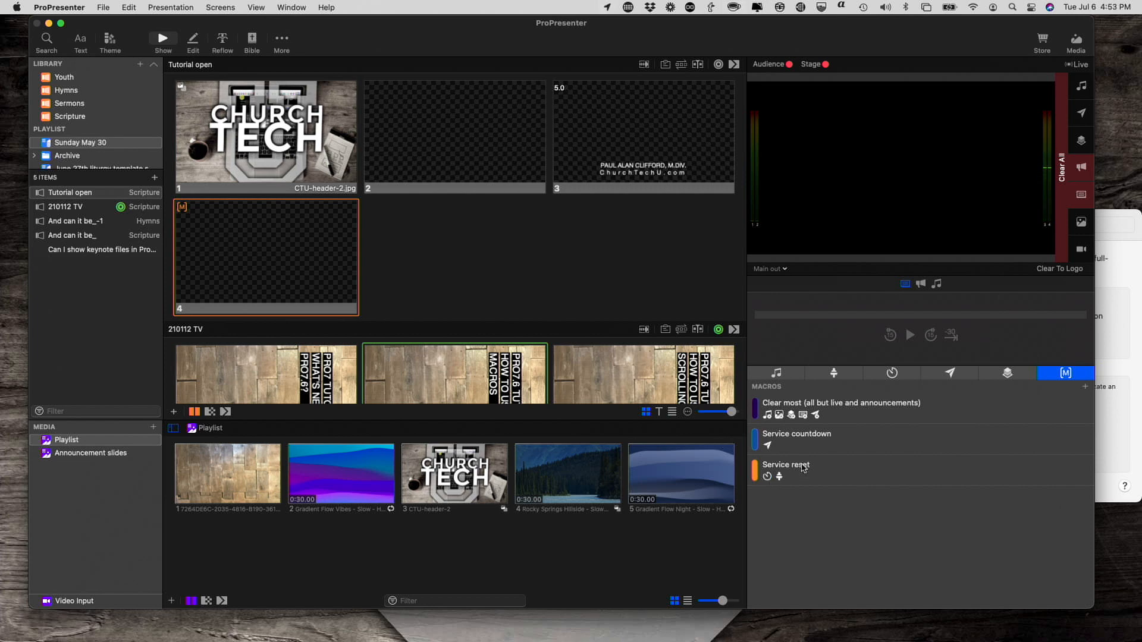
mouse_move(800, 484)
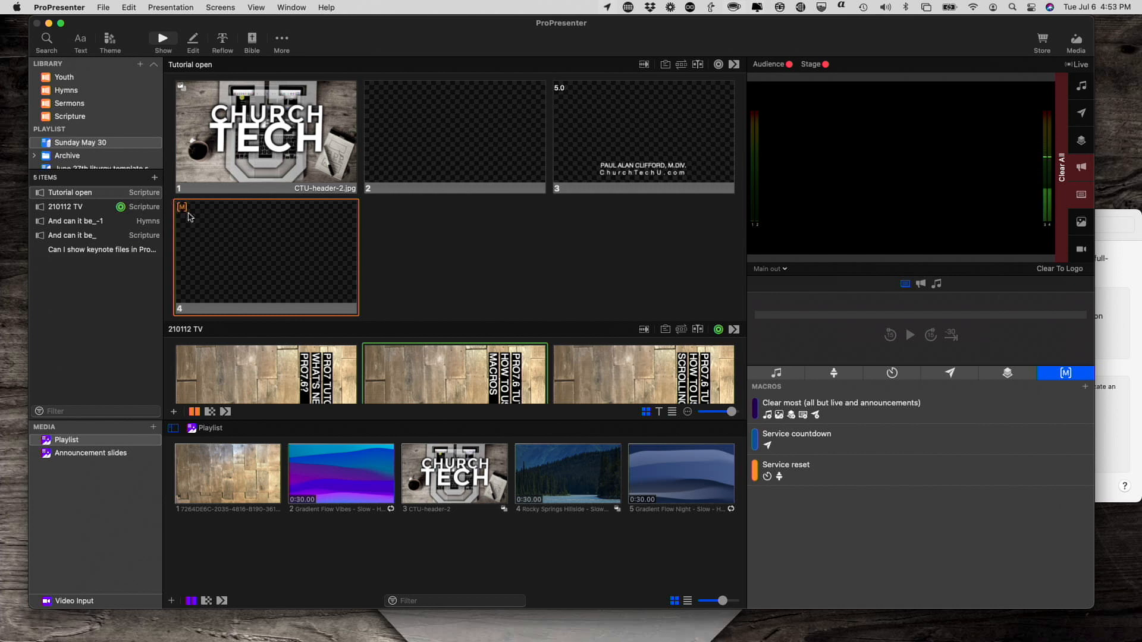
mouse_move(694, 442)
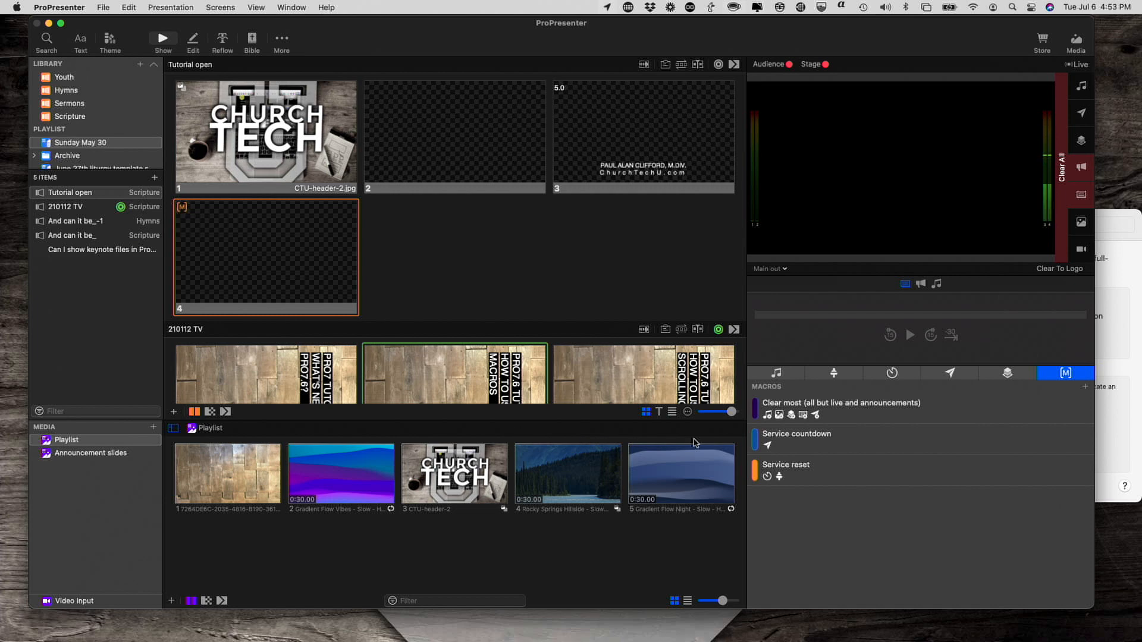
mouse_move(757, 472)
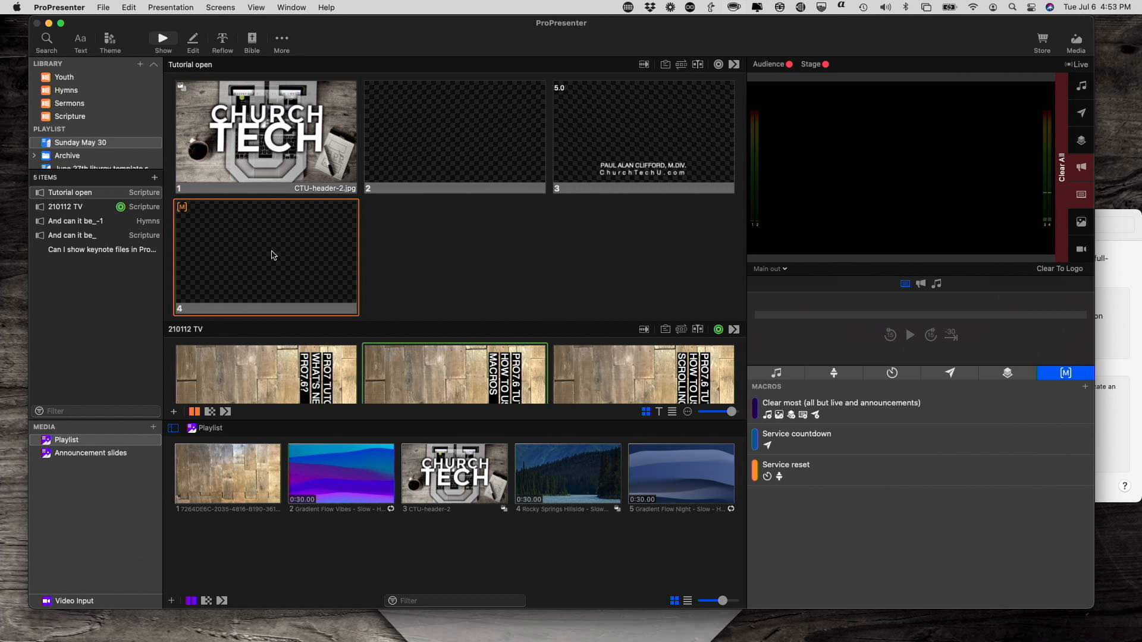
mouse_move(290, 254)
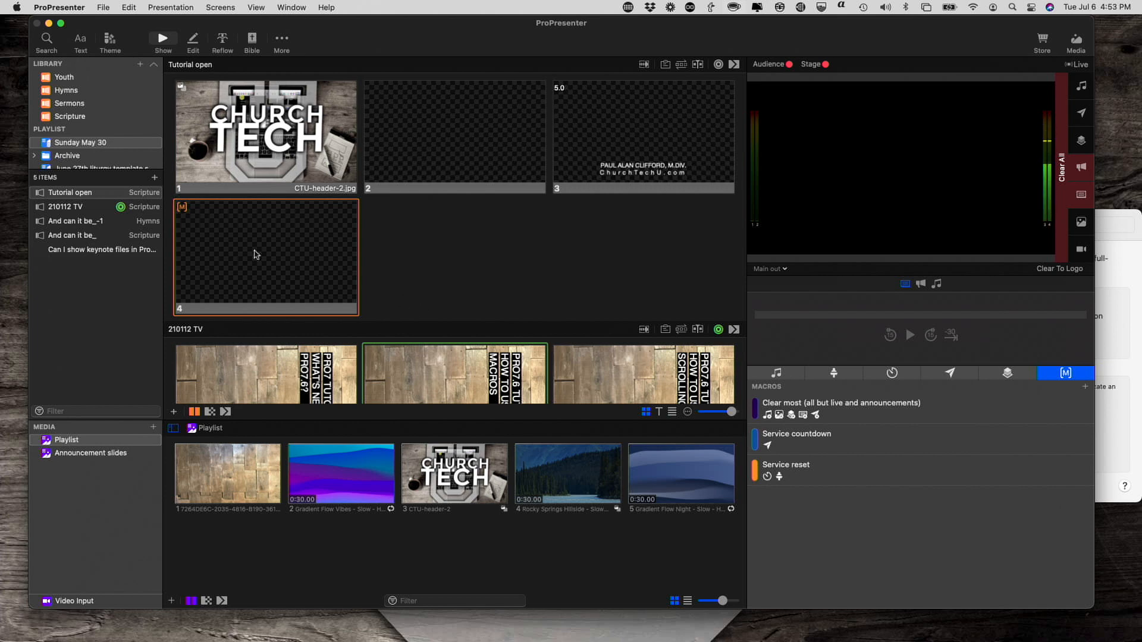
Add a Props action with Prop 1 to slide 4 of Tutorial open.
right_click(255, 254)
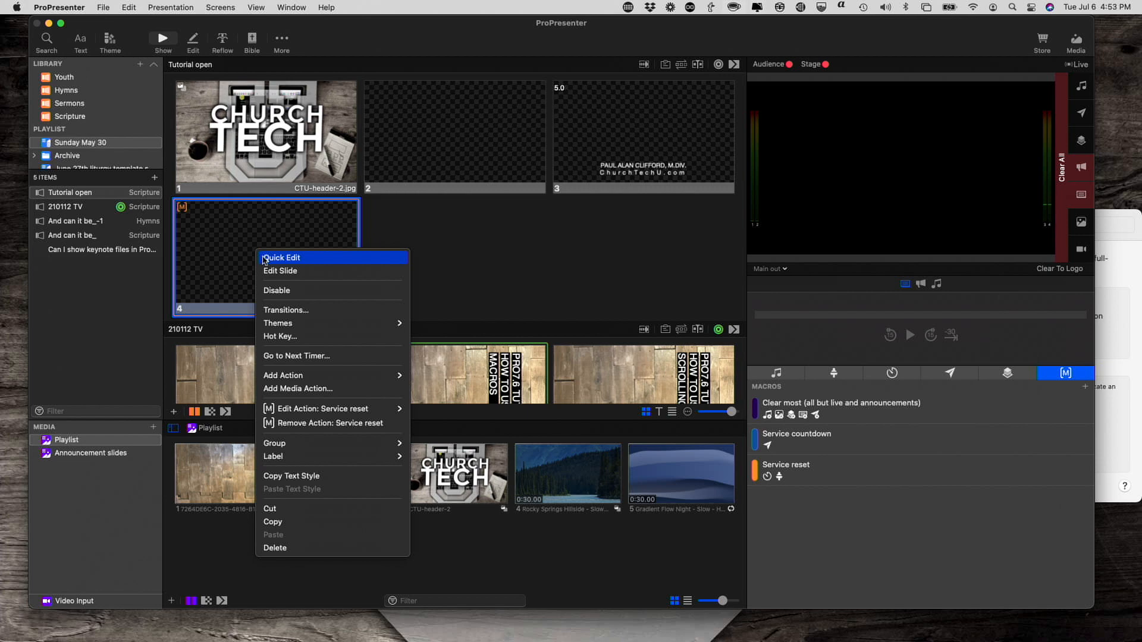
mouse_move(254, 253)
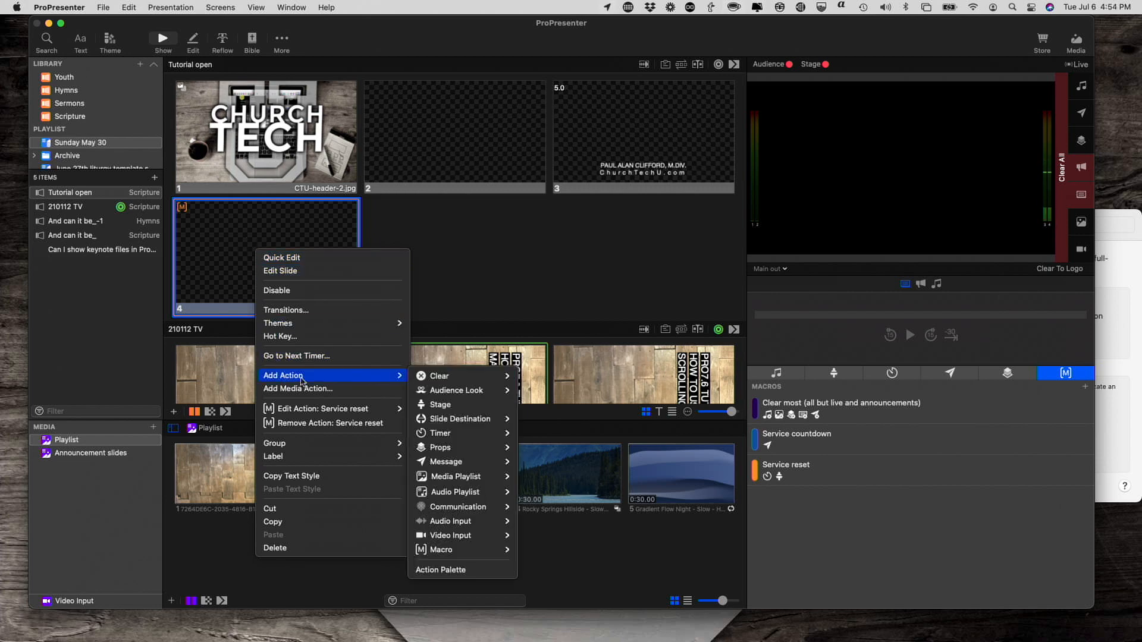
mouse_move(439, 447)
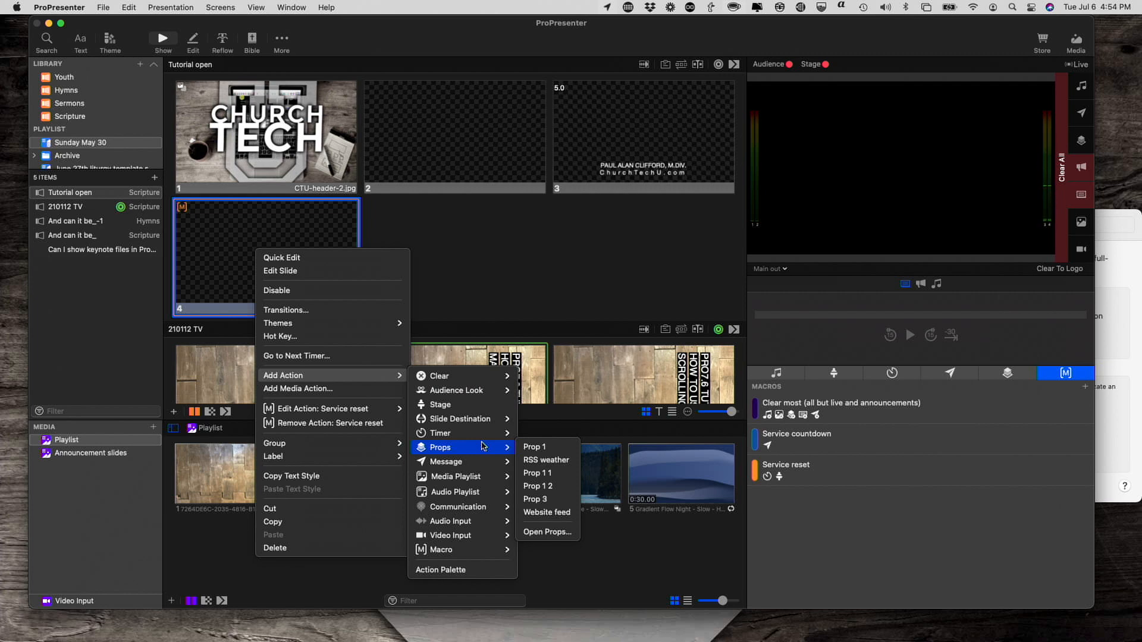
mouse_move(534, 446)
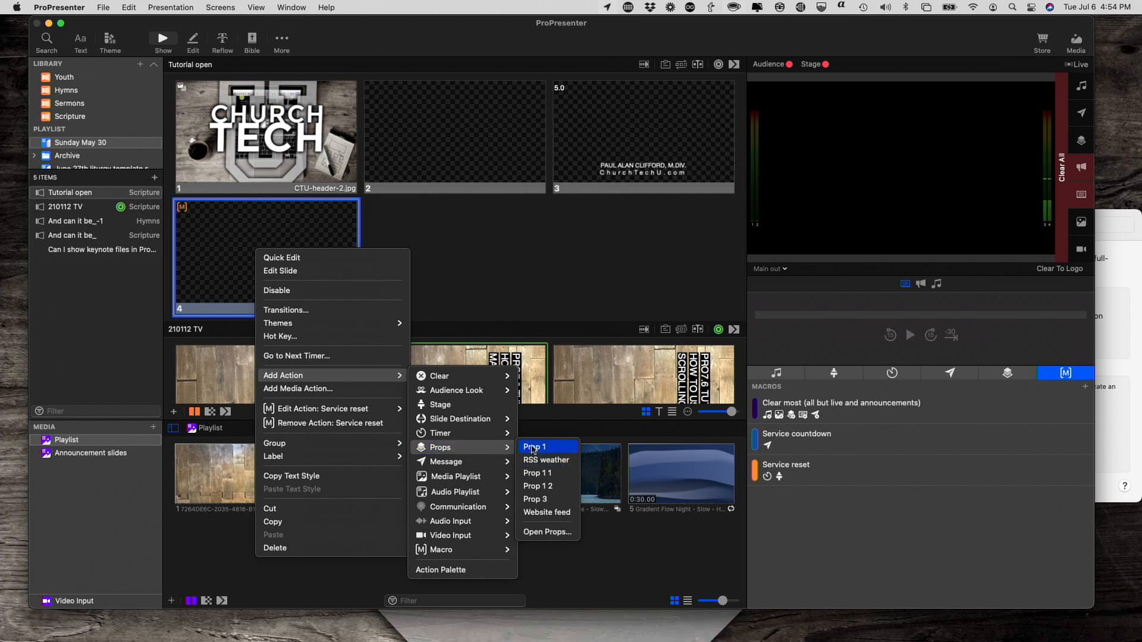
left_click(535, 446)
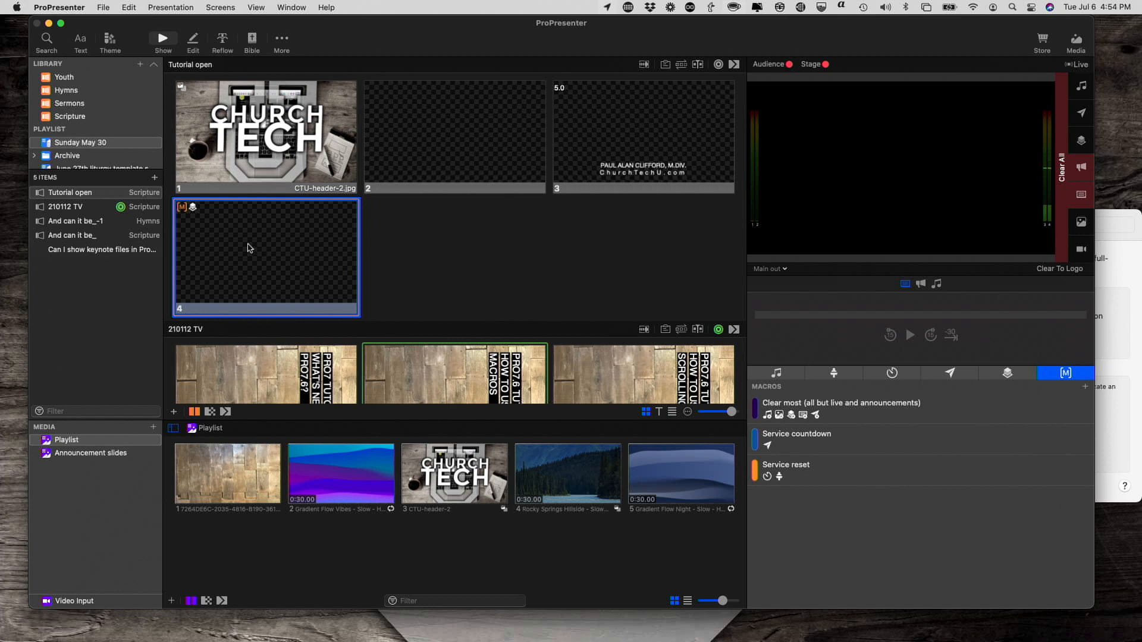
mouse_move(210, 215)
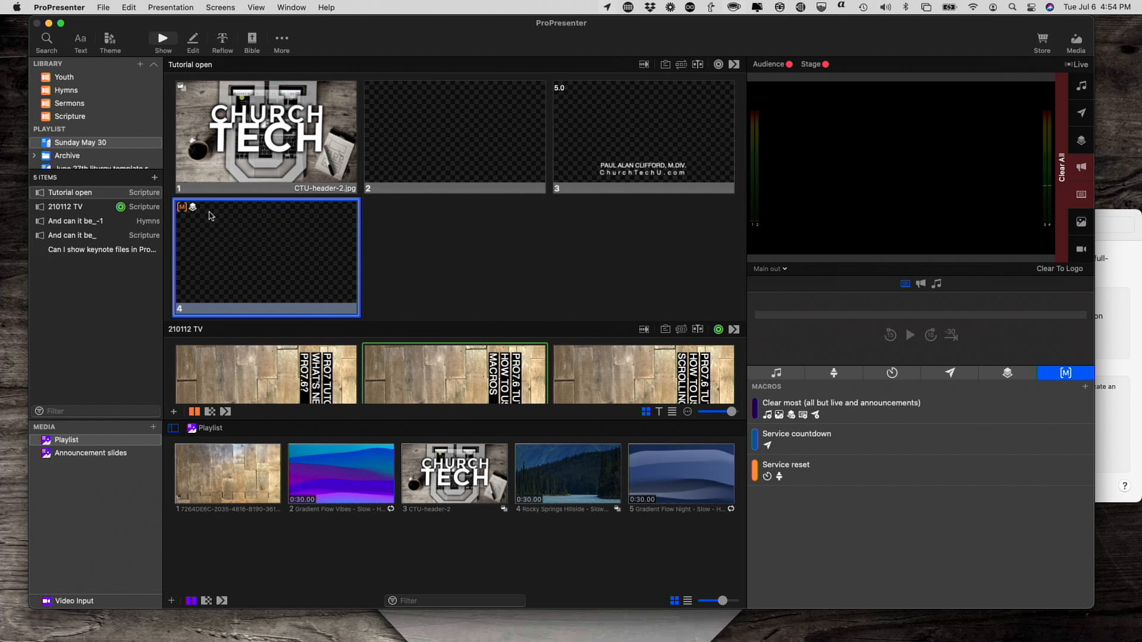
mouse_move(210, 223)
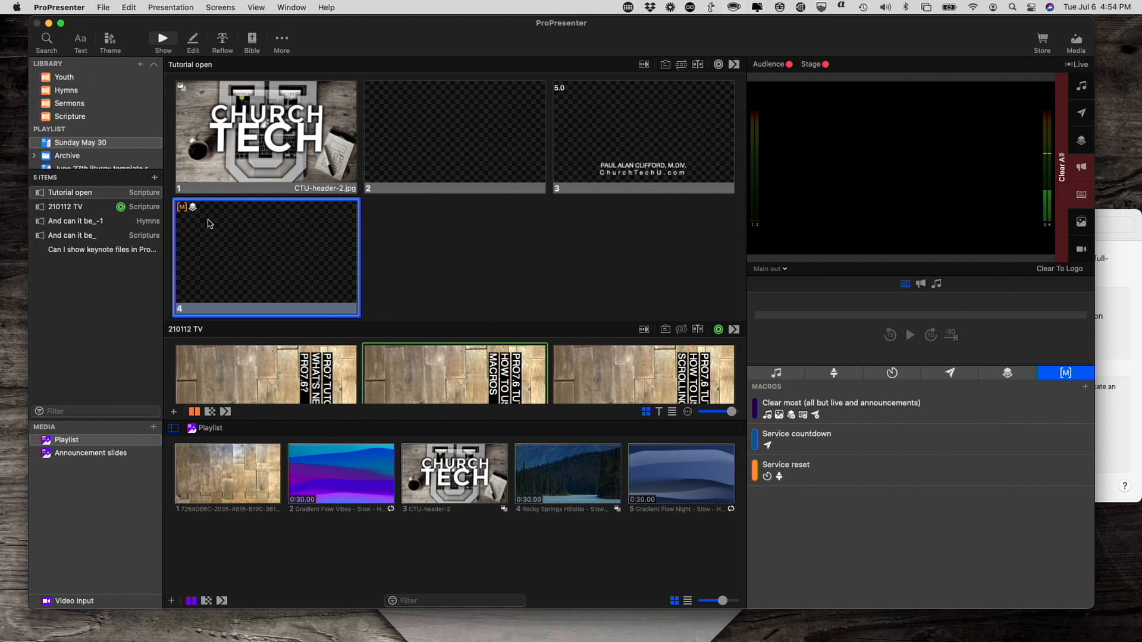
mouse_move(235, 236)
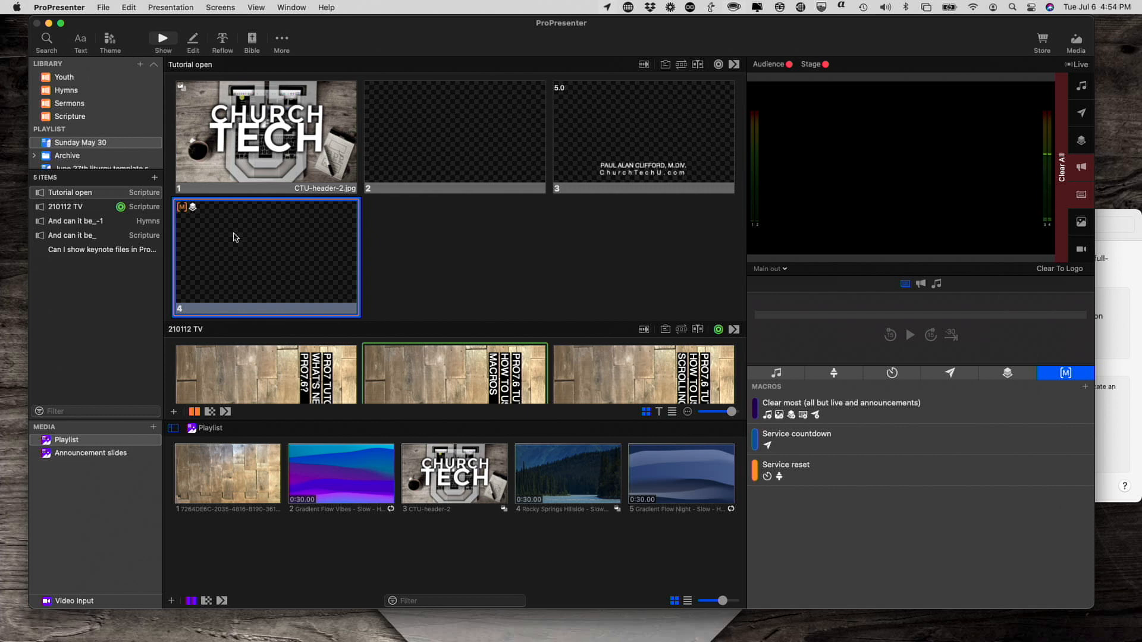
mouse_move(204, 219)
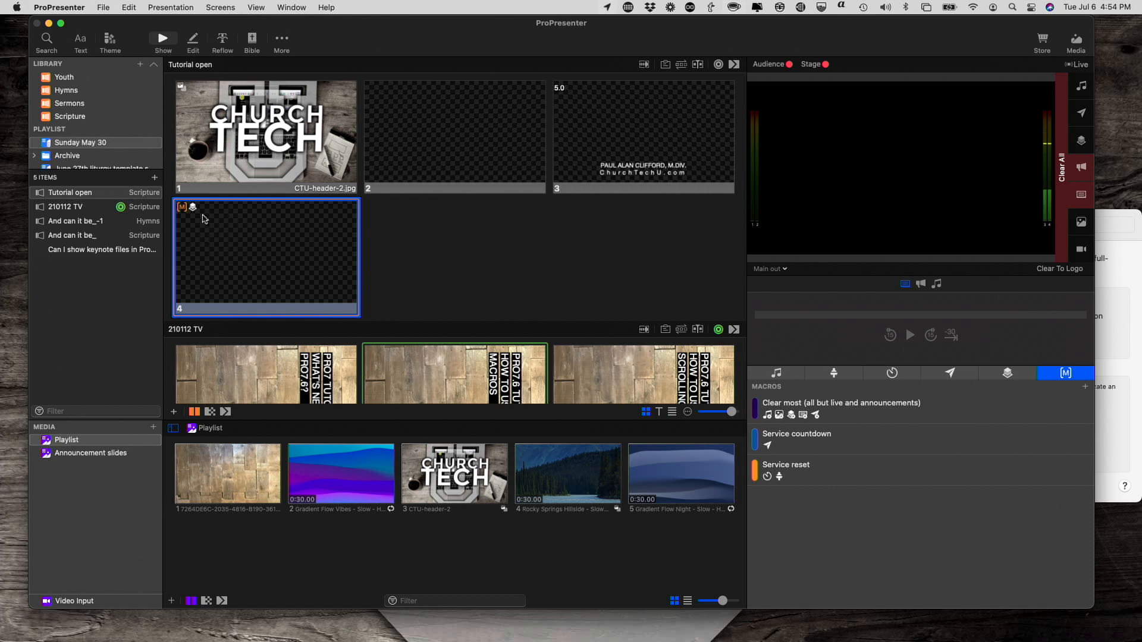
mouse_move(248, 257)
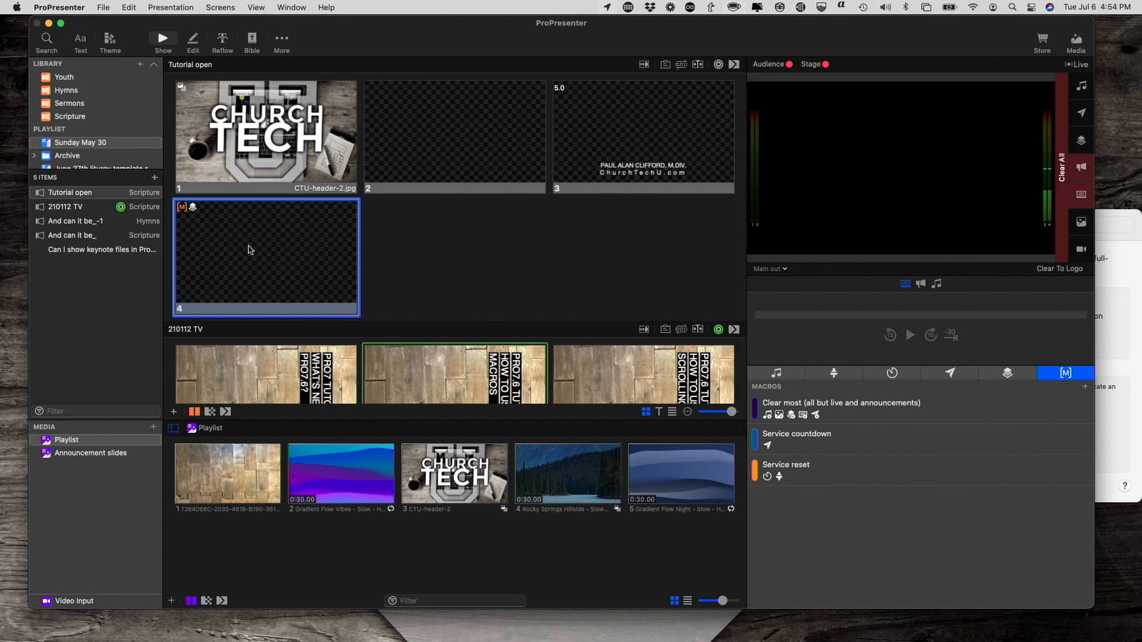
mouse_move(237, 271)
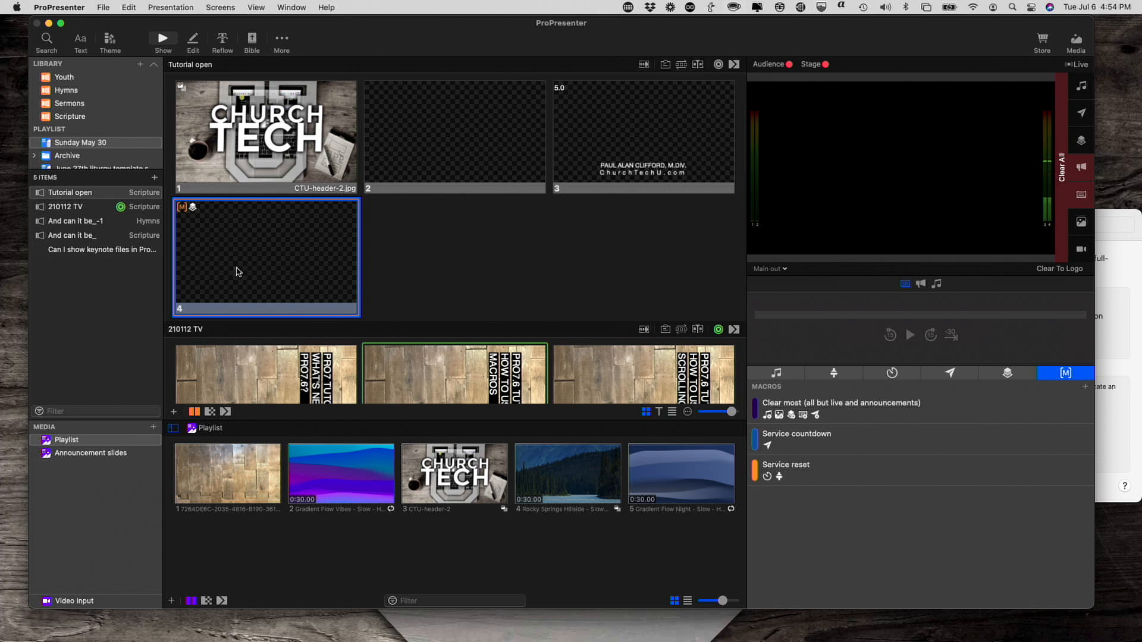
mouse_move(244, 243)
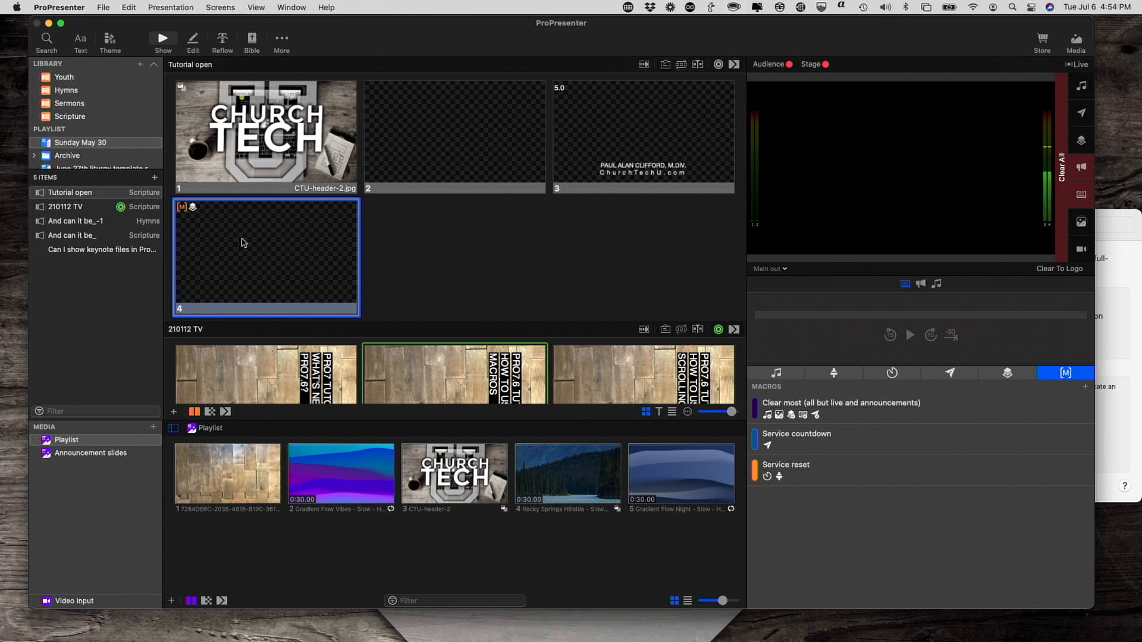
mouse_move(261, 239)
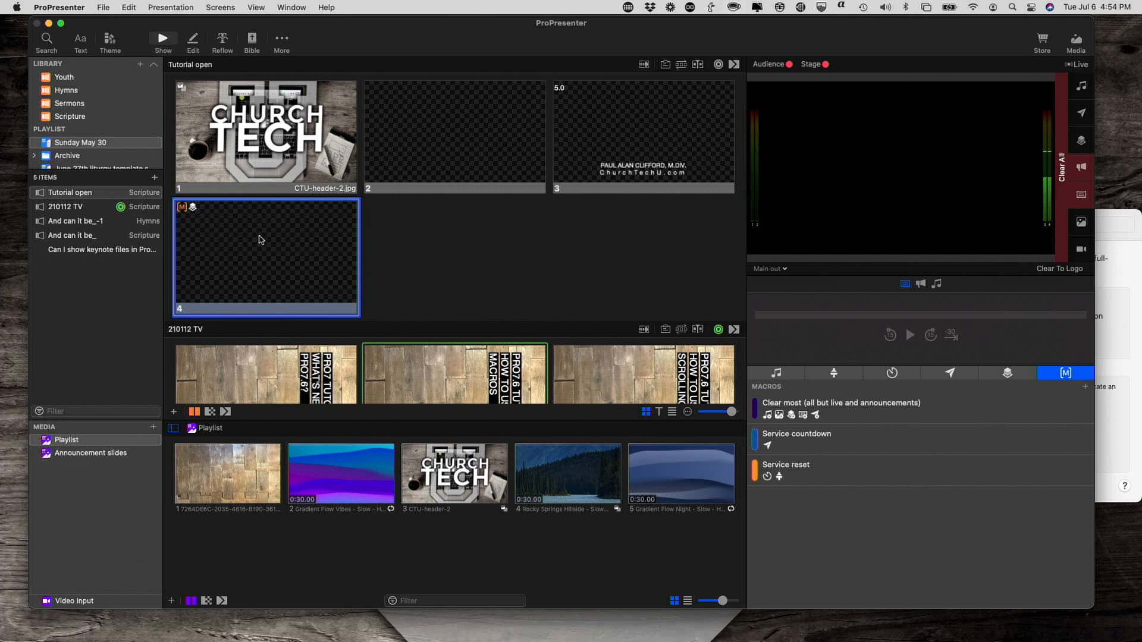
mouse_move(223, 204)
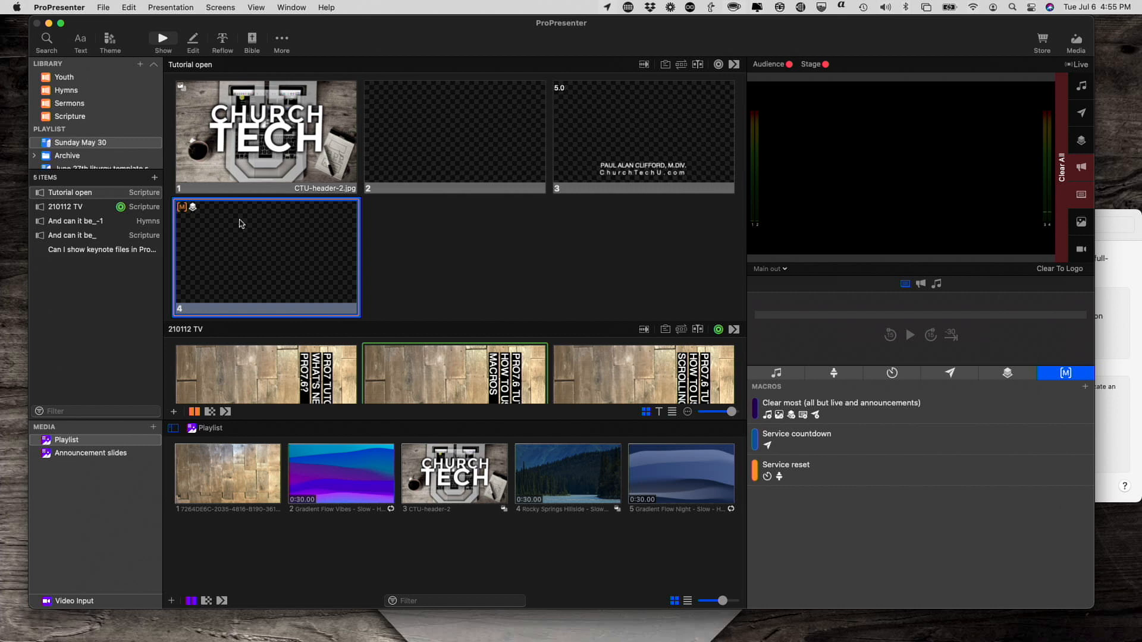
mouse_move(277, 203)
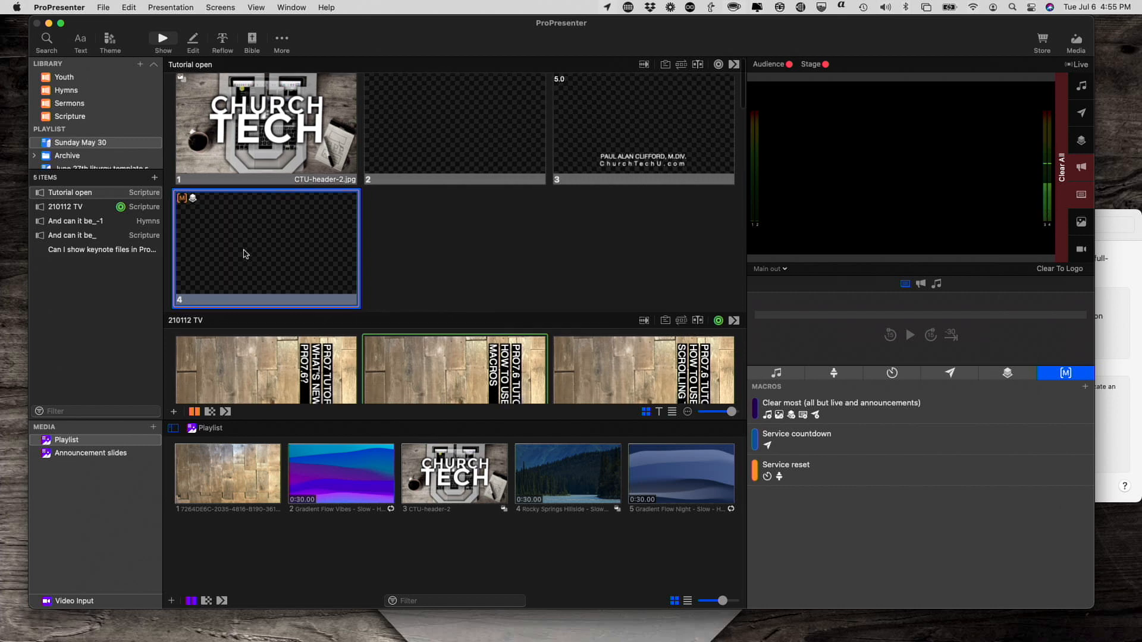
left_click(75, 221)
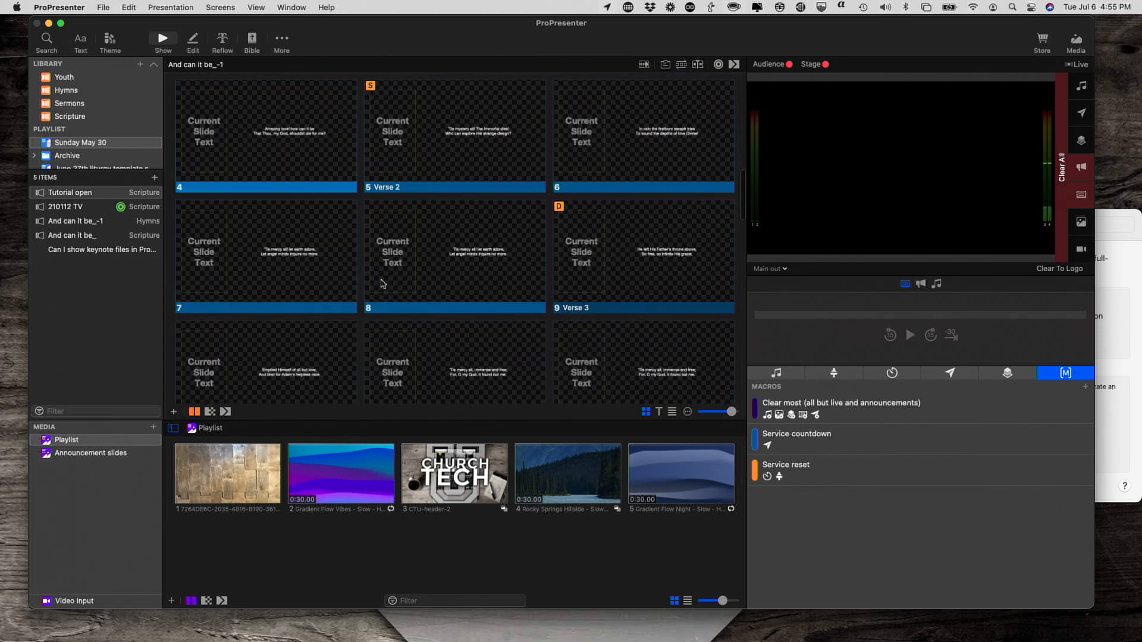
left_click(69, 193)
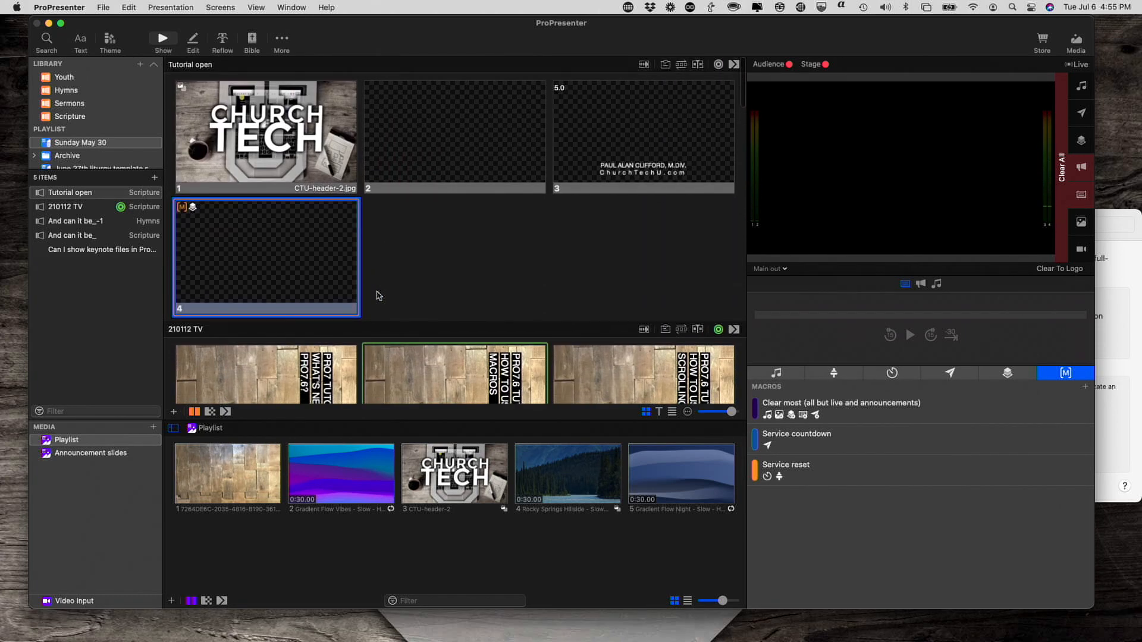
mouse_move(617, 319)
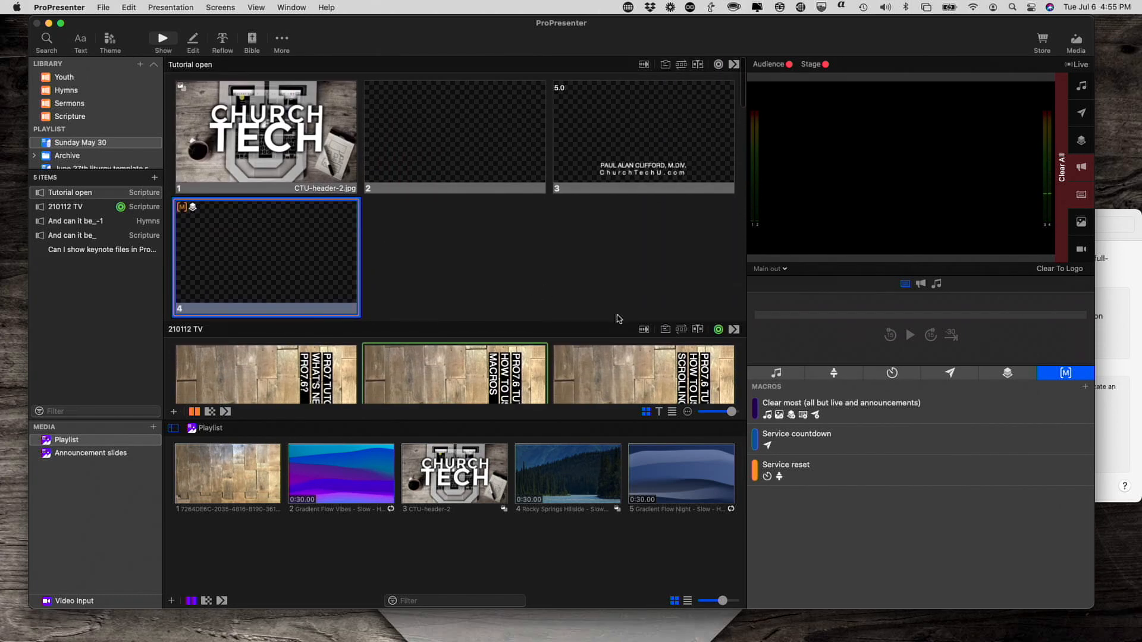
mouse_move(1078, 375)
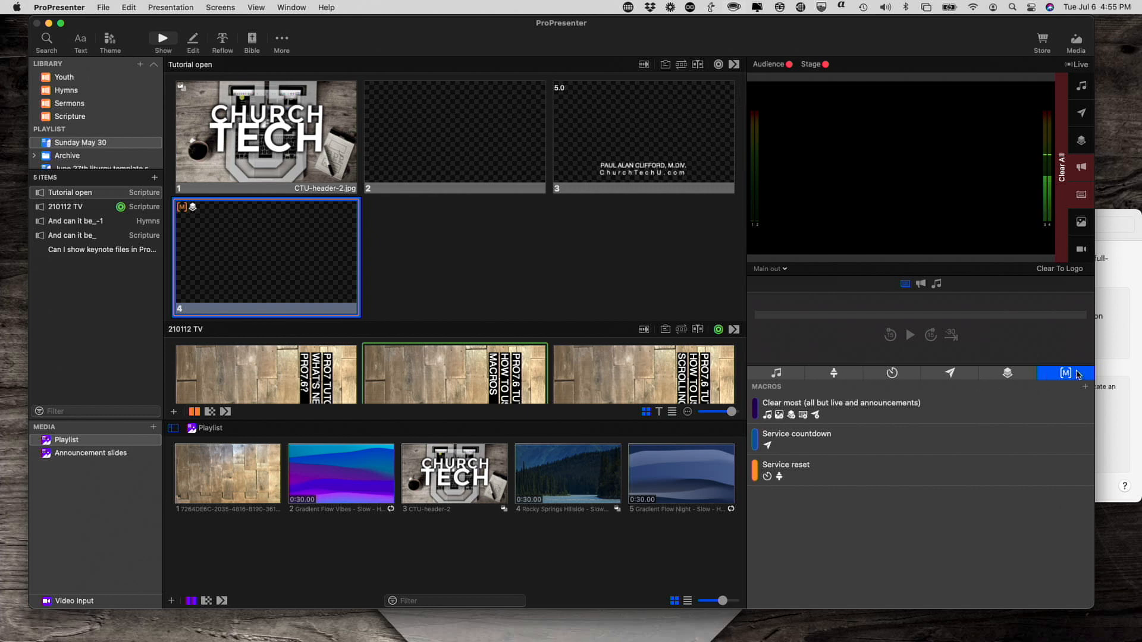
mouse_move(1065, 400)
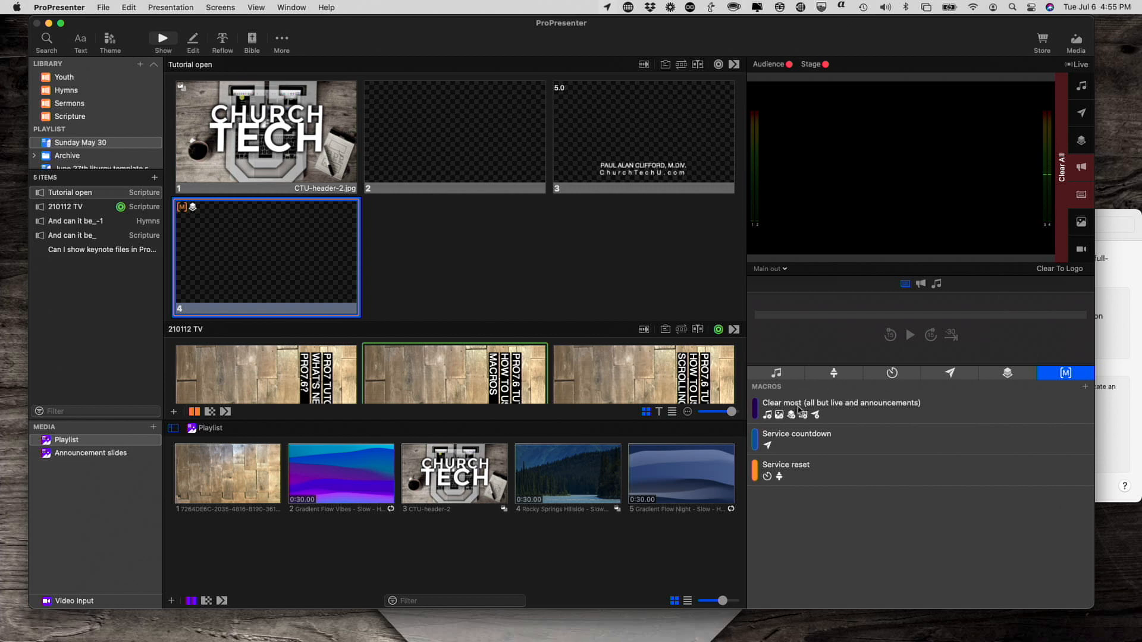
mouse_move(1066, 373)
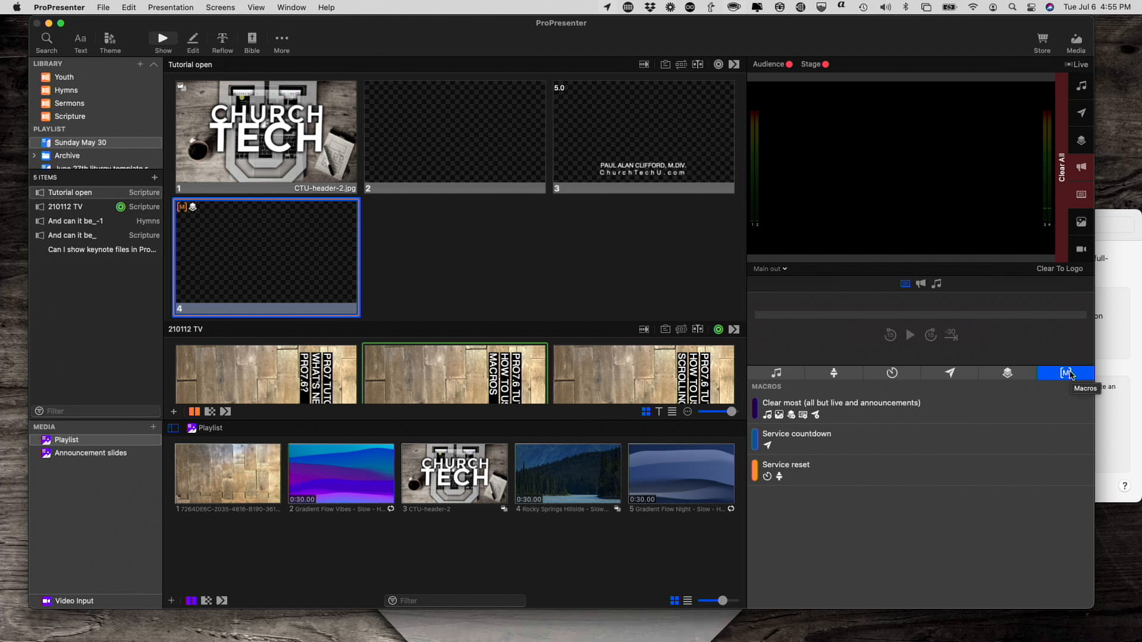
mouse_move(1069, 377)
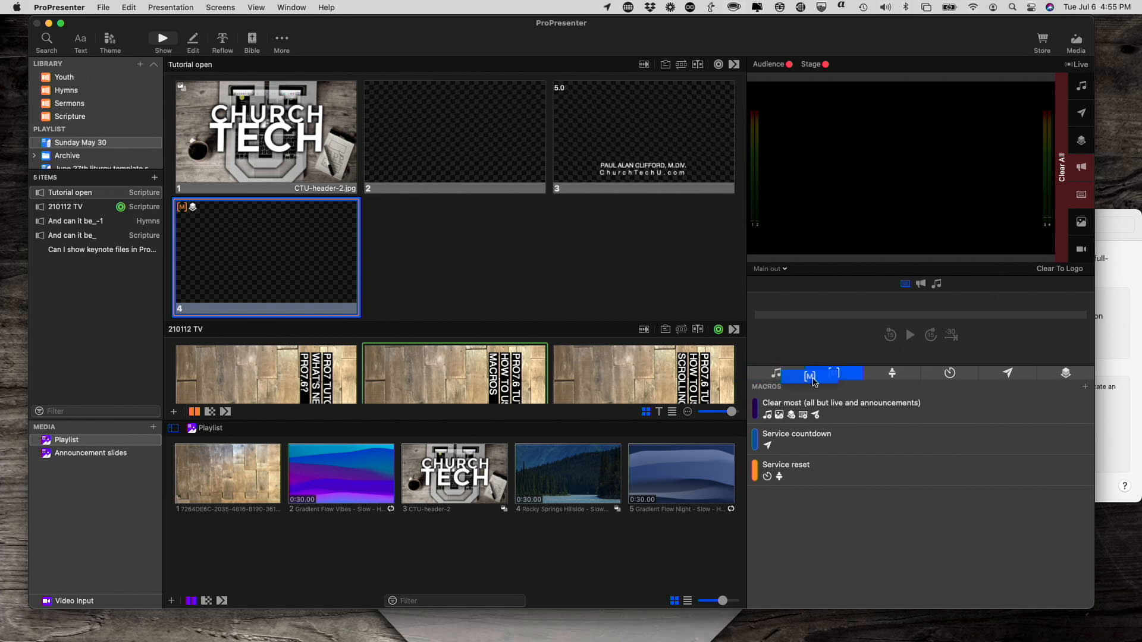
mouse_move(806, 374)
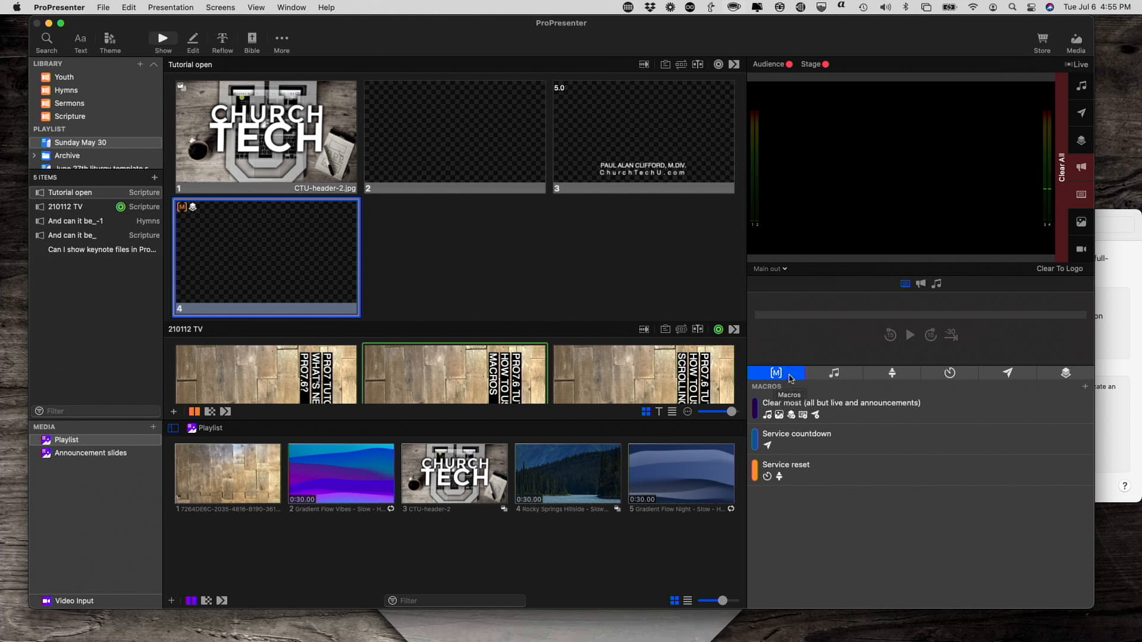
mouse_move(796, 405)
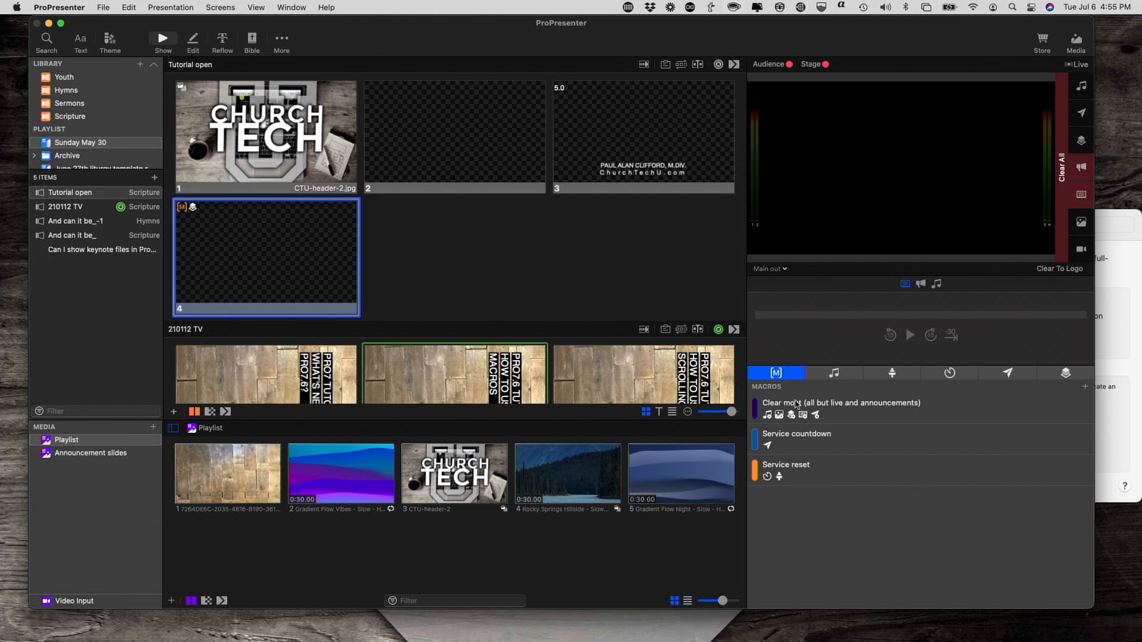
mouse_move(781, 377)
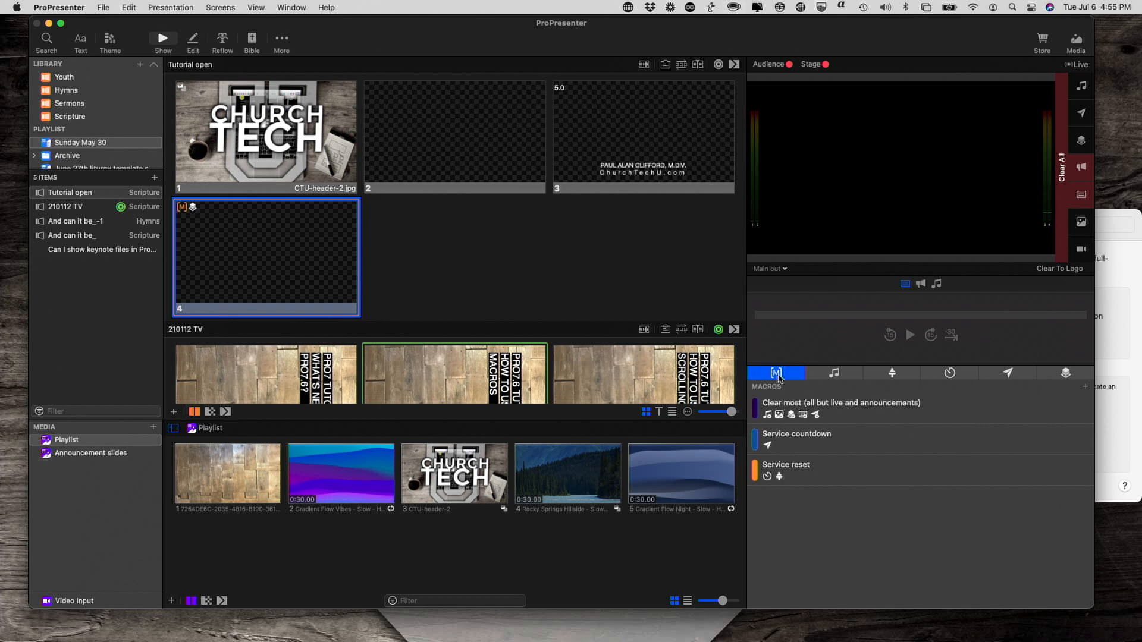
mouse_move(778, 377)
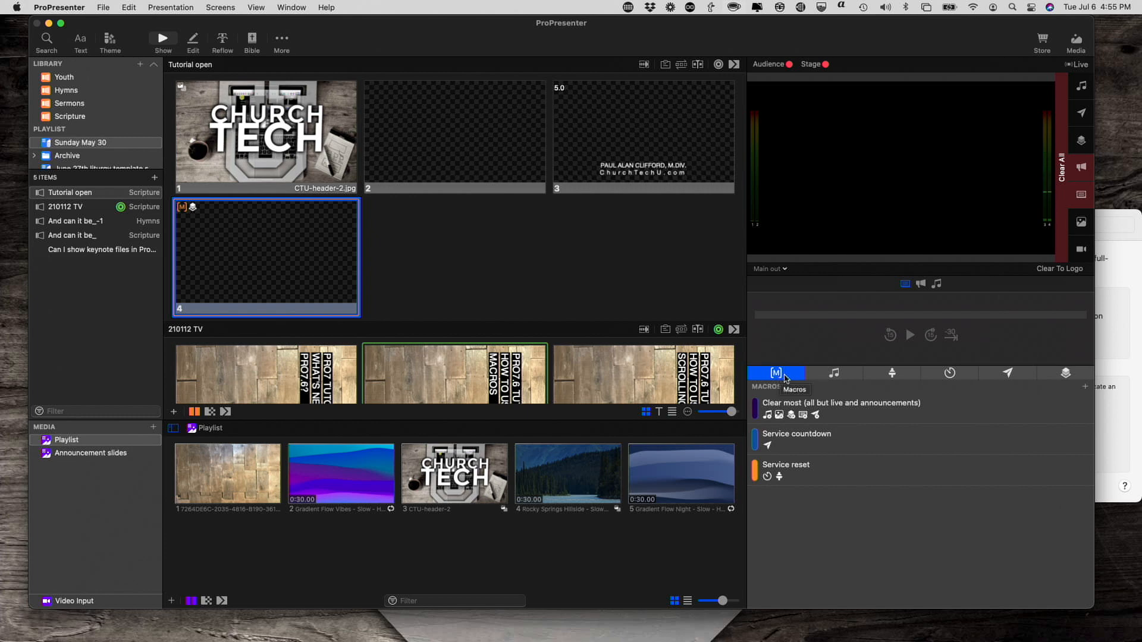
mouse_move(1027, 362)
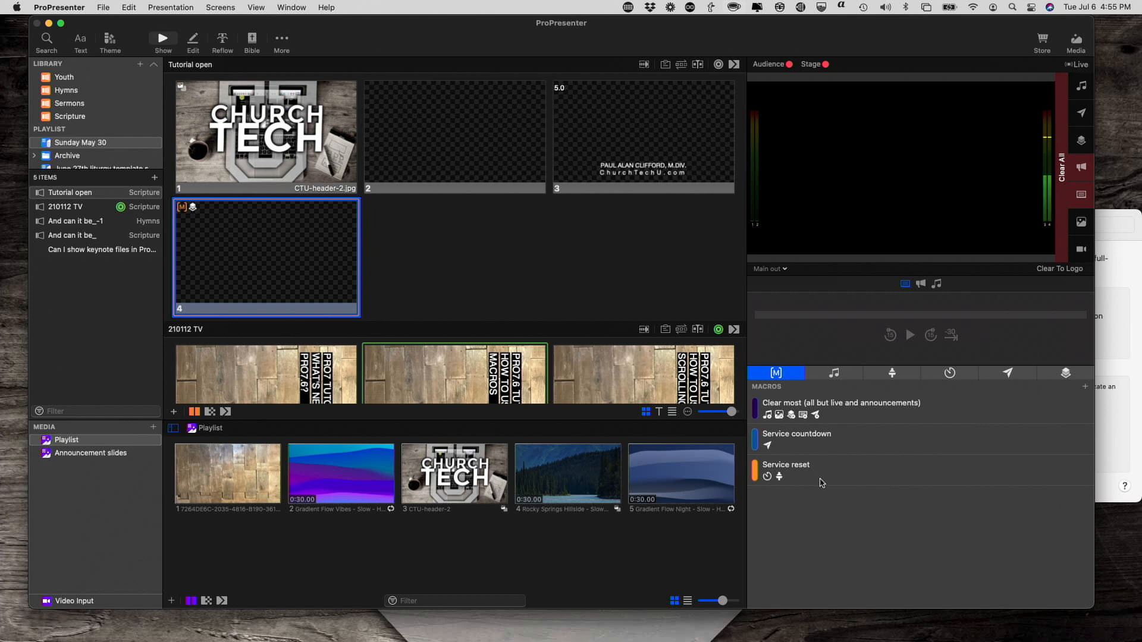
Enable Trigger on Startup for the Service reset macro.
right_click(785, 465)
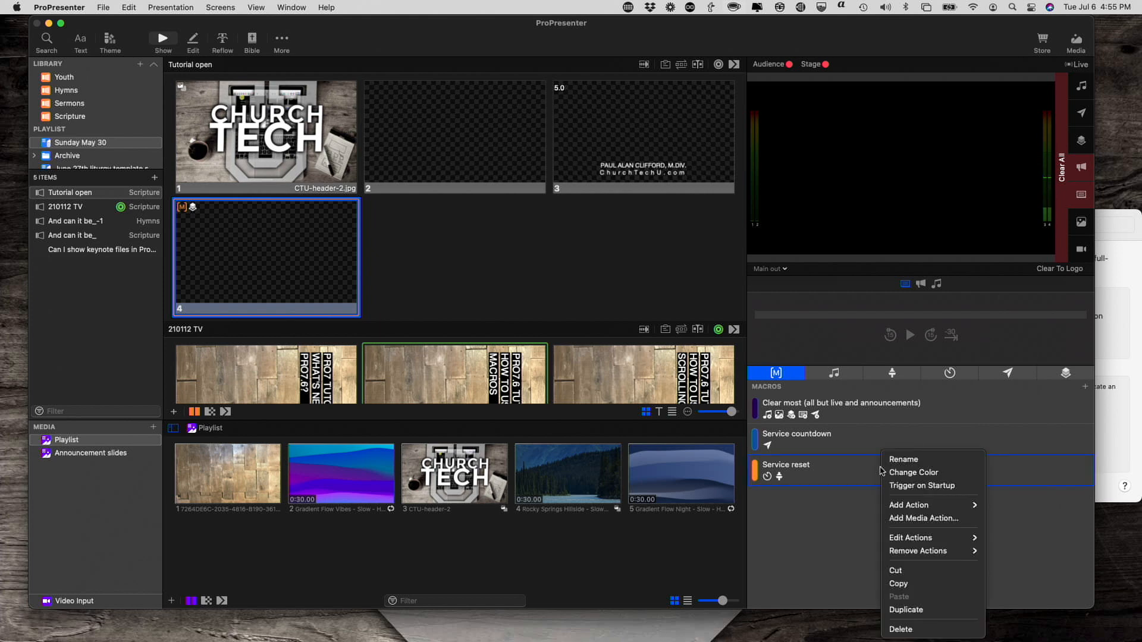
mouse_move(916, 525)
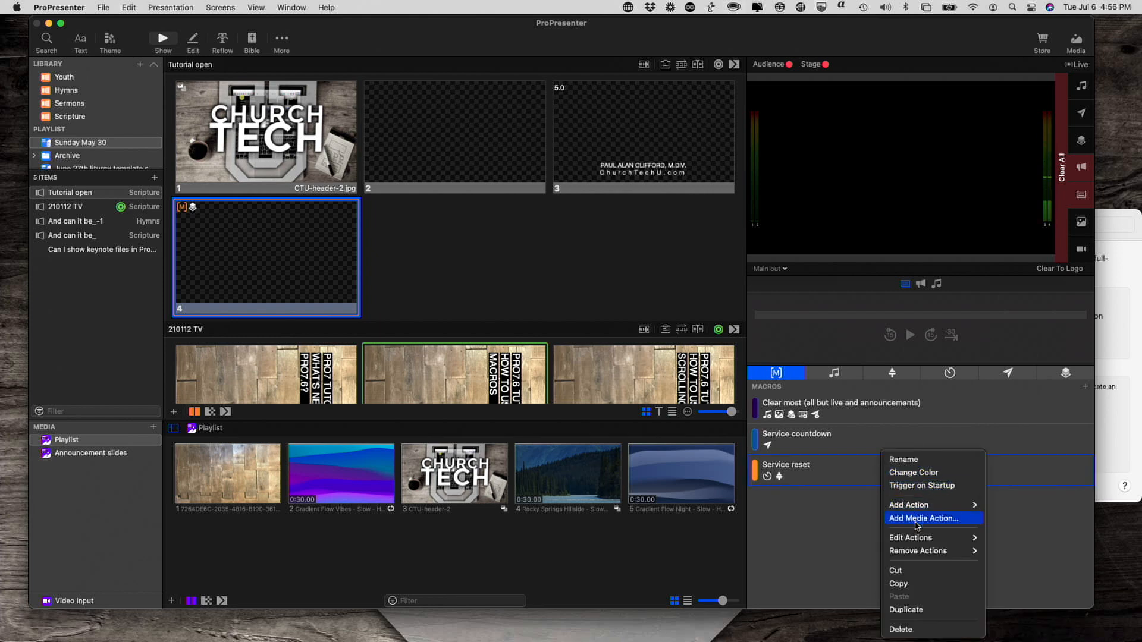
mouse_move(926, 493)
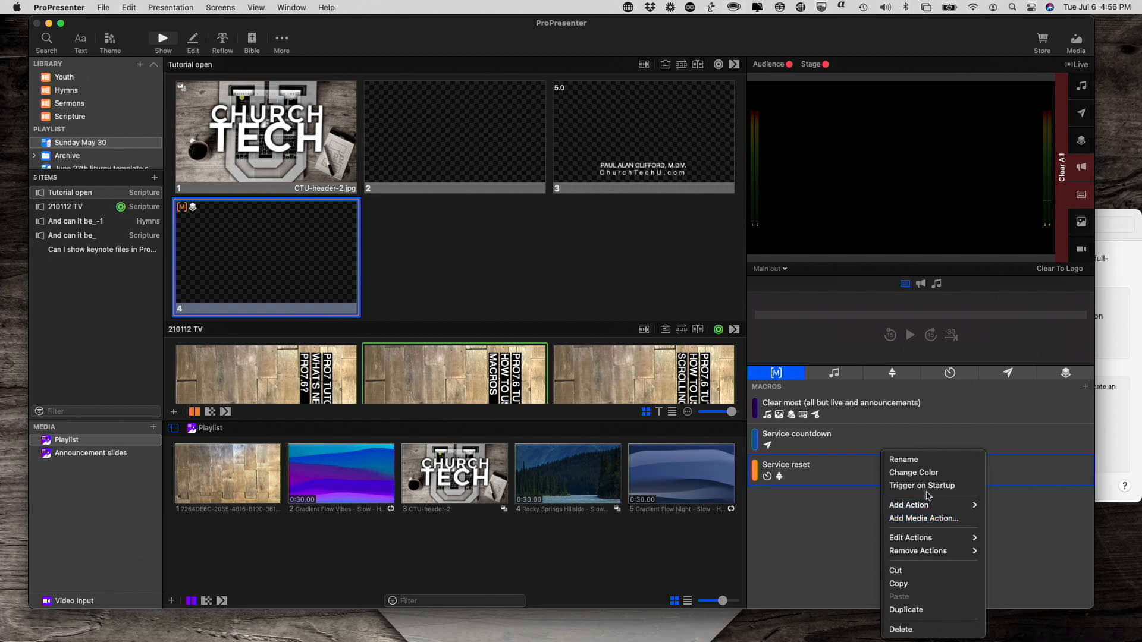
left_click(921, 485)
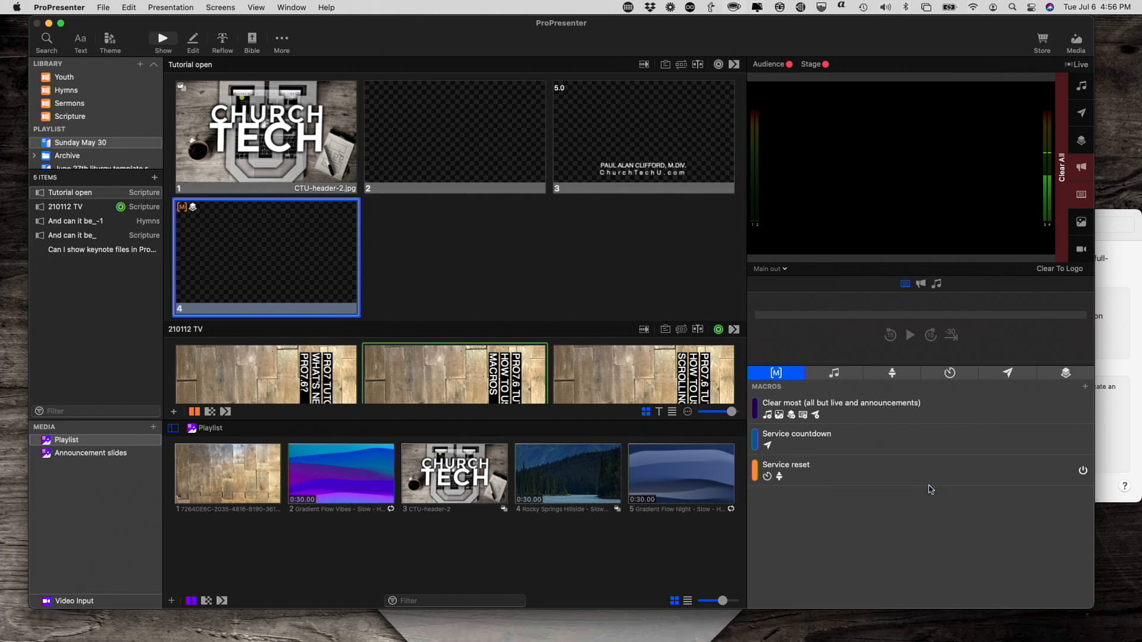
mouse_move(1003, 499)
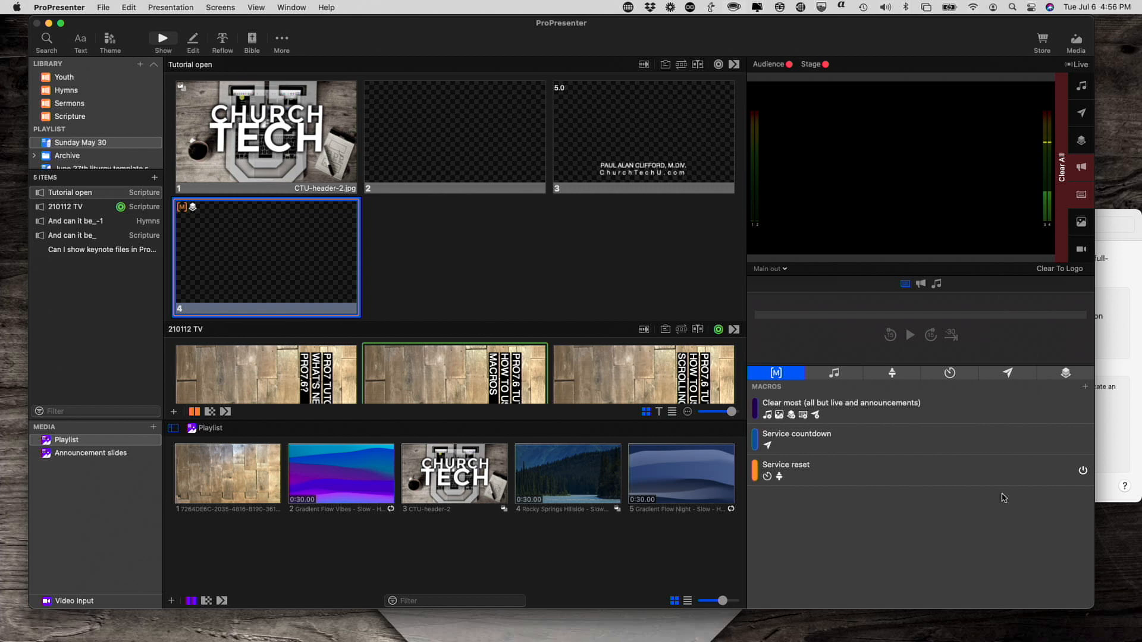
mouse_move(1064, 474)
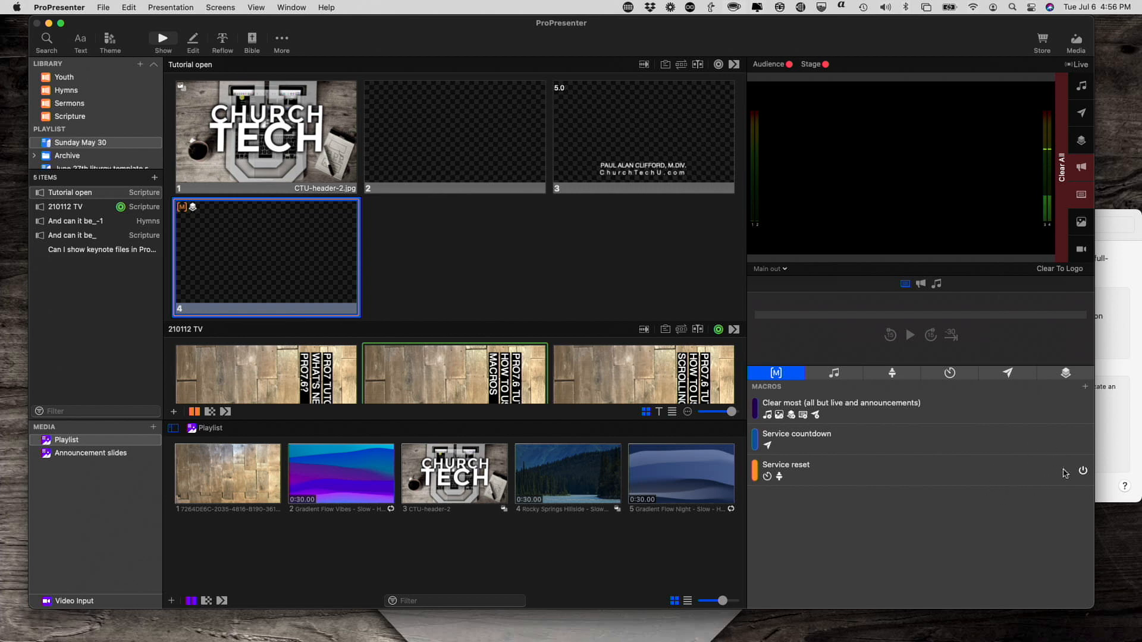
mouse_move(1082, 472)
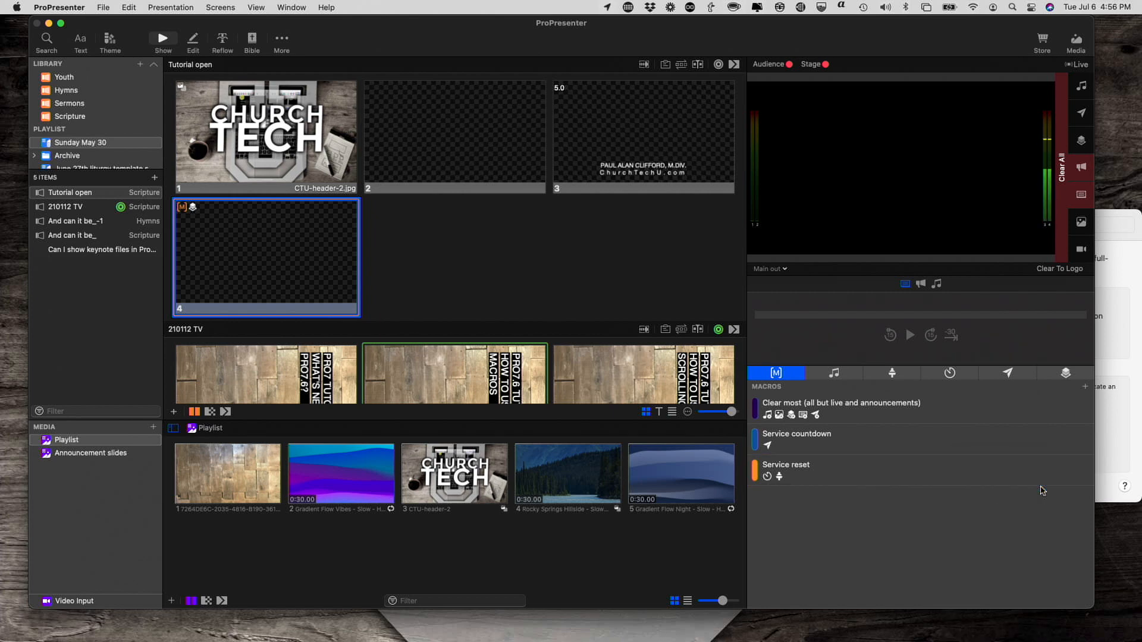
mouse_move(1037, 484)
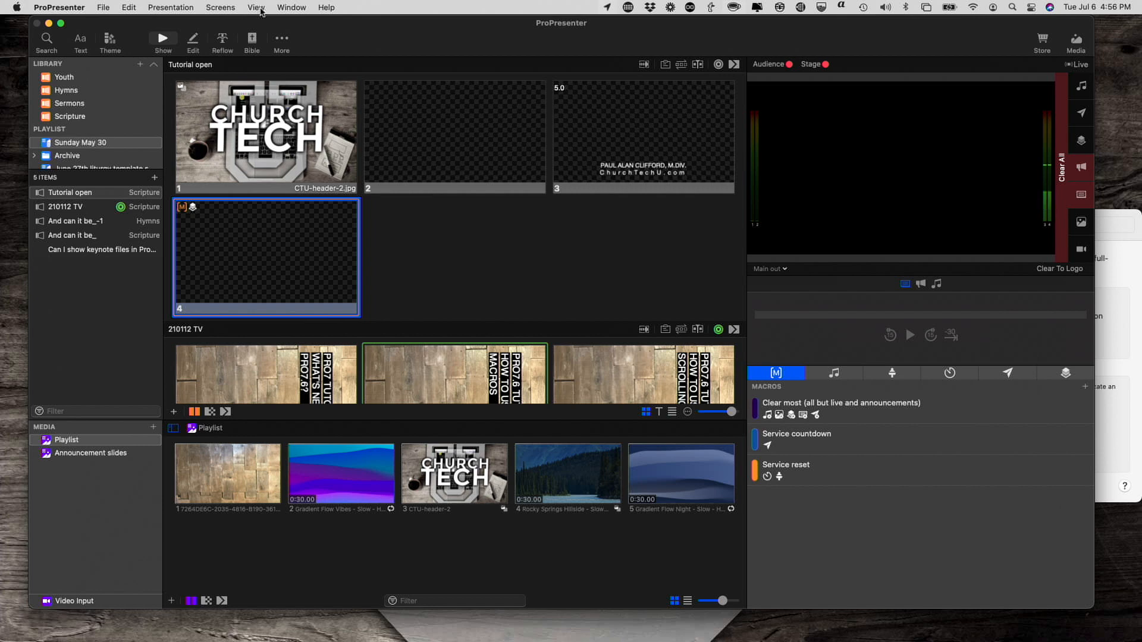
In the Calendar view, set the 'Reset for next service' event's action to Service reset.
left_click(254, 8)
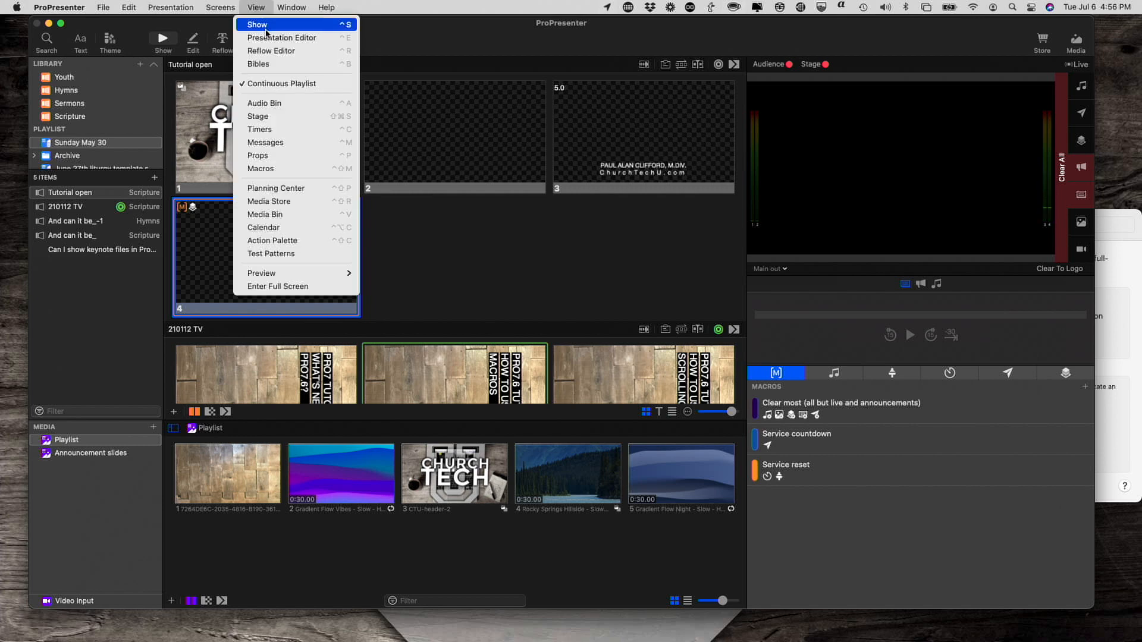
mouse_move(283, 37)
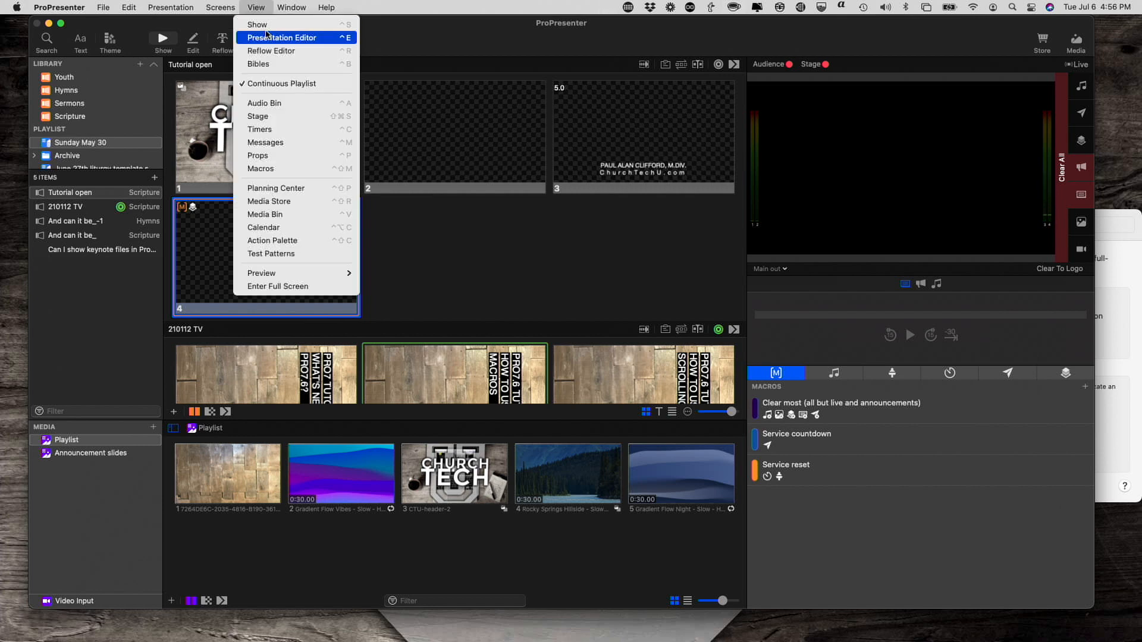
mouse_move(264, 227)
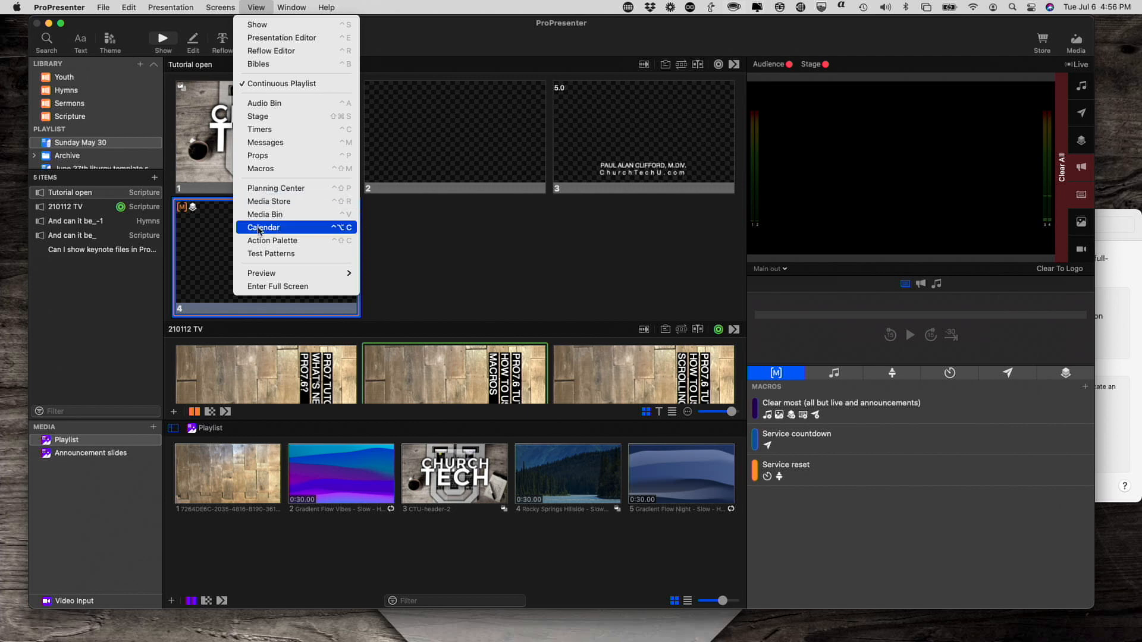
left_click(265, 226)
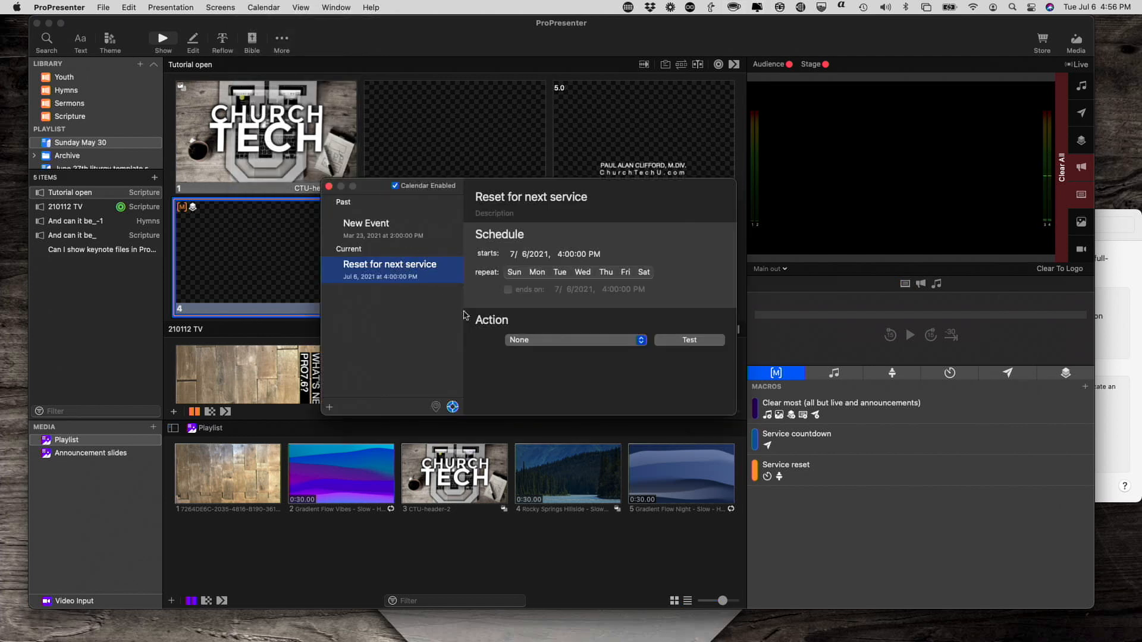
mouse_move(547, 319)
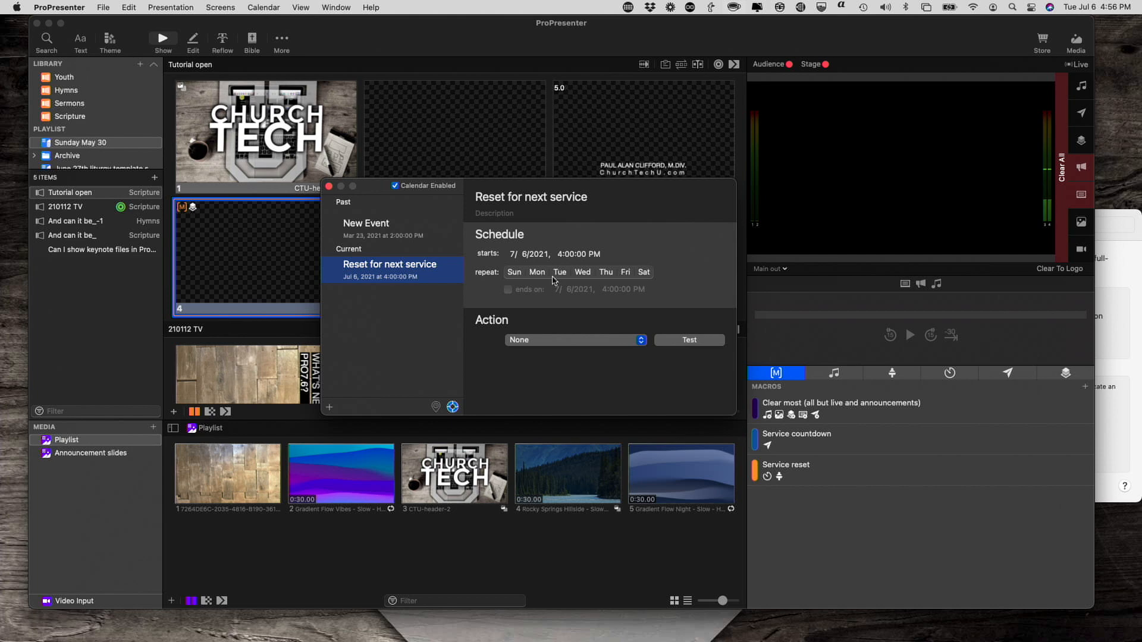
mouse_move(637, 332)
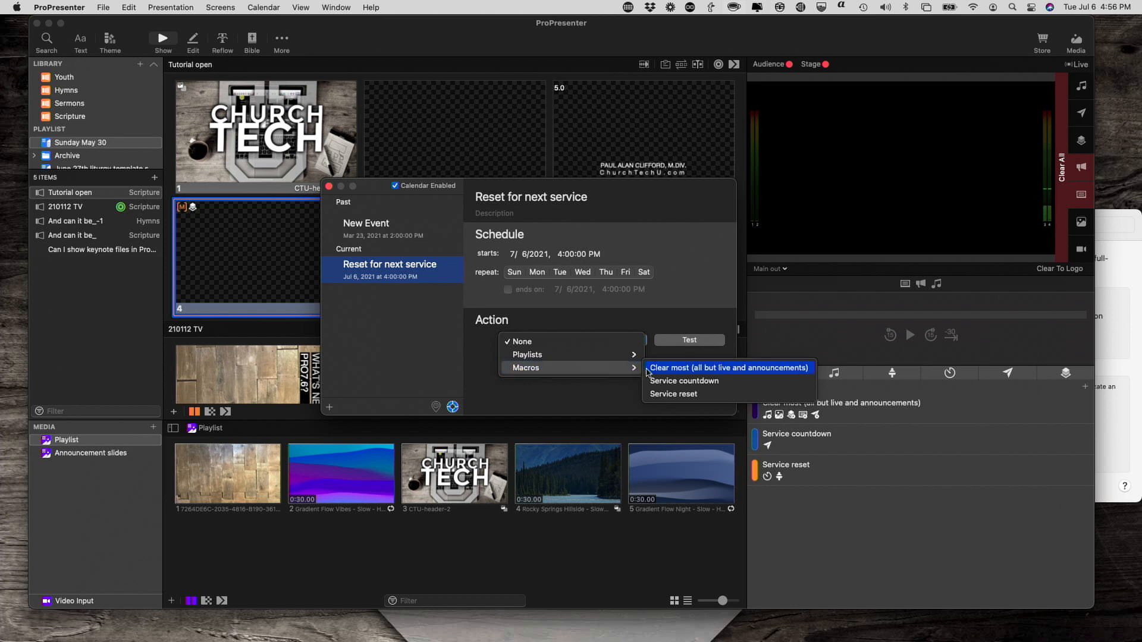
mouse_move(673, 393)
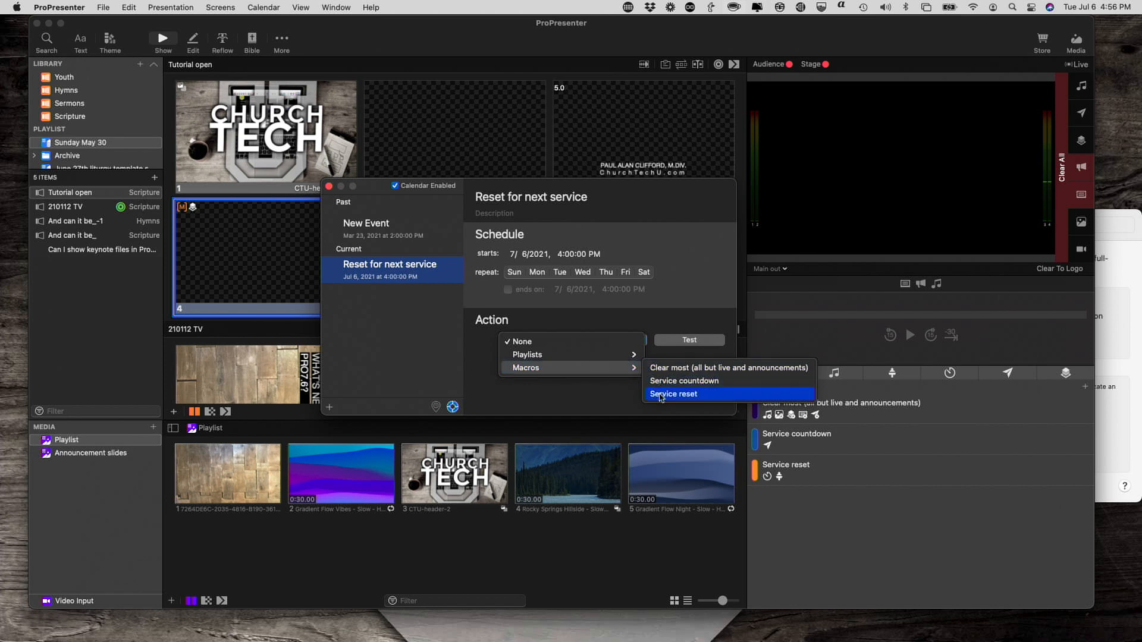
left_click(670, 393)
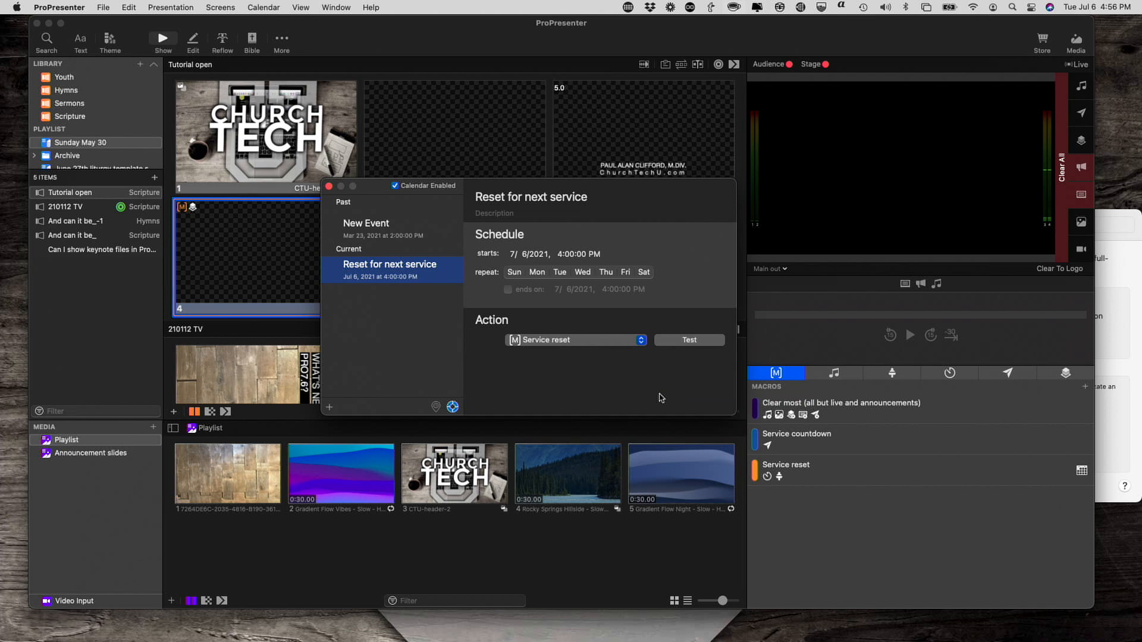
mouse_move(621, 372)
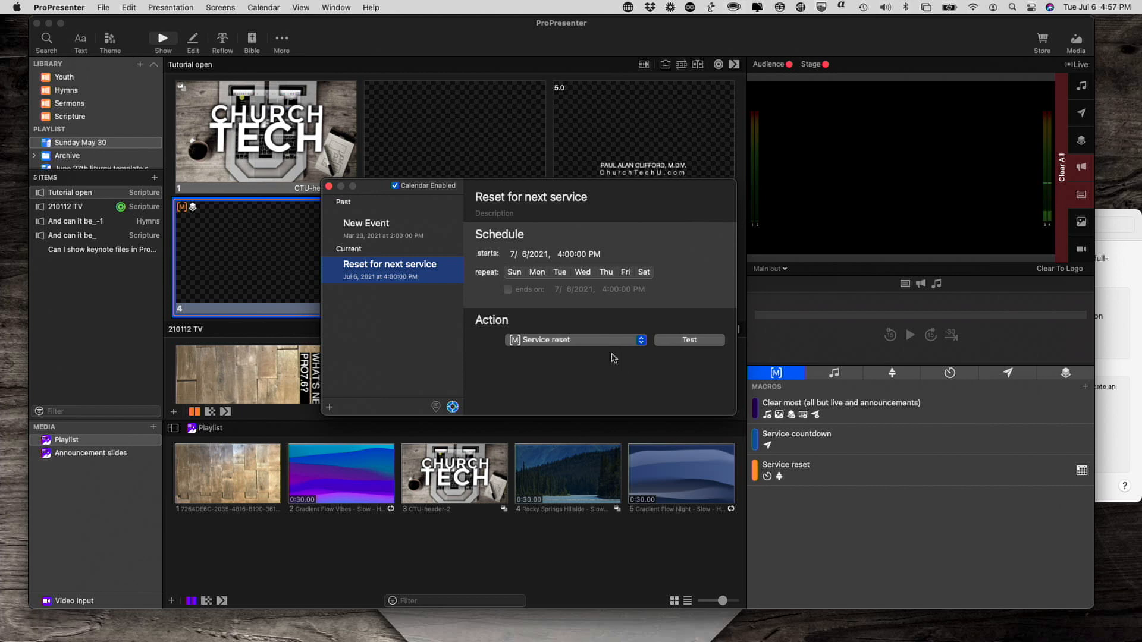
mouse_move(617, 359)
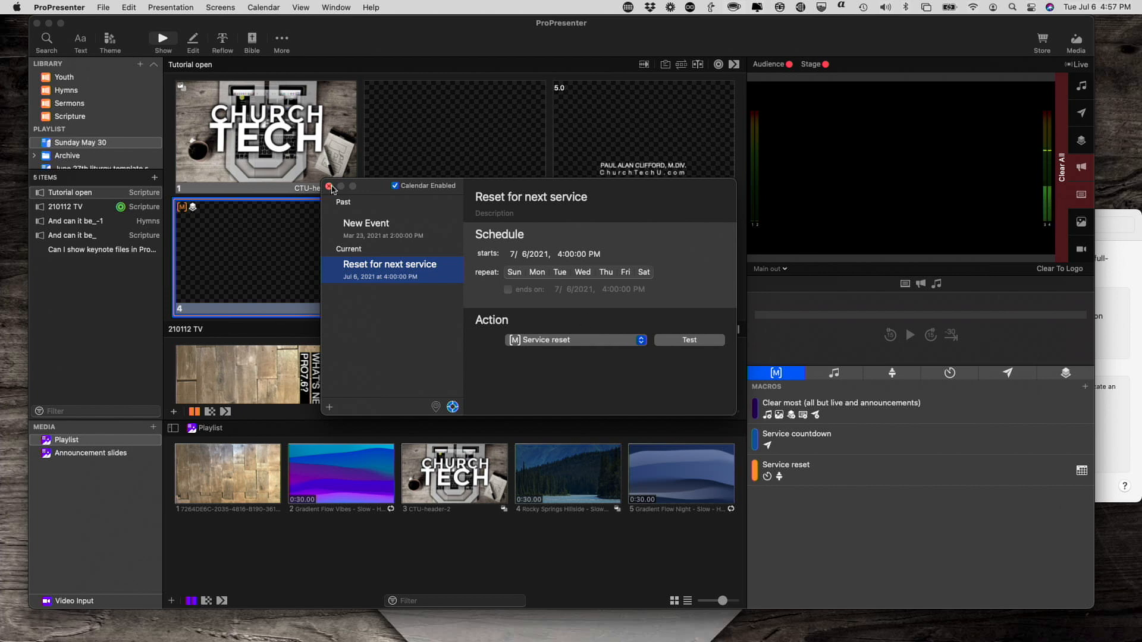
Close the Calendar window, leaving Service reset scheduled by the event.
left_click(332, 186)
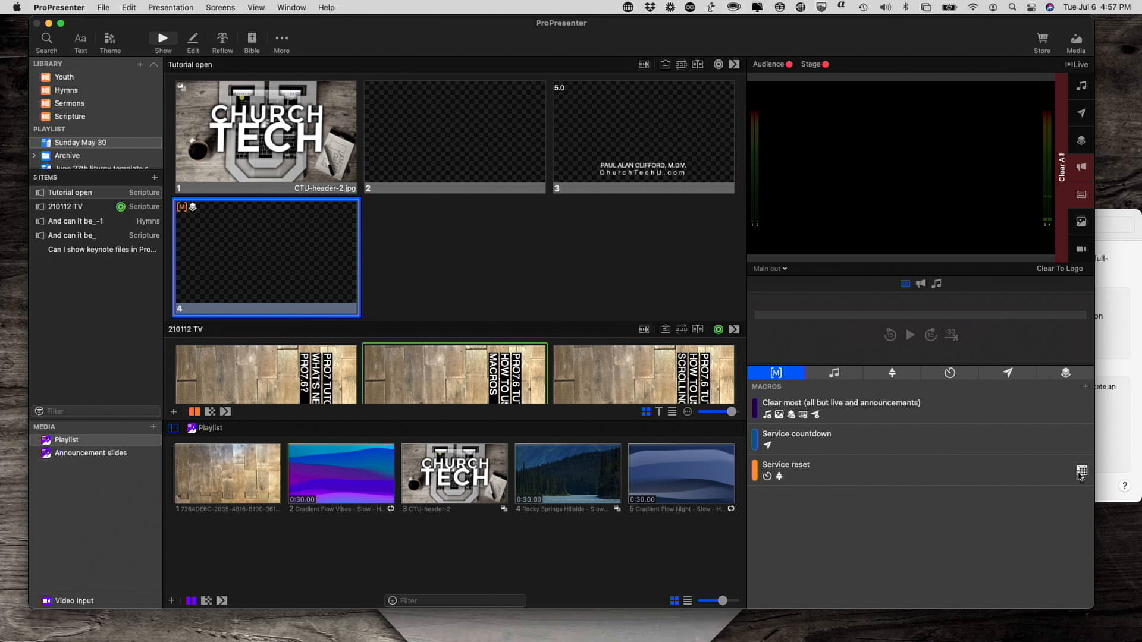
mouse_move(1039, 479)
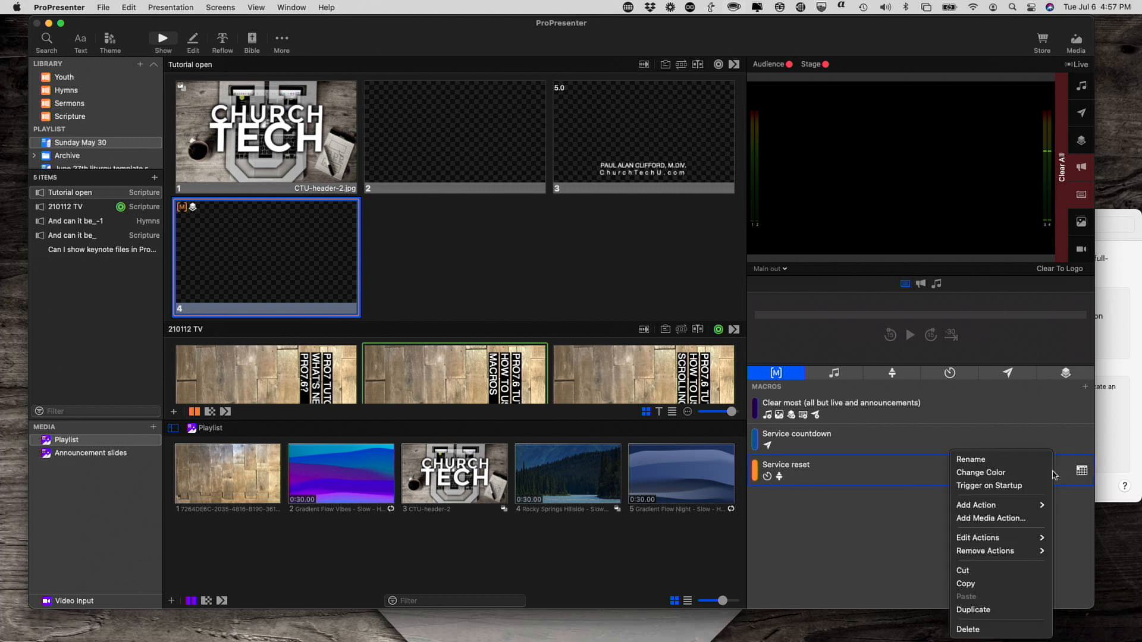
mouse_move(1039, 494)
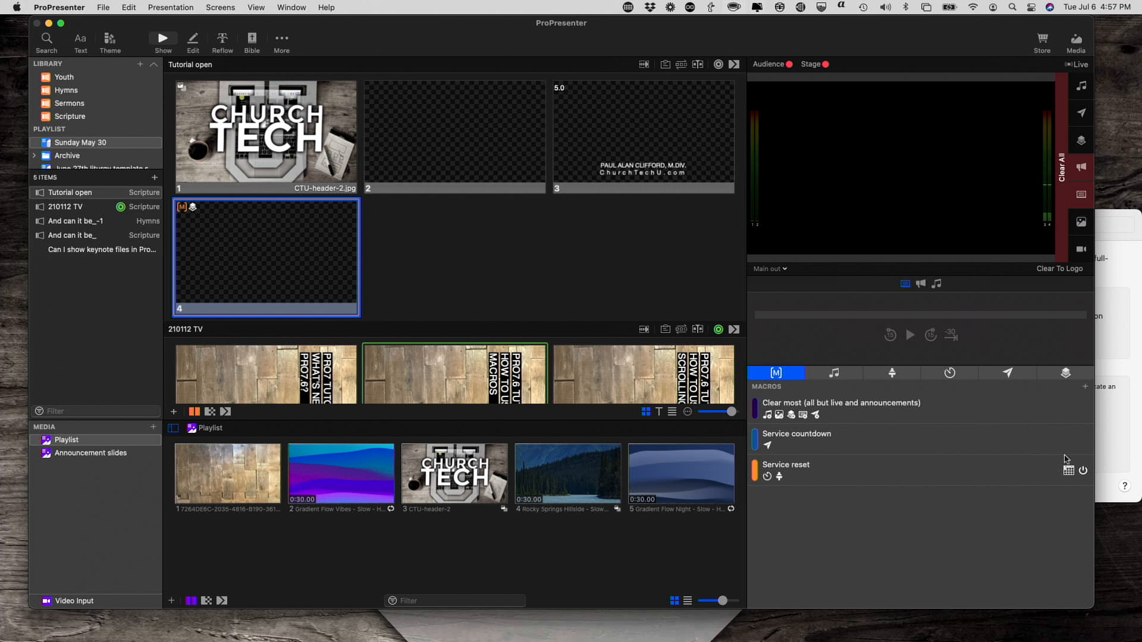
mouse_move(1012, 475)
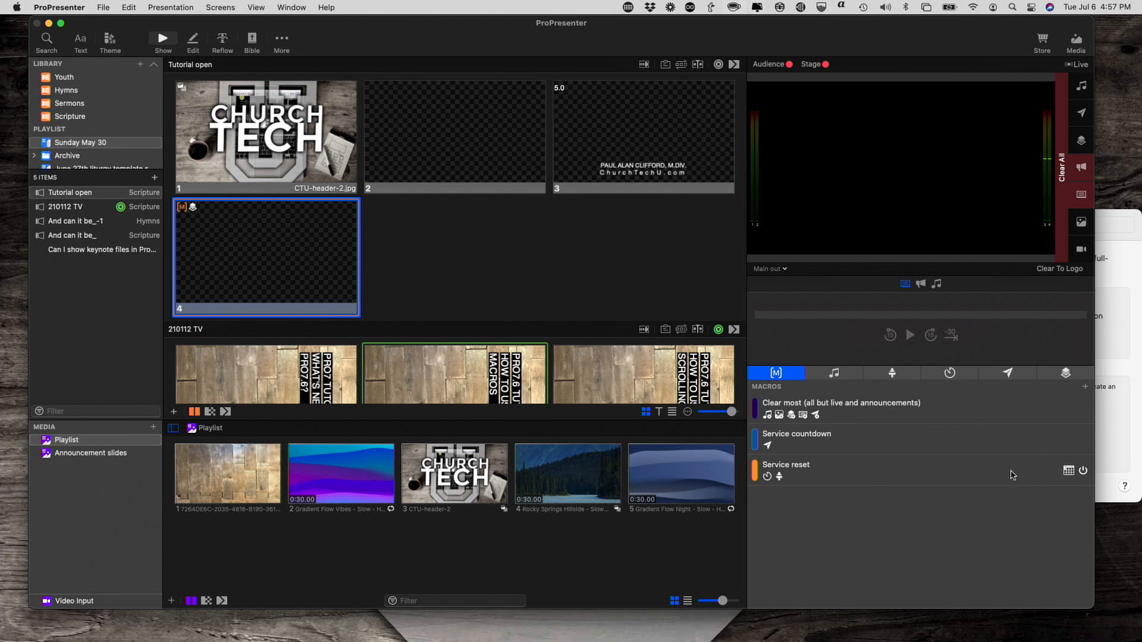
mouse_move(904, 476)
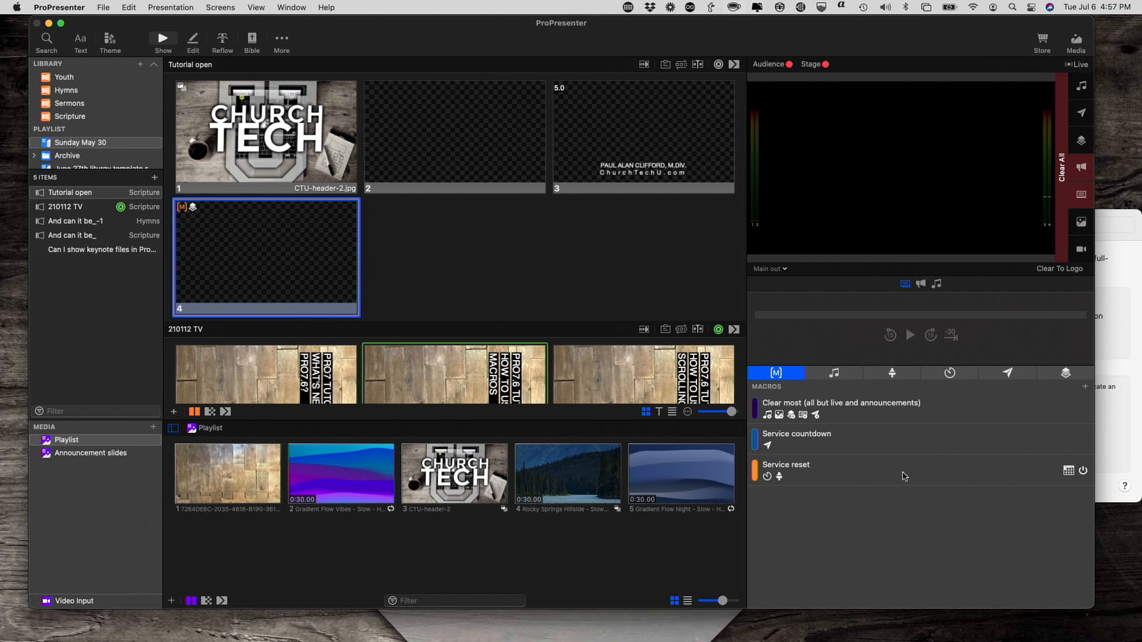
mouse_move(893, 442)
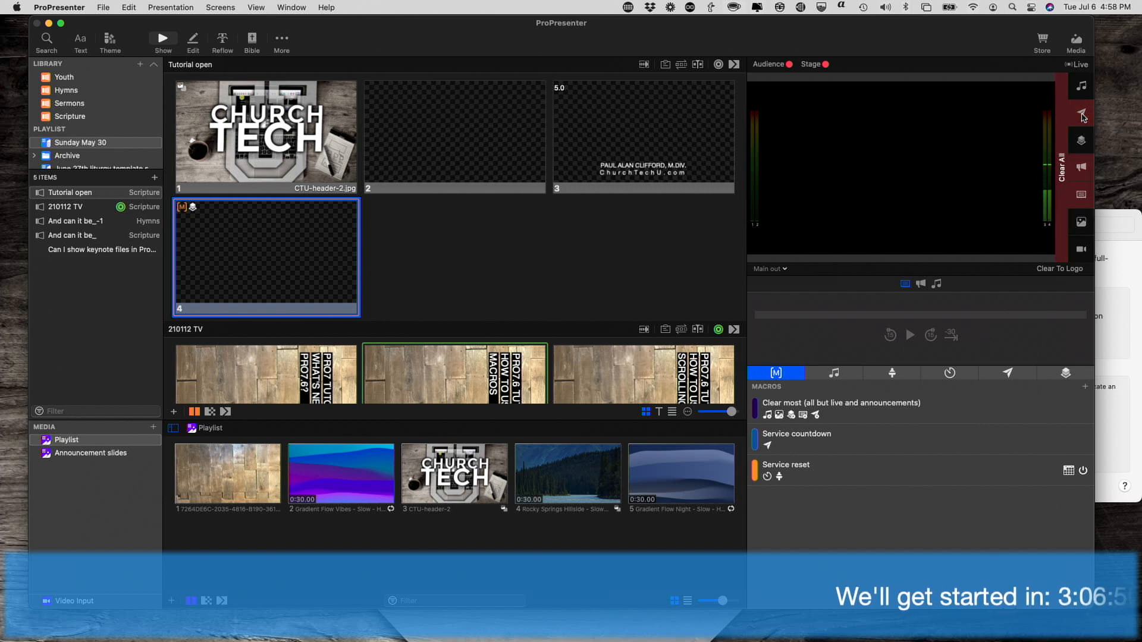
left_click(1081, 116)
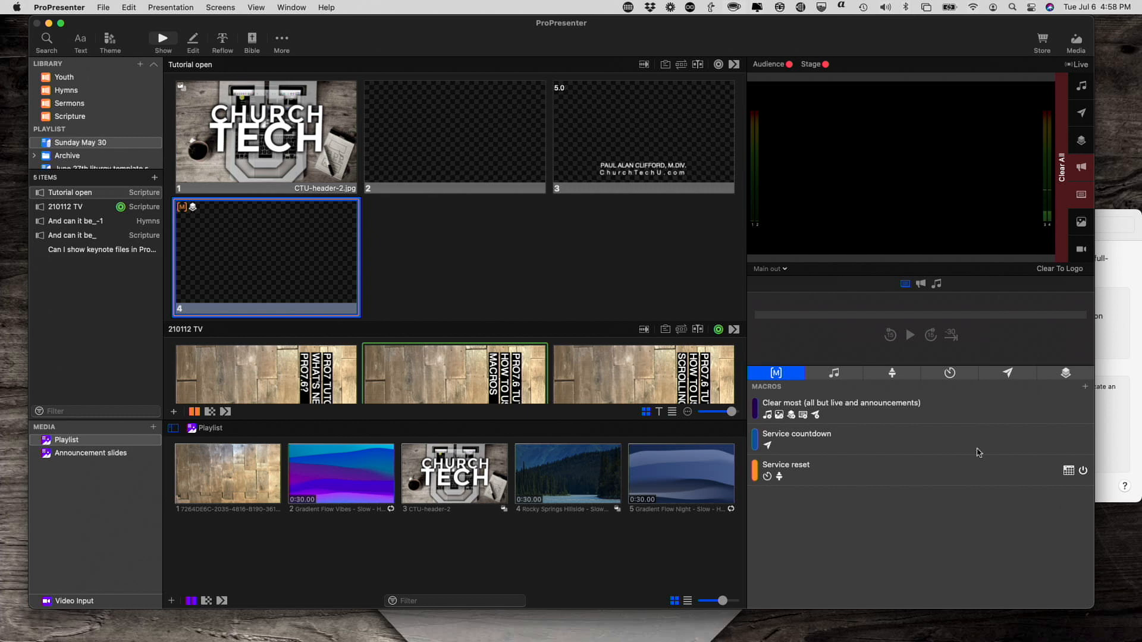
mouse_move(957, 448)
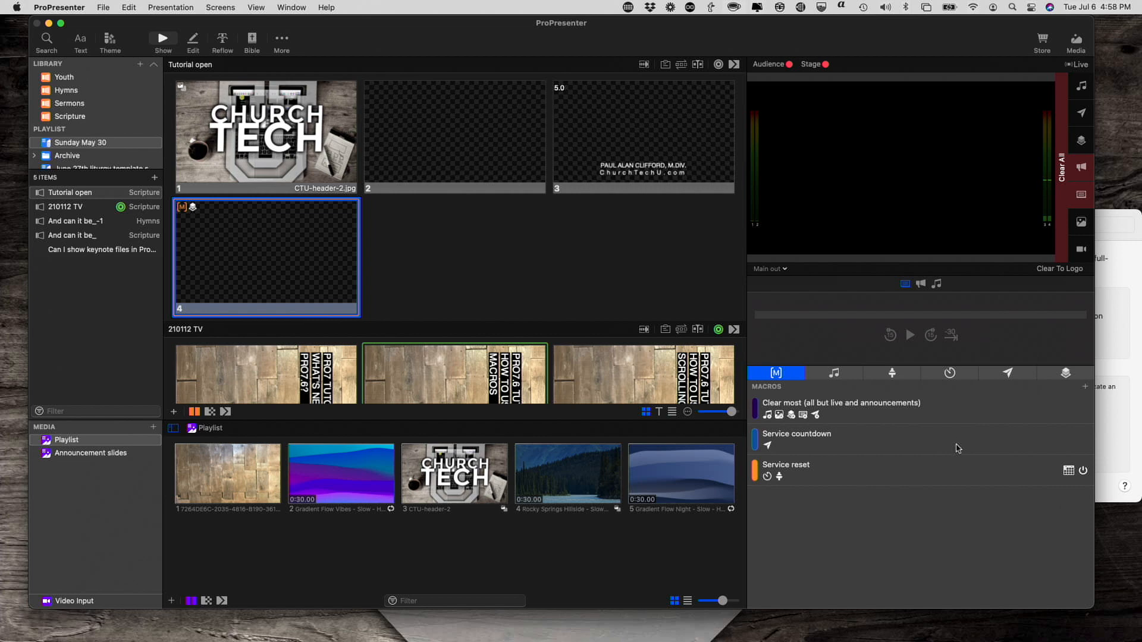
mouse_move(954, 463)
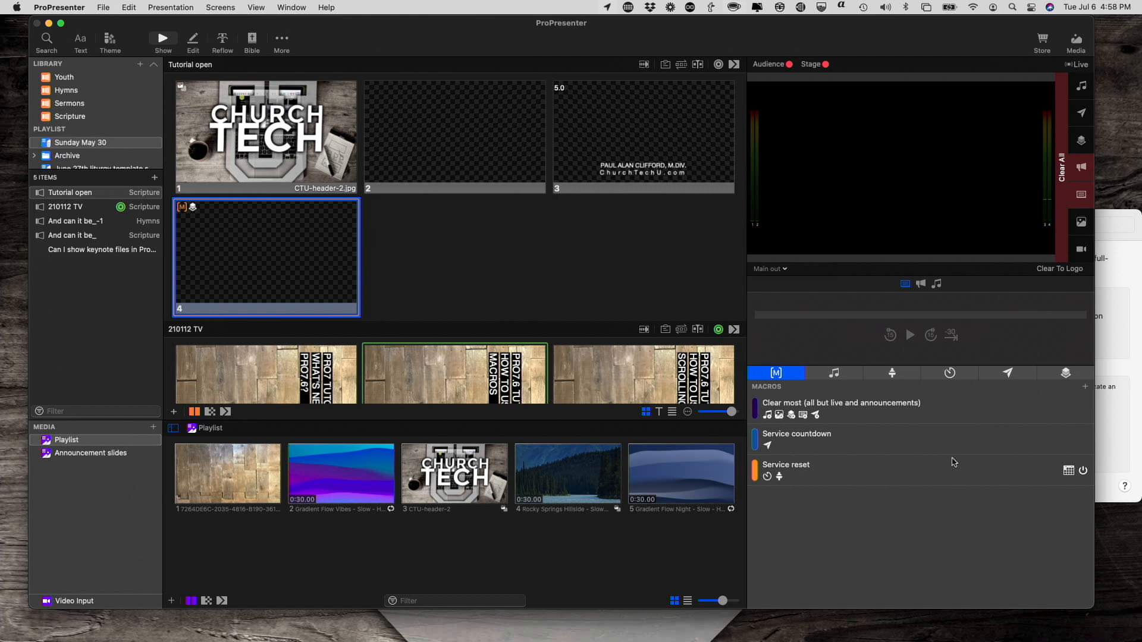
mouse_move(937, 492)
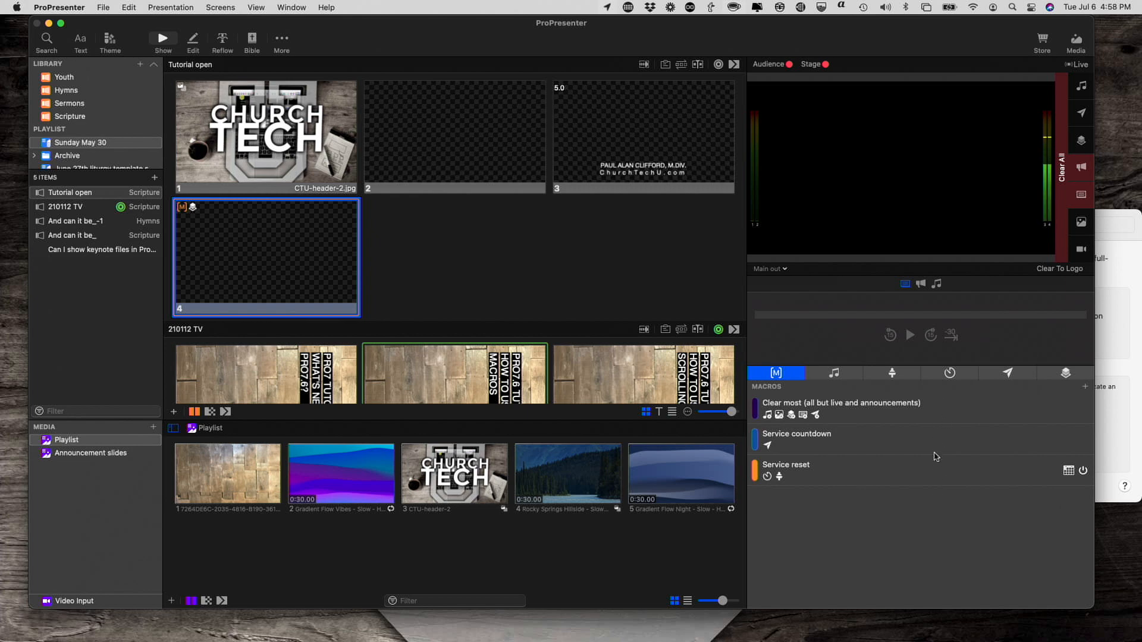
mouse_move(948, 435)
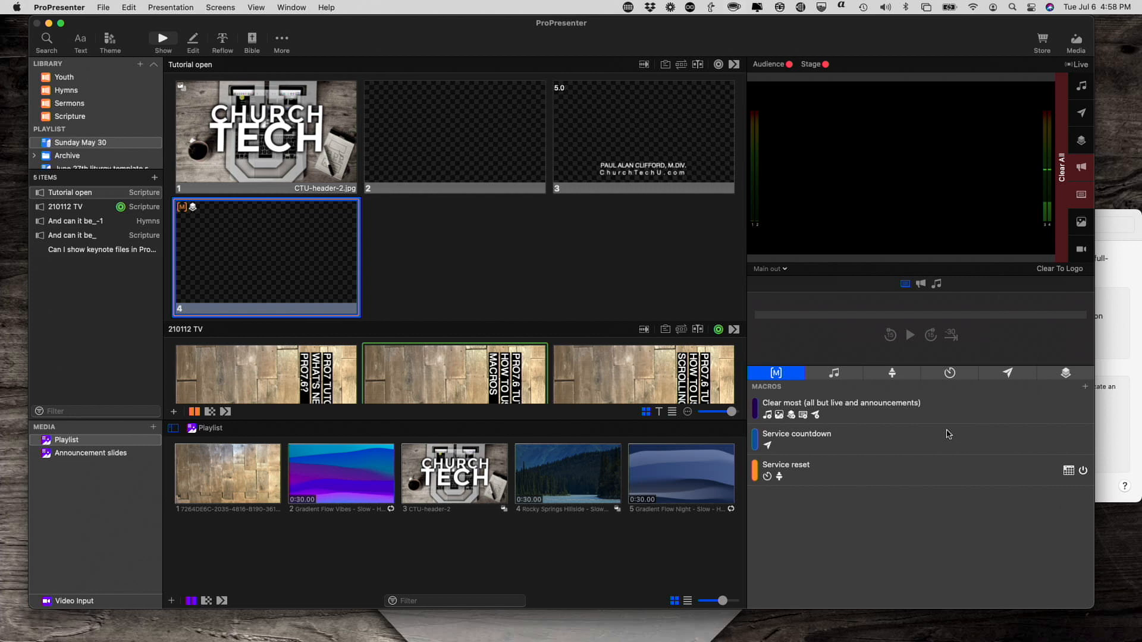
mouse_move(1066, 386)
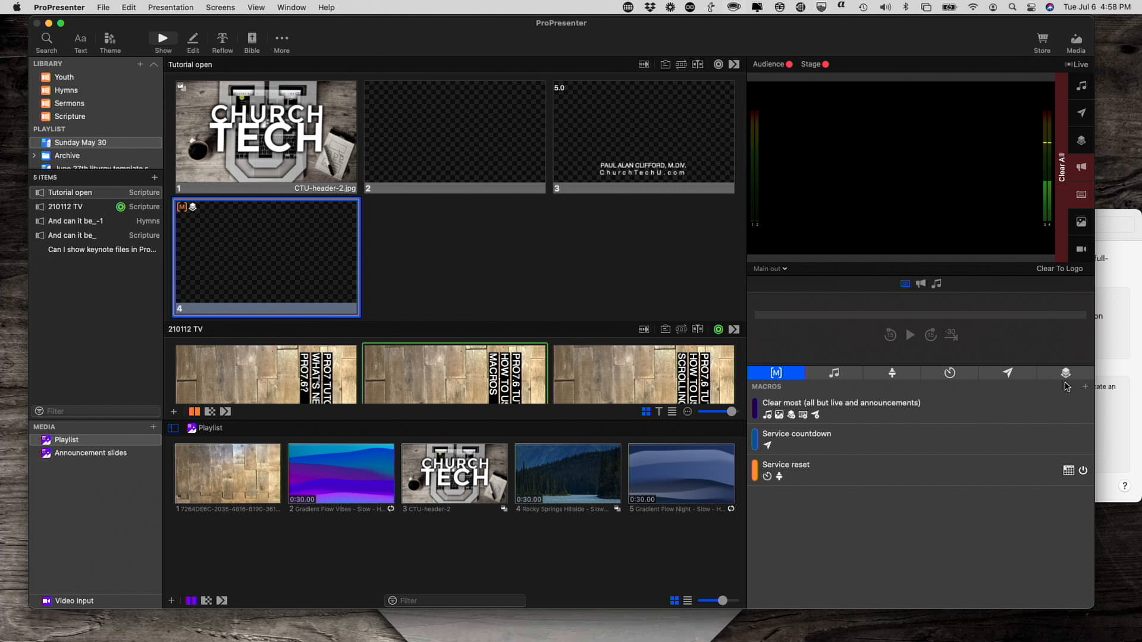
mouse_move(1074, 392)
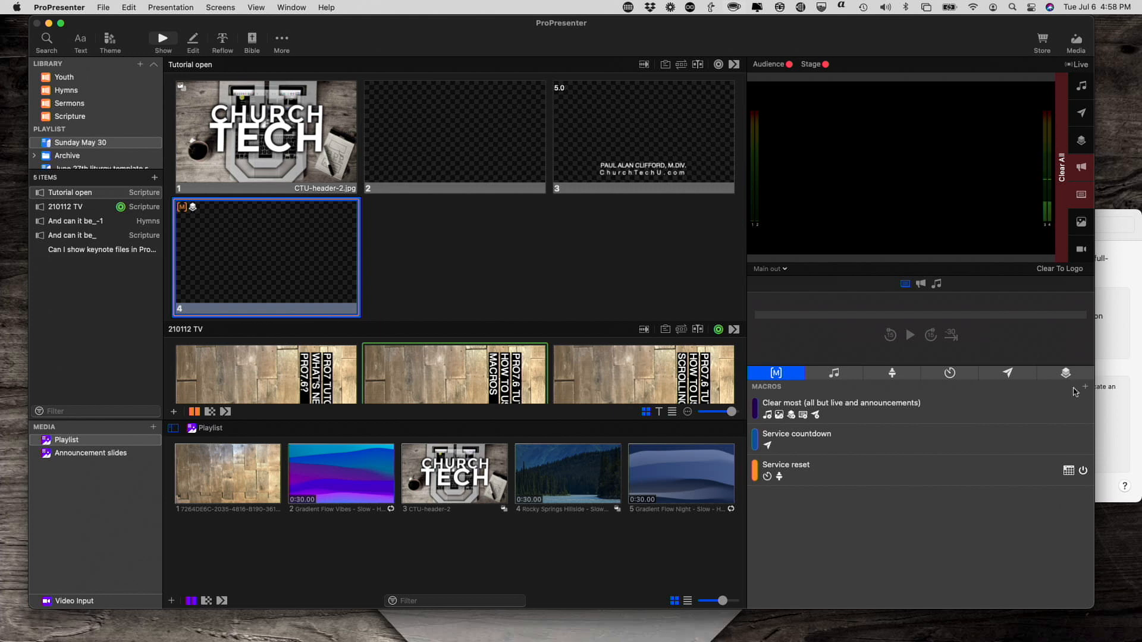
Create a new macro and name it 'Macro-ception'.
left_click(1084, 386)
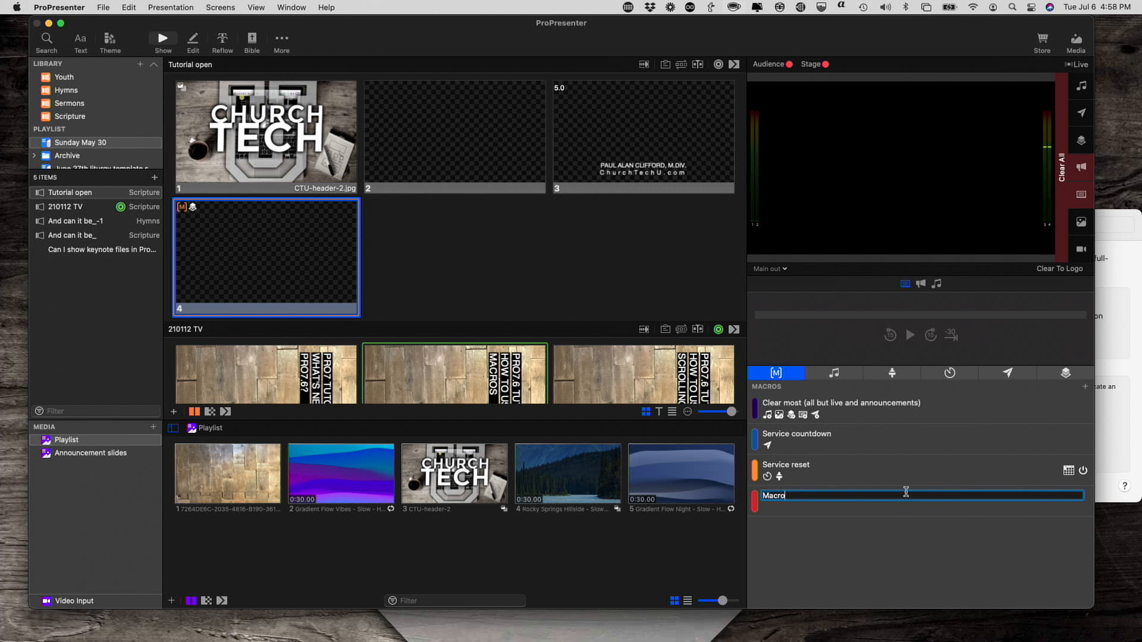
type("-c")
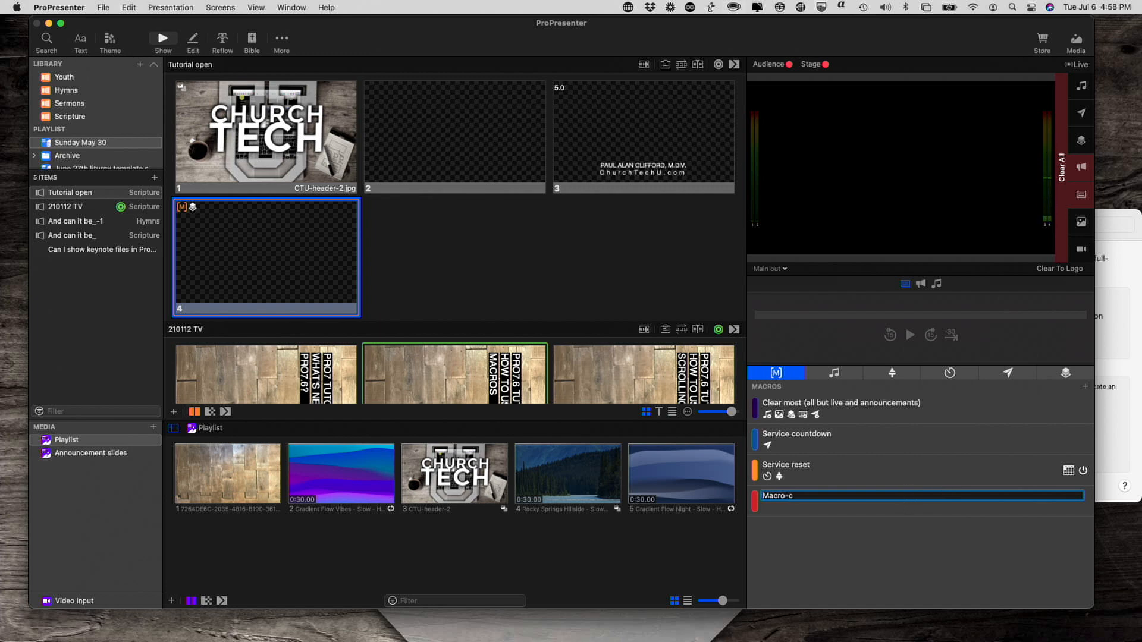
type("petion")
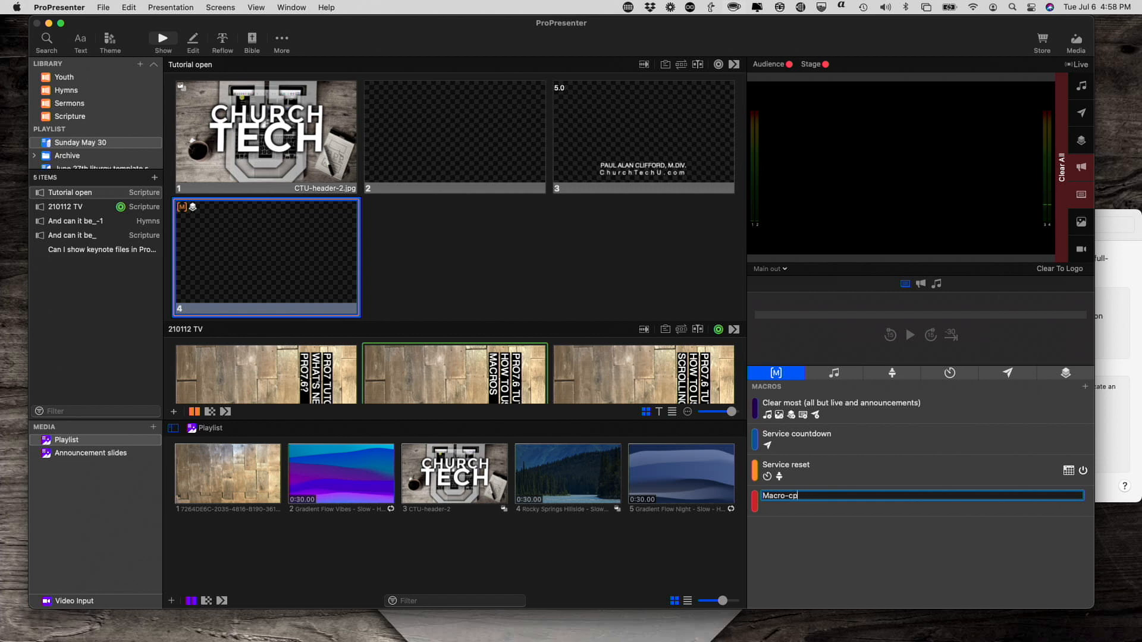
type("epti")
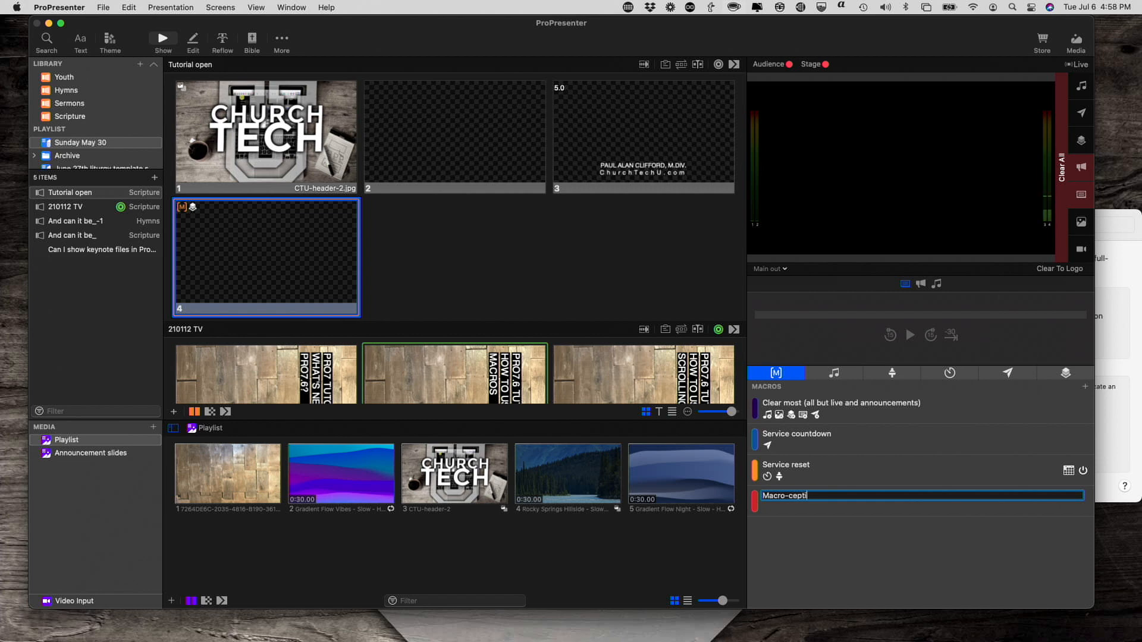
type("on")
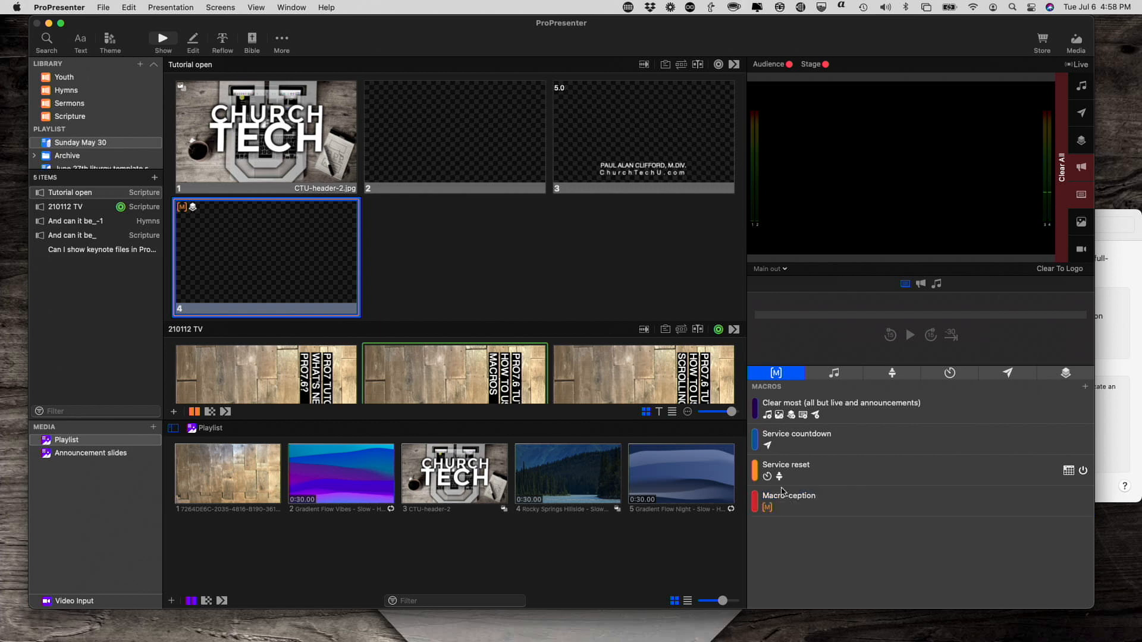
Add two other macros as actions inside Macro-ception.
left_click(787, 496)
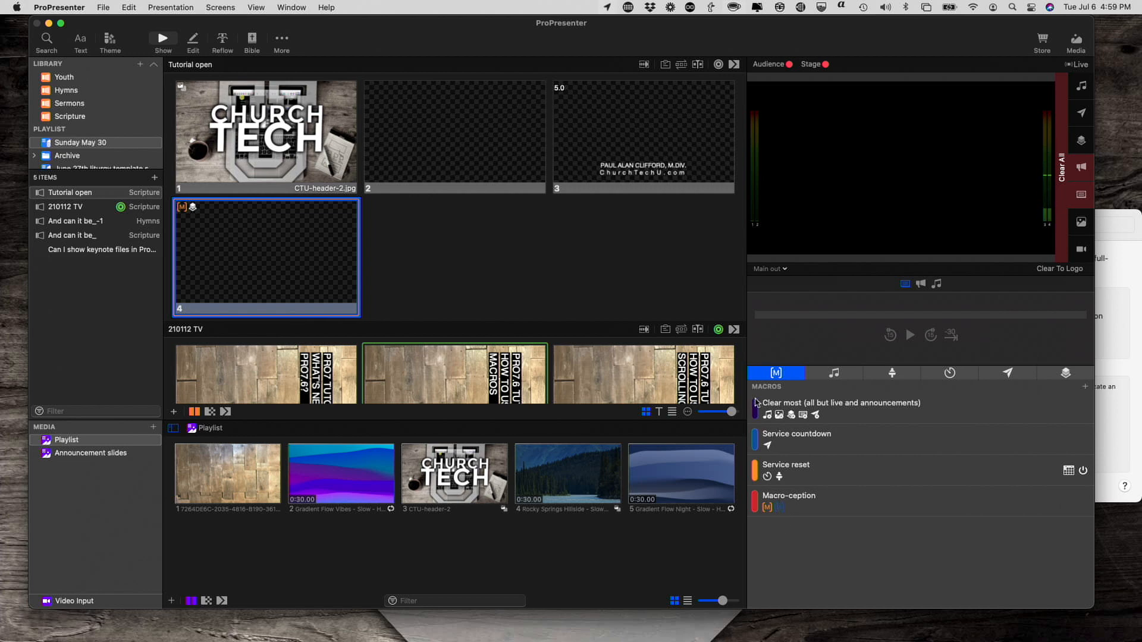
left_click(789, 496)
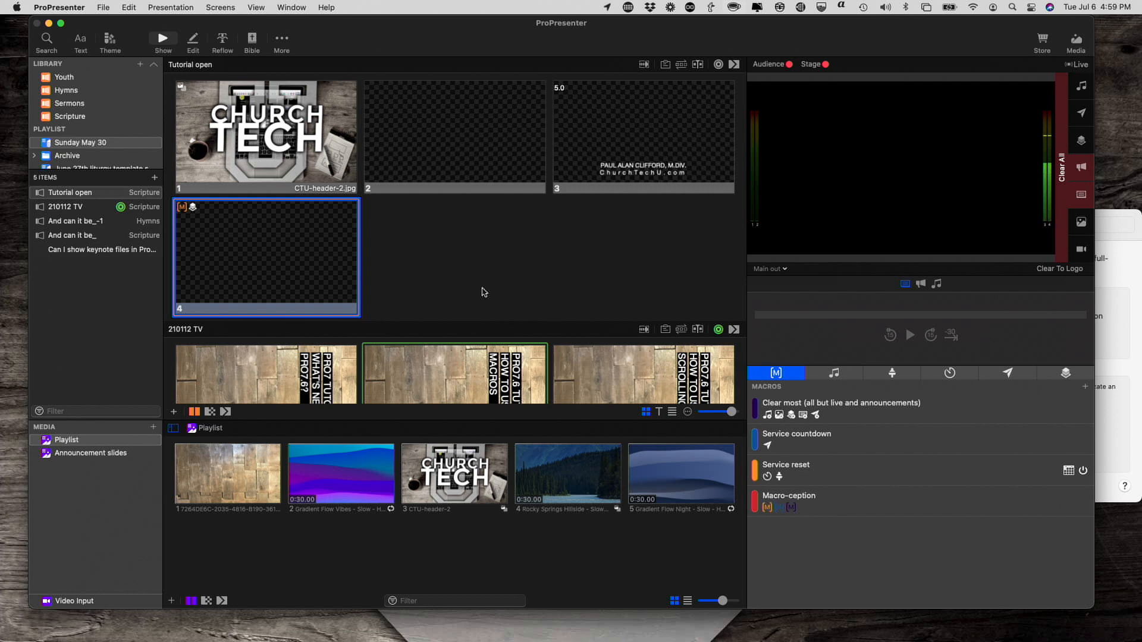
mouse_move(761, 521)
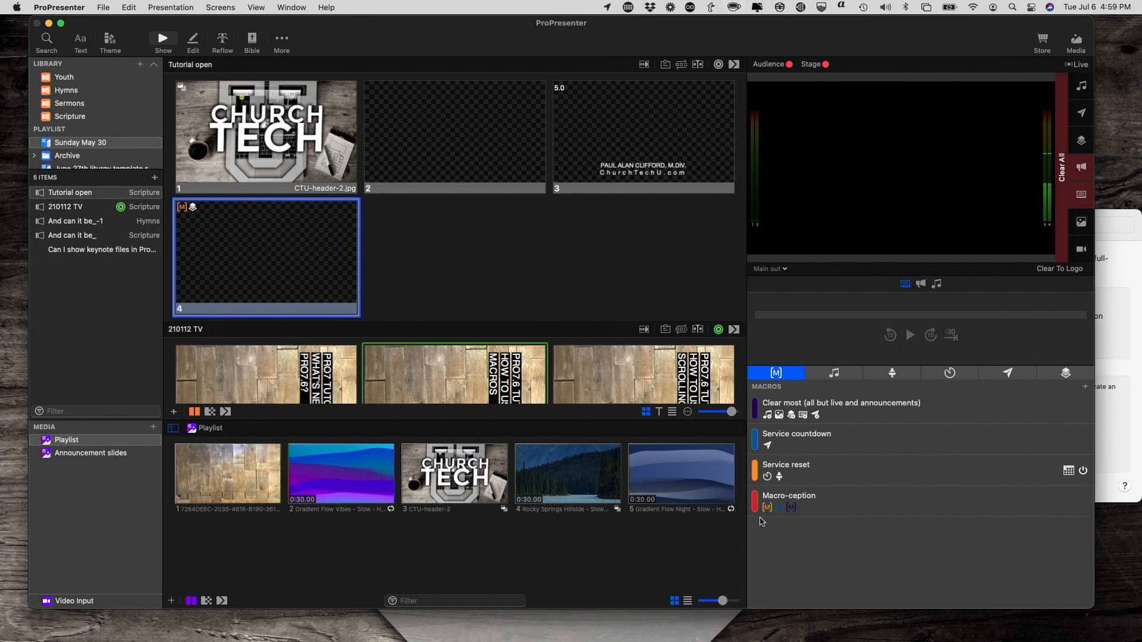
mouse_move(794, 526)
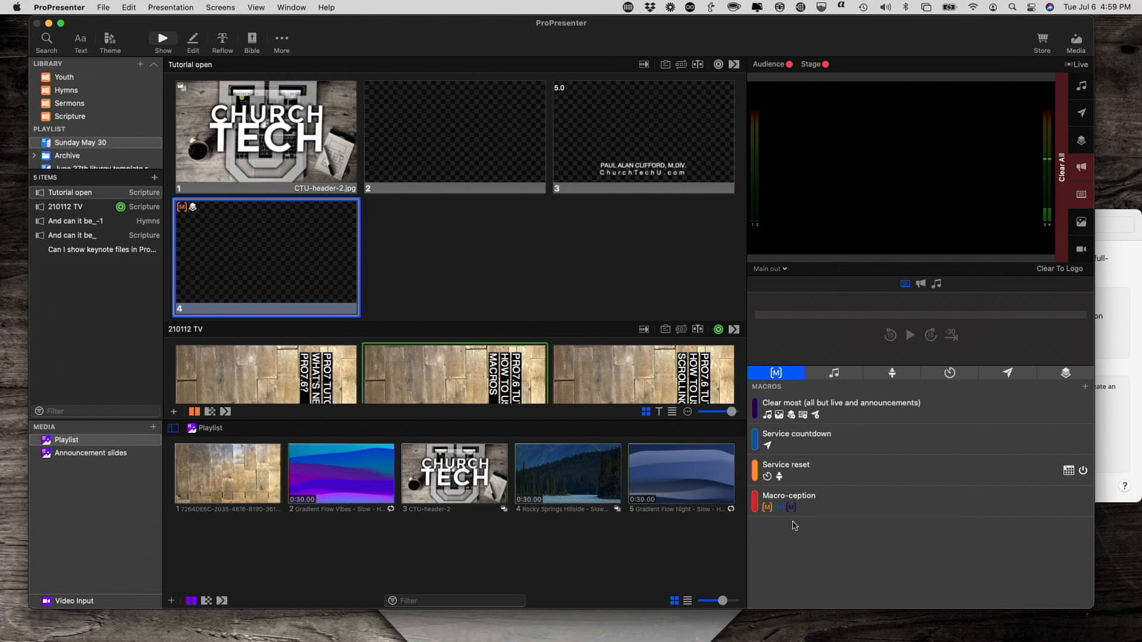
mouse_move(861, 500)
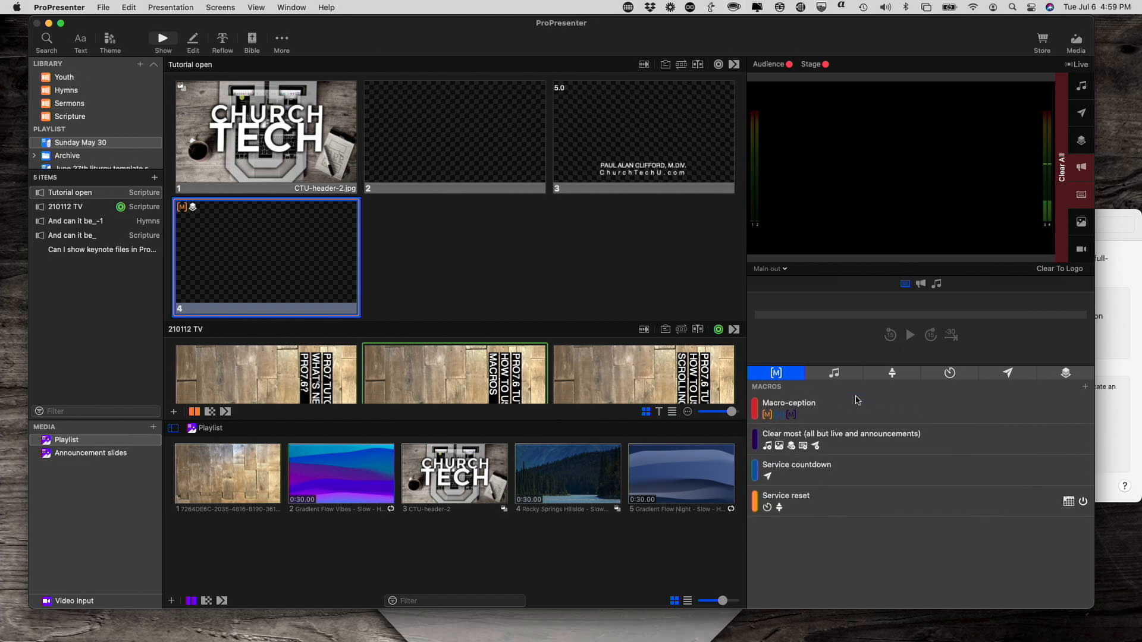
mouse_move(782, 408)
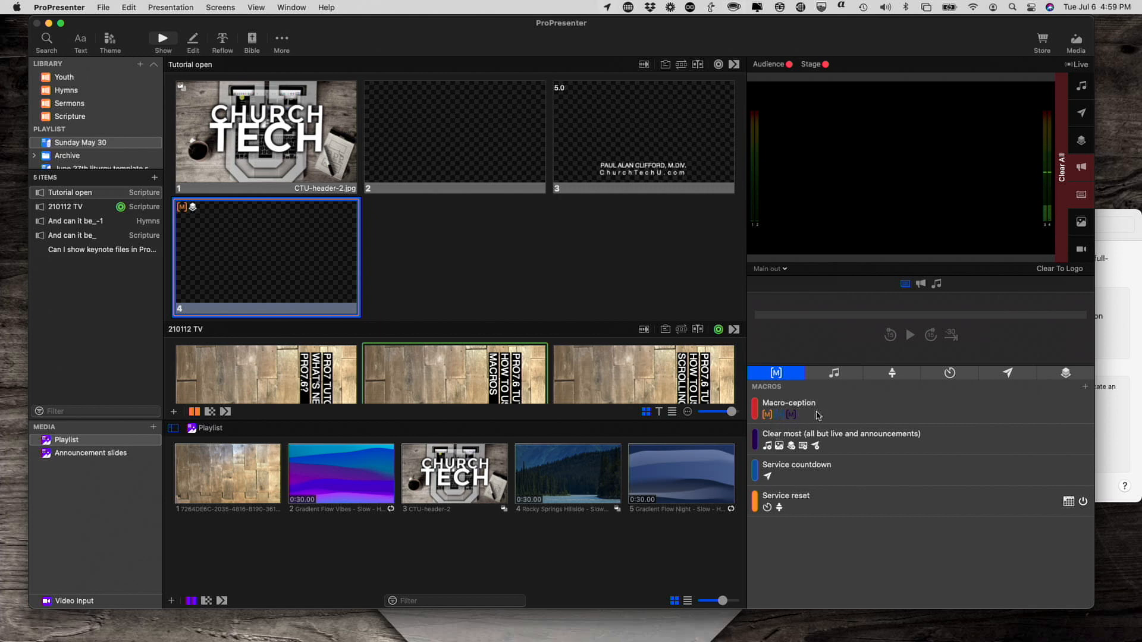
mouse_move(843, 410)
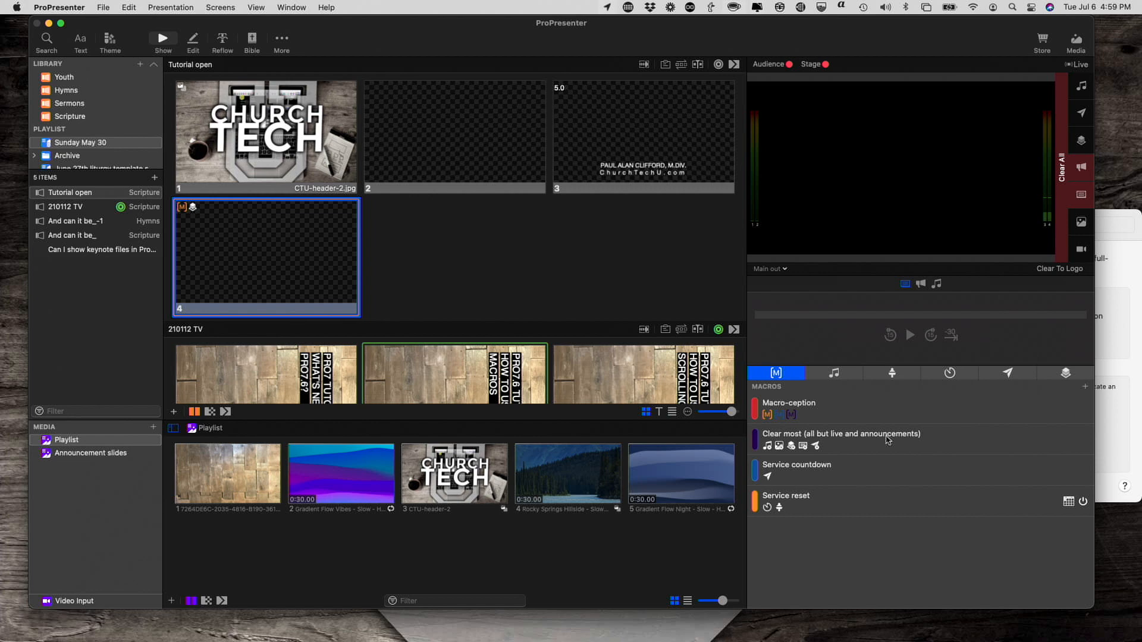
mouse_move(906, 487)
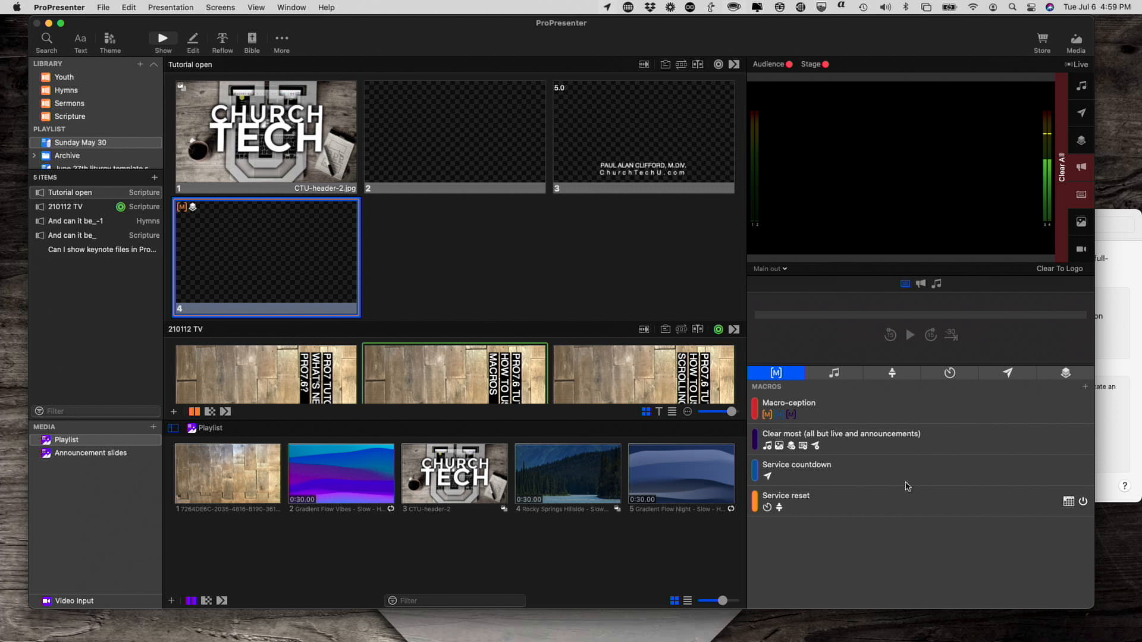